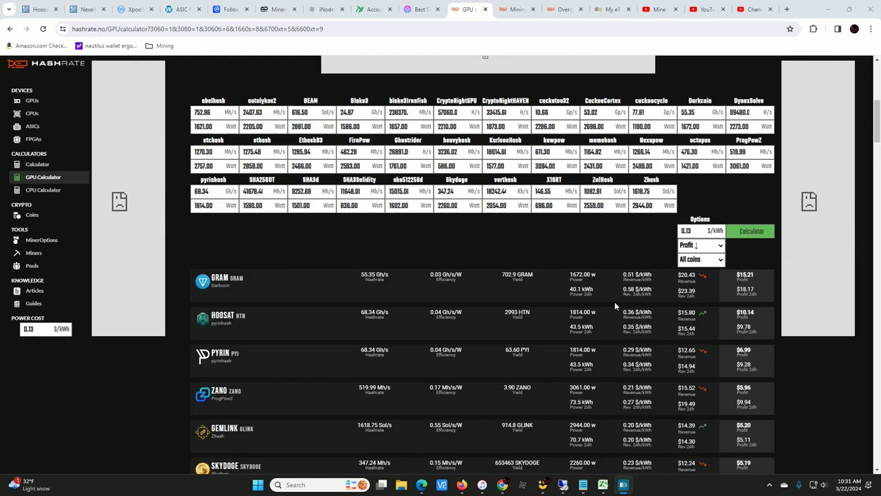
mouse_move(471, 276)
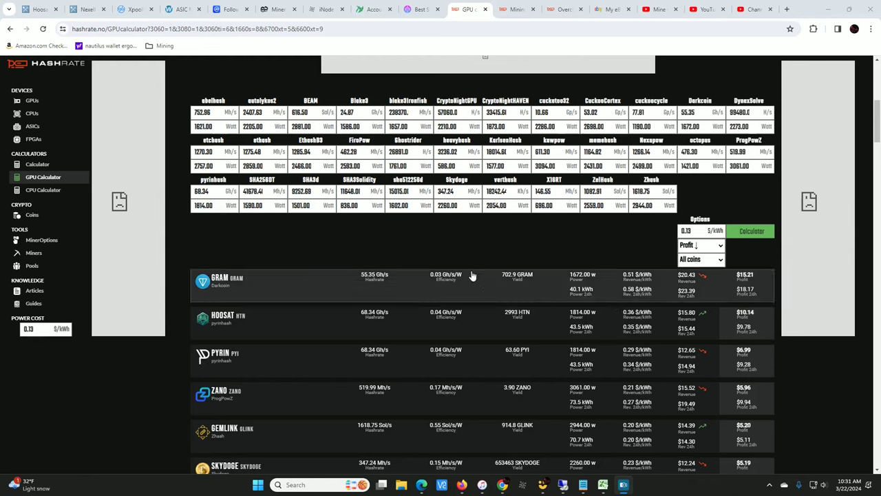
mouse_move(466, 249)
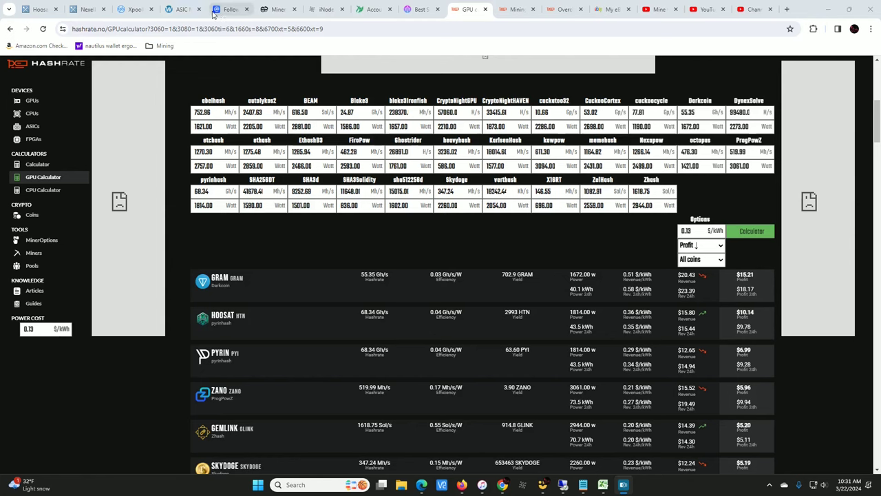
Show the CoinMarketCap watchlist of 27 coins with their 24h–YTD price changes
click(230, 9)
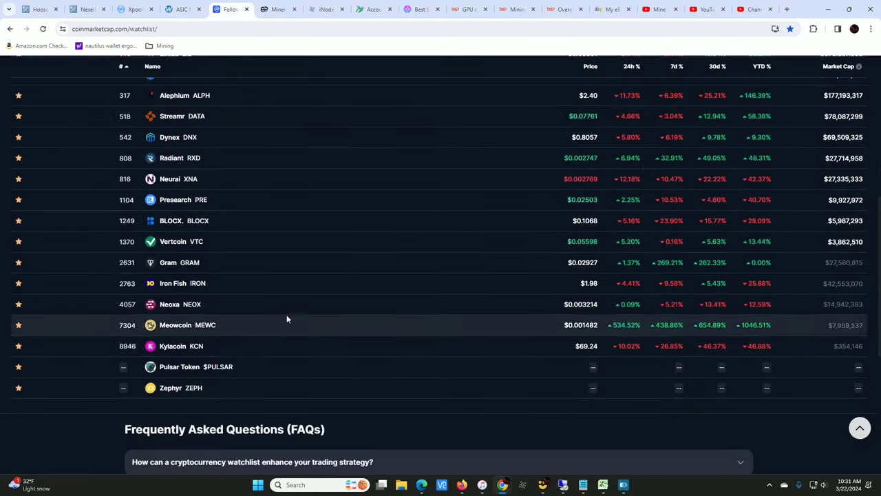
scroll(up, 3)
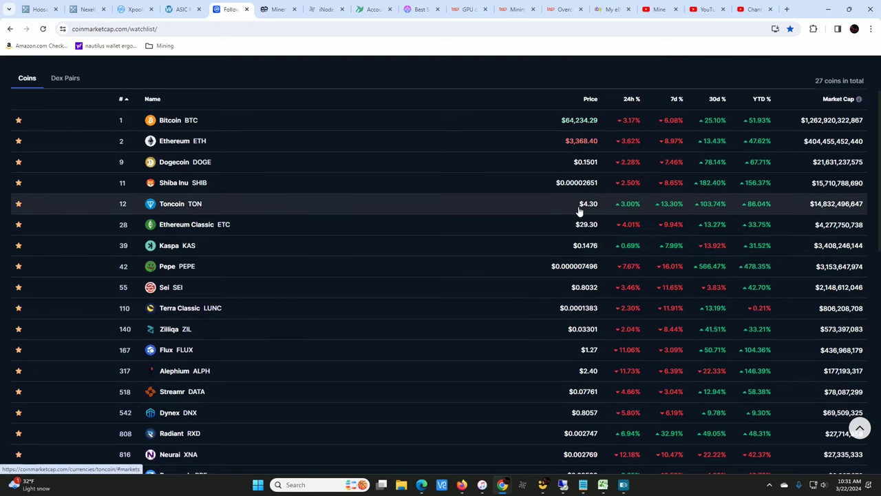
mouse_move(742, 214)
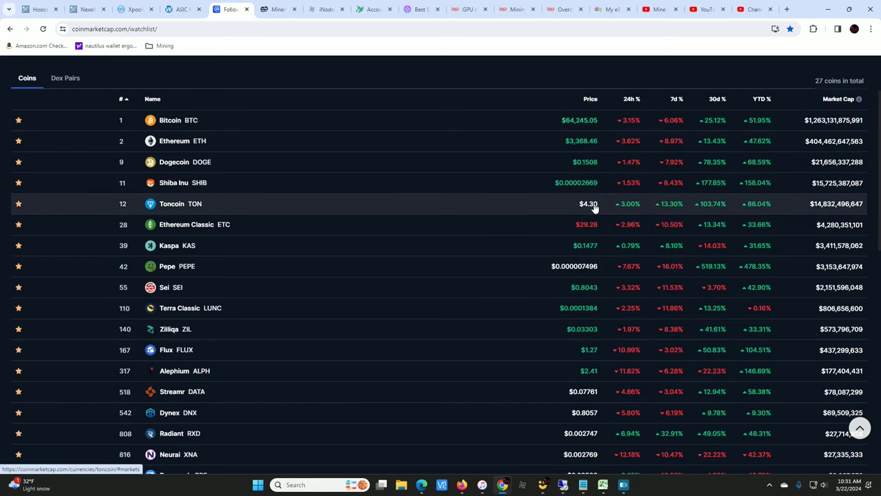
mouse_move(549, 206)
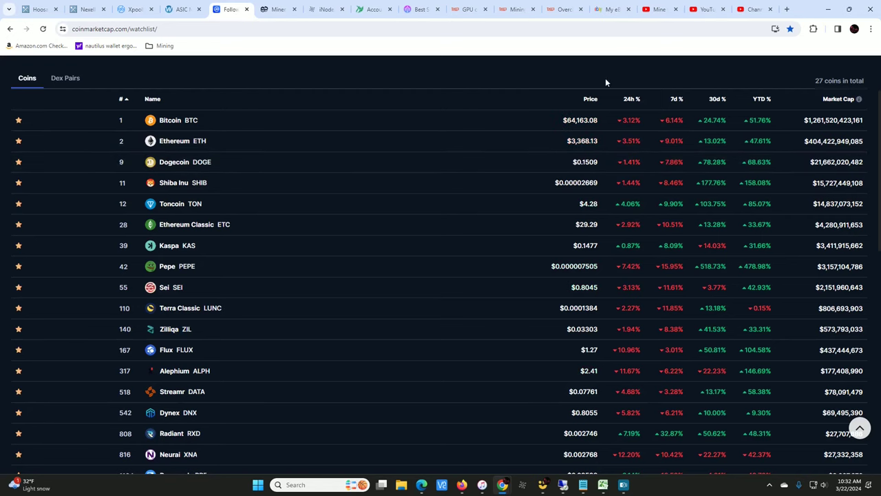
Recalculate Hashrate.no GPU profits at $0.14/kWh, leaving GRAM on top at $14.81/day
click(469, 9)
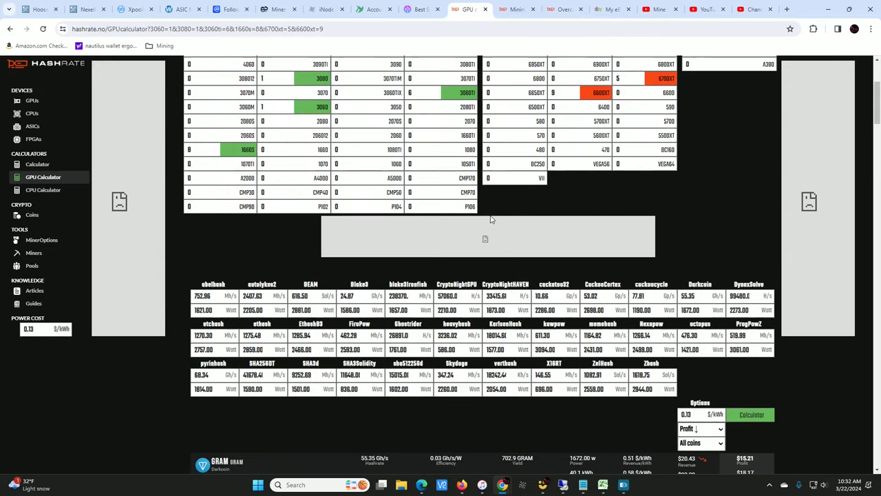
scroll(down, 3)
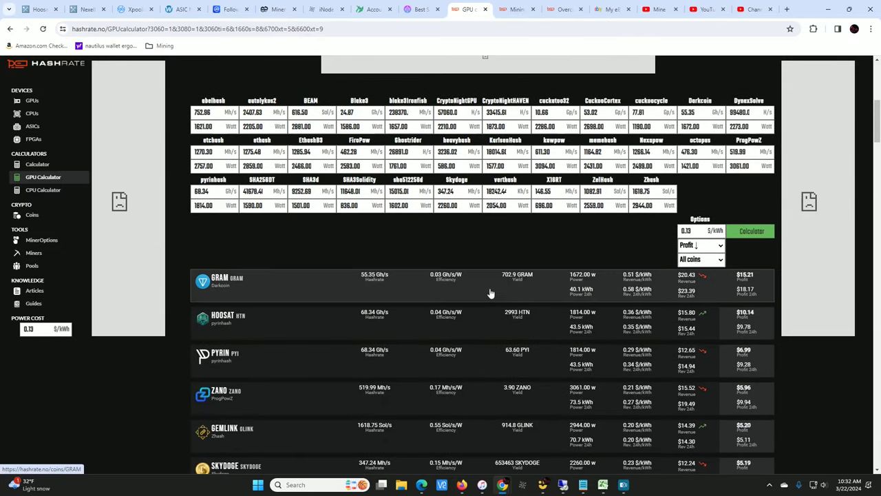
mouse_move(561, 281)
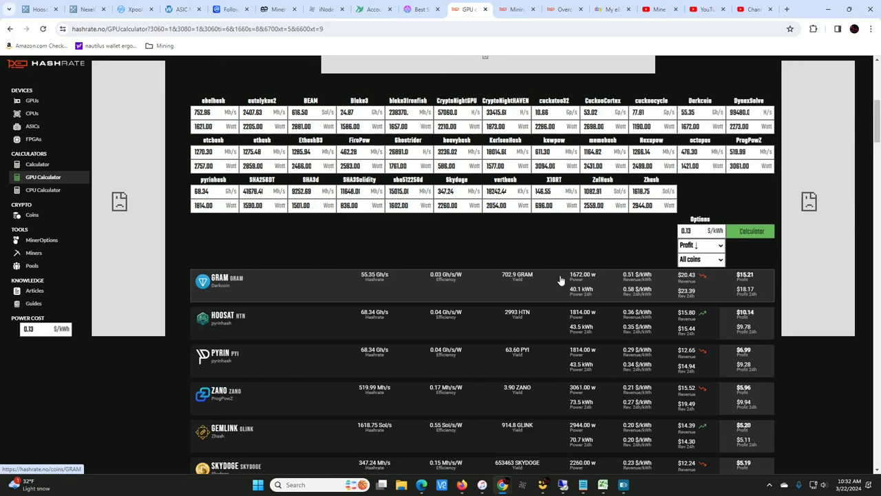
mouse_move(599, 284)
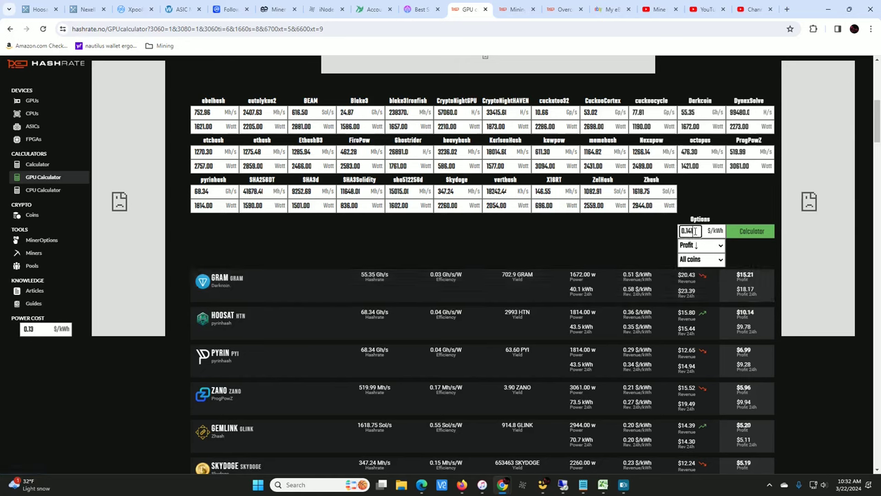
click(751, 231)
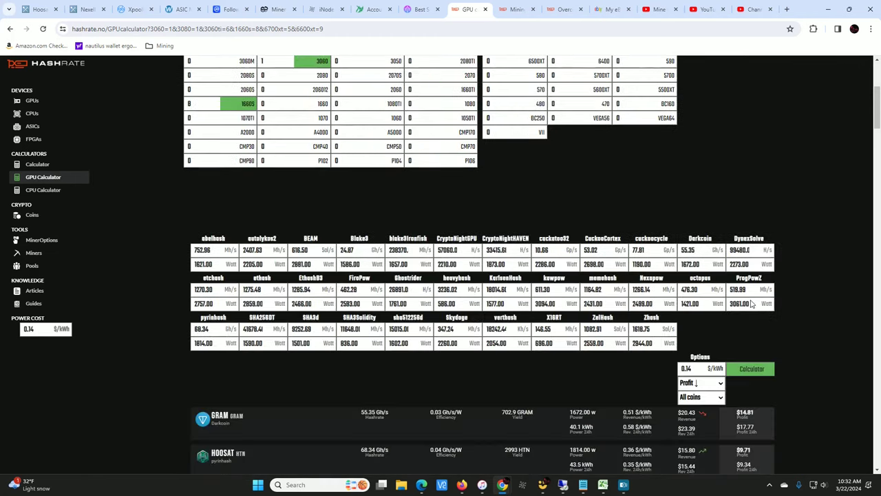
scroll(down, 3)
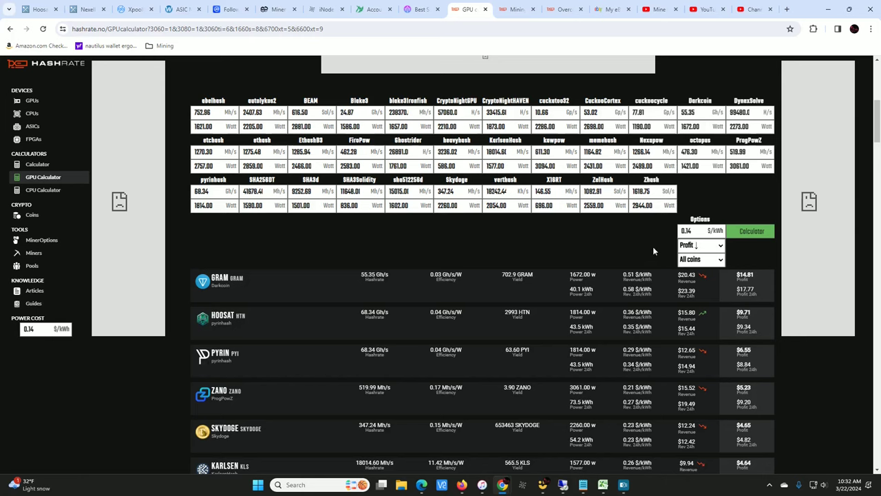
mouse_move(756, 277)
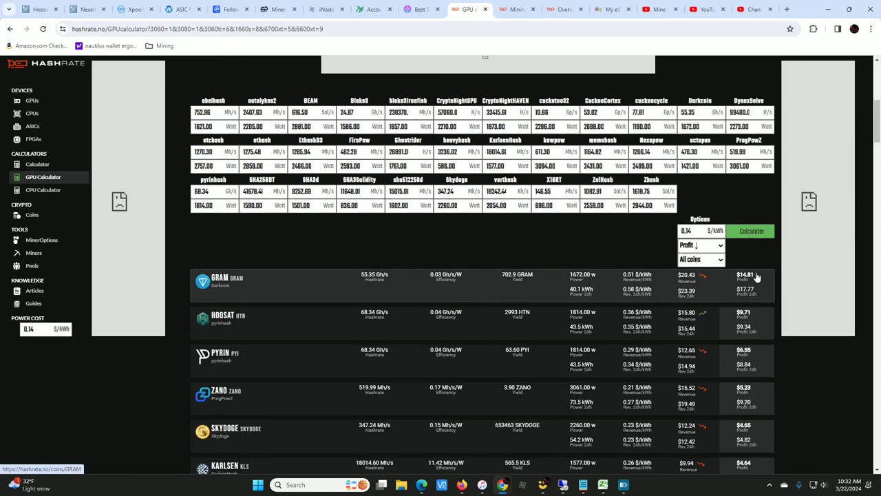
scroll(up, 3)
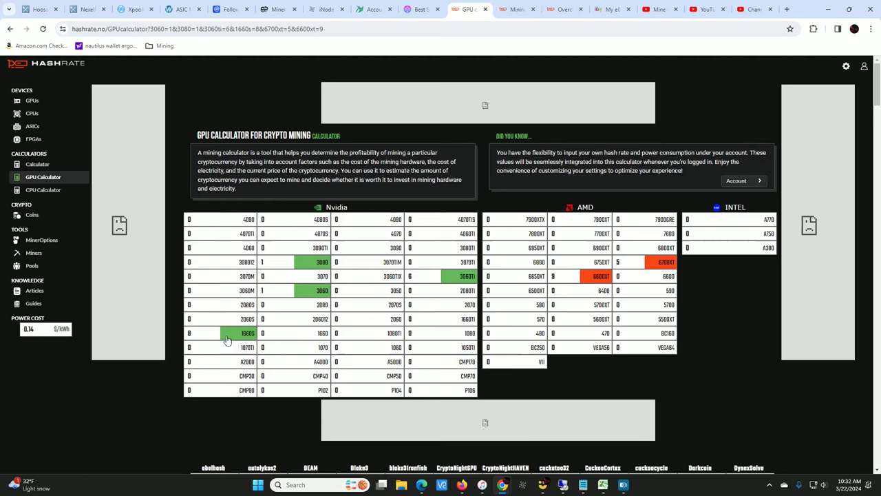
mouse_move(302, 289)
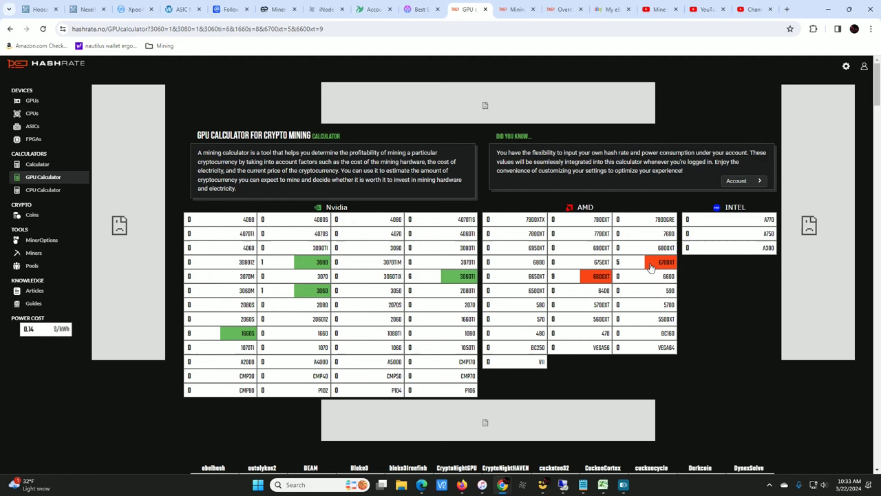
mouse_move(682, 338)
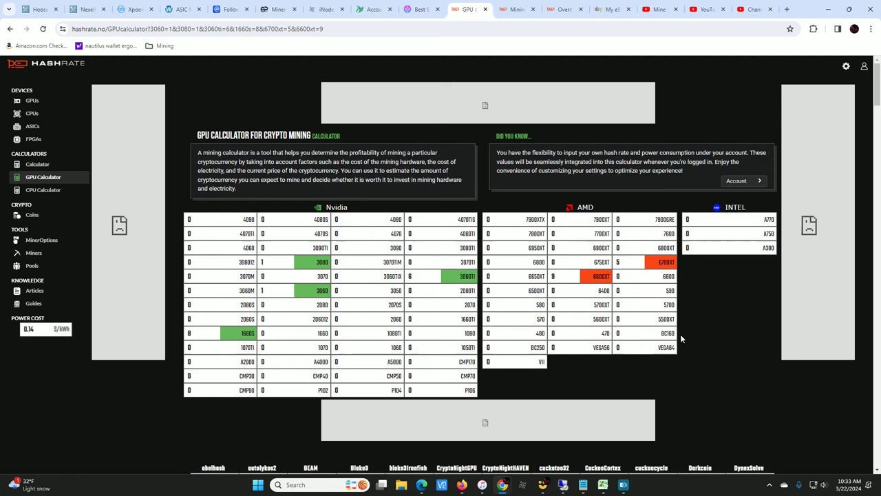
scroll(down, 3)
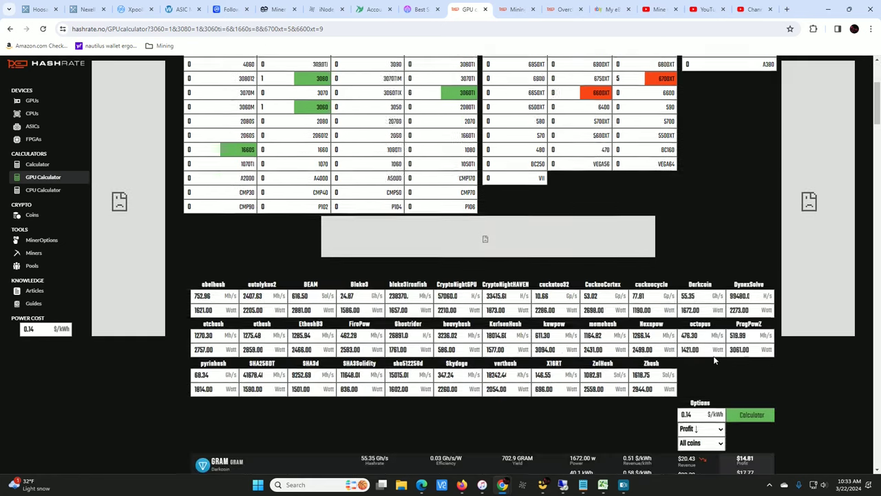
scroll(down, 3)
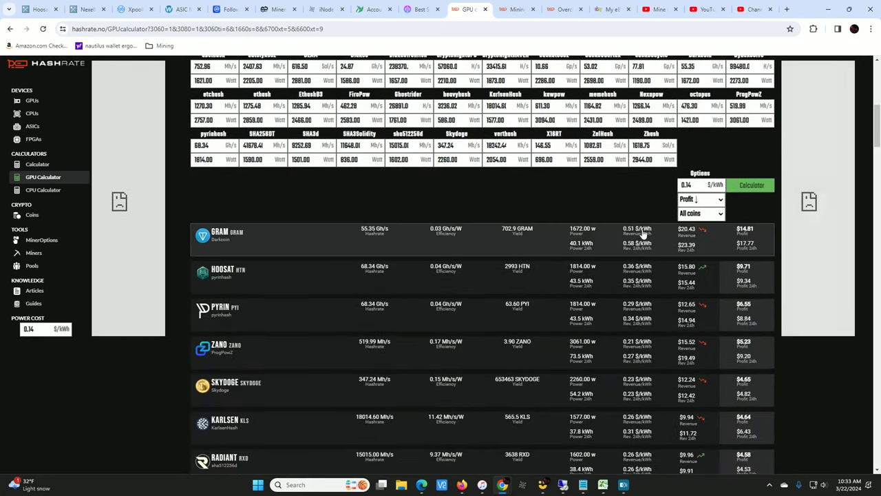
mouse_move(654, 234)
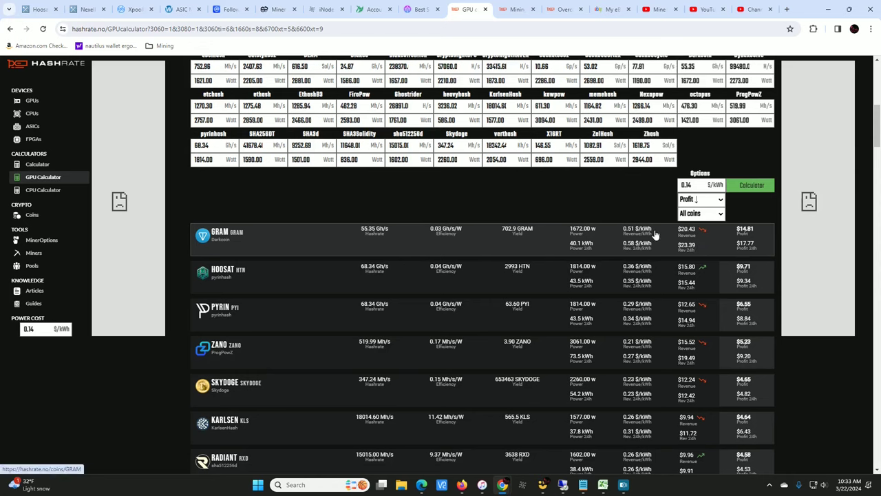
mouse_move(608, 219)
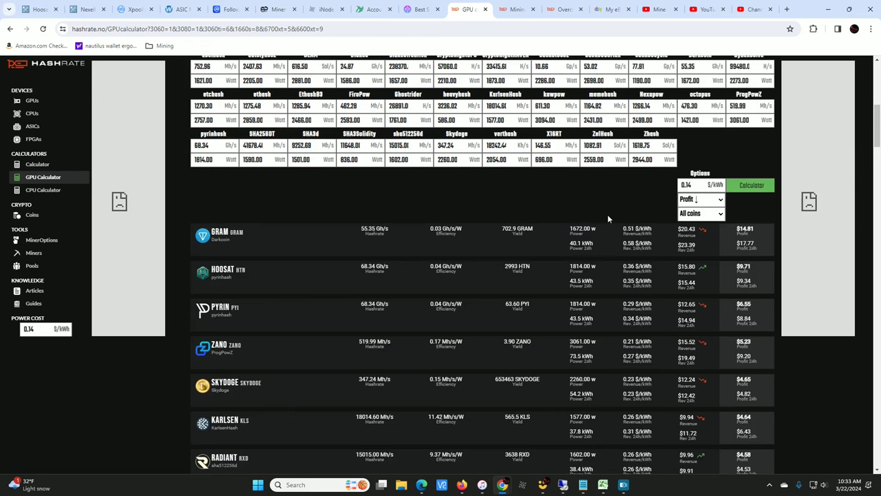
mouse_move(561, 208)
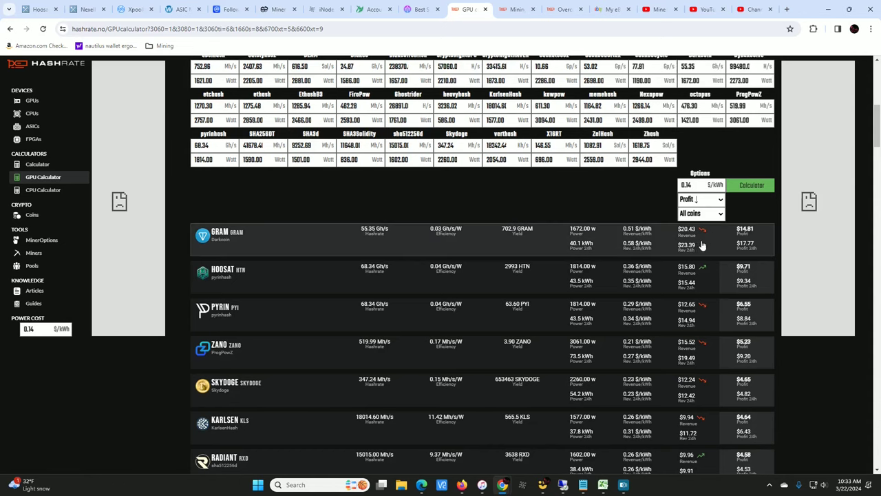
mouse_move(579, 204)
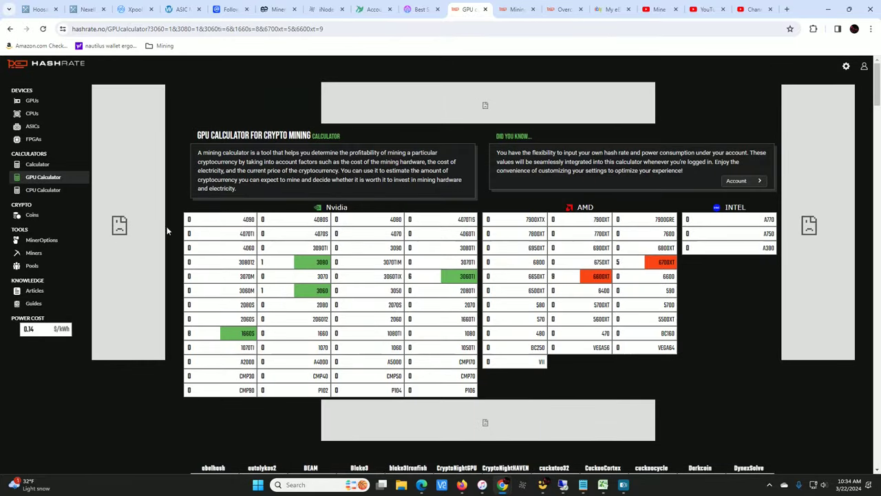
mouse_move(493, 245)
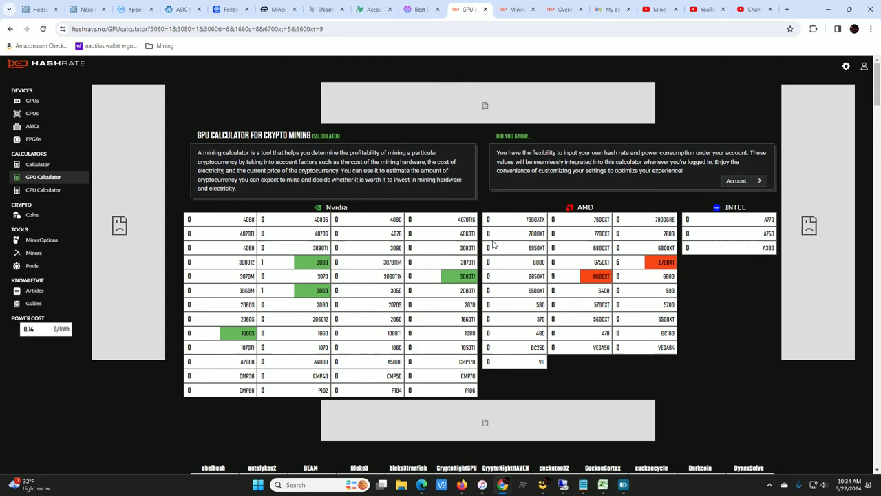
scroll(down, 3)
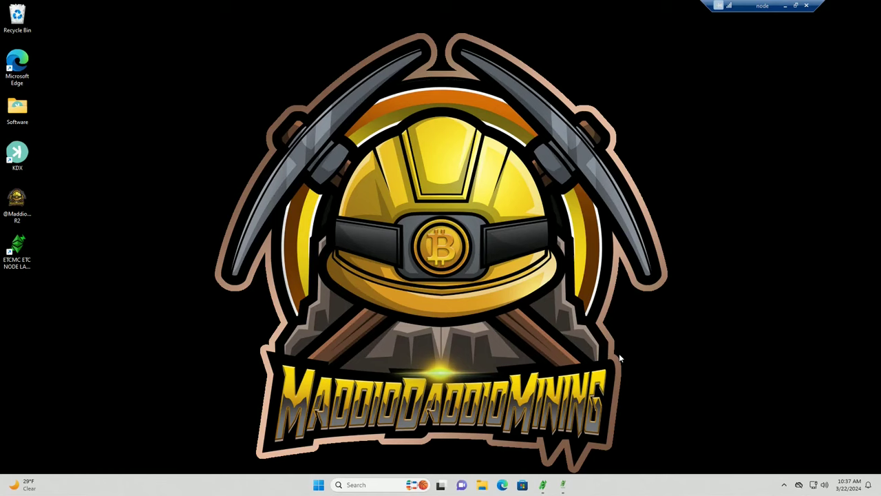
mouse_move(774, 260)
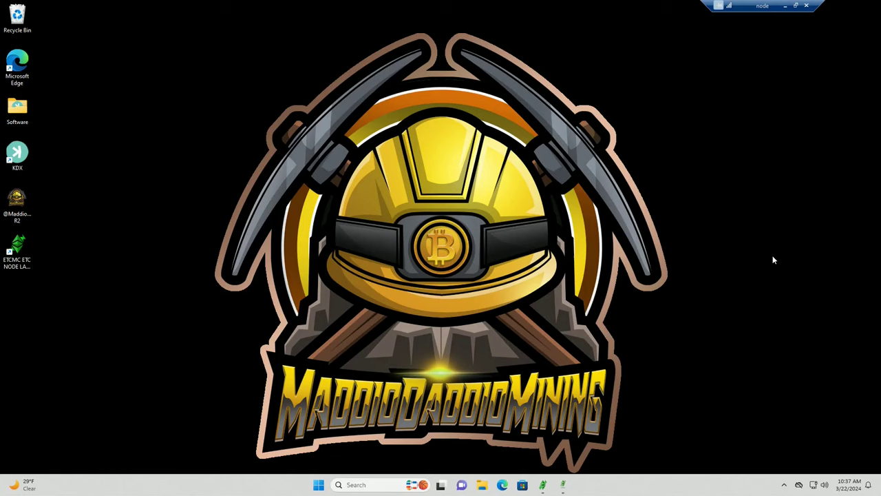
mouse_move(533, 297)
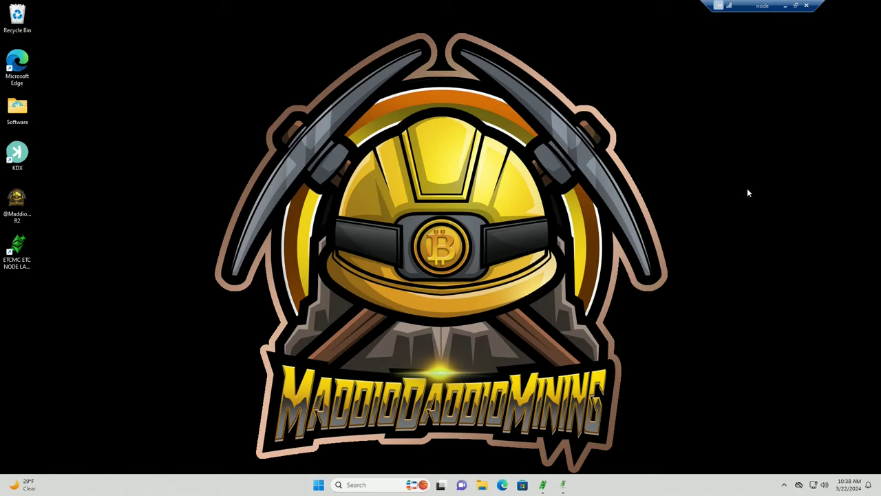
mouse_move(248, 304)
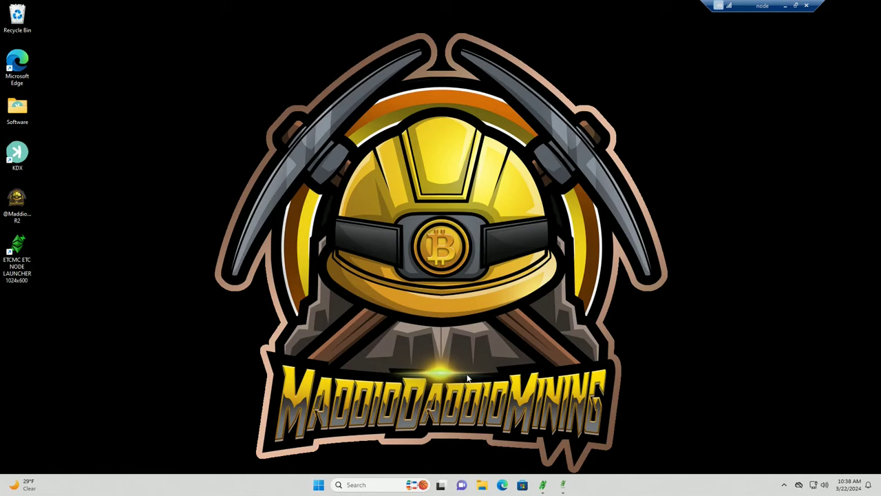
mouse_move(494, 477)
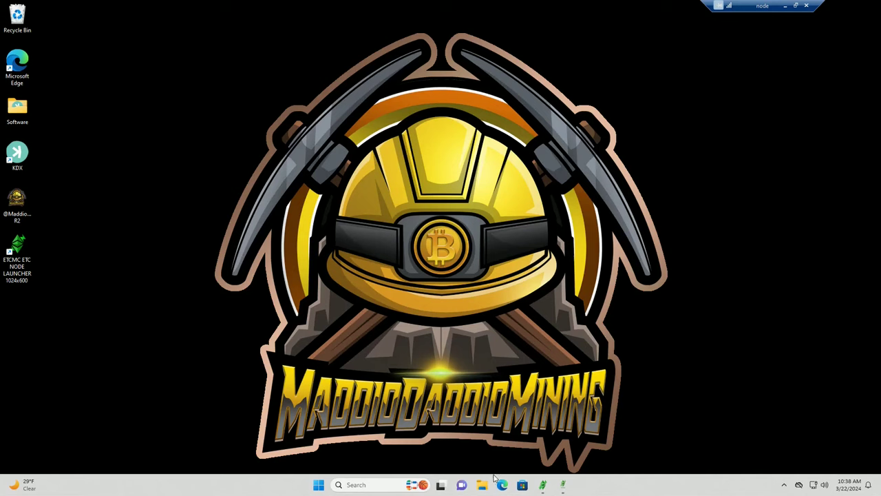
mouse_move(521, 448)
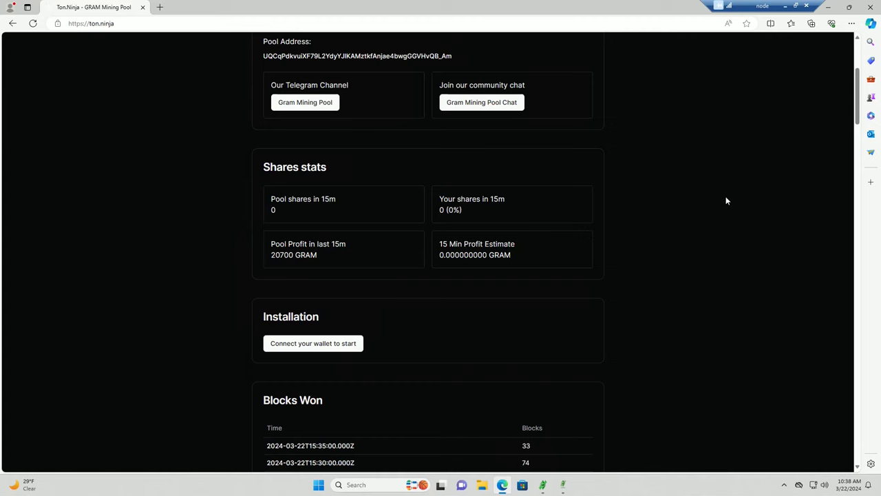
Start a ton.ninja wallet connection, choosing MyTonWallet Desktop in TON Connect
scroll(down, 3)
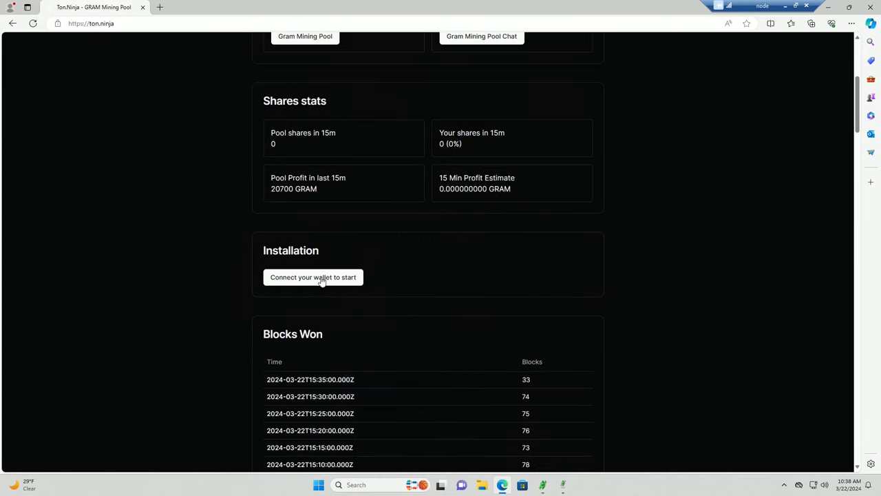
mouse_move(355, 268)
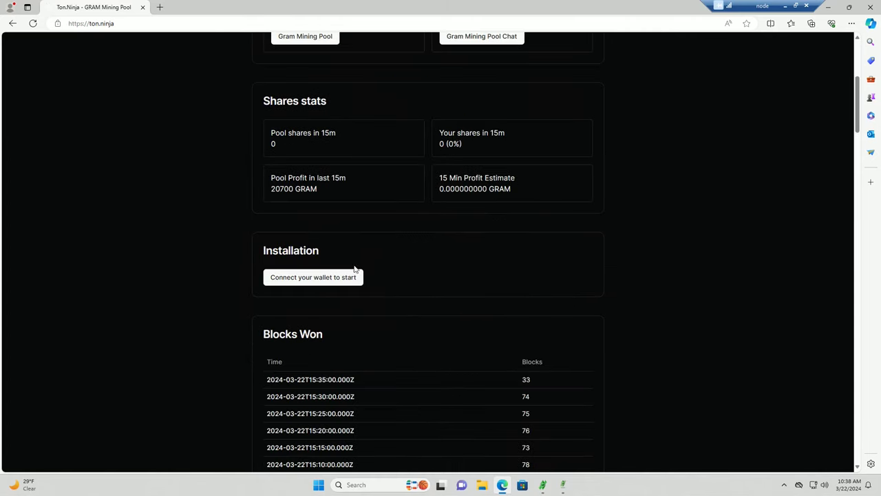
mouse_move(251, 276)
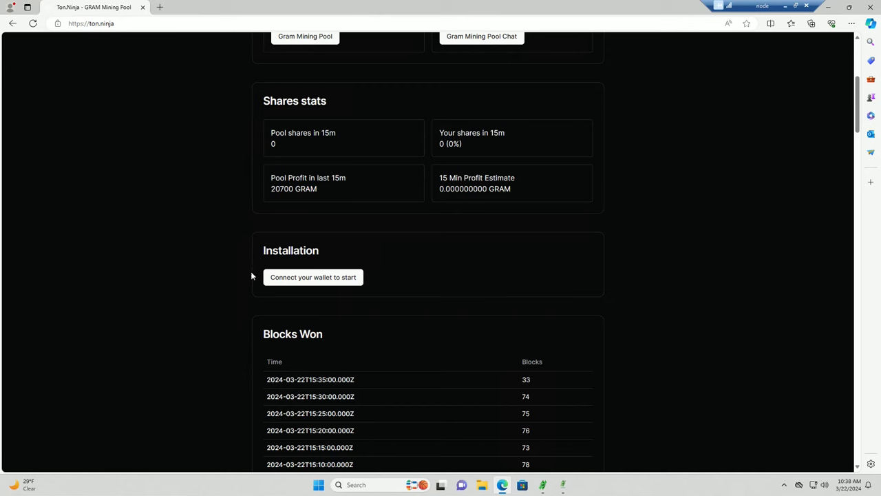
mouse_move(339, 300)
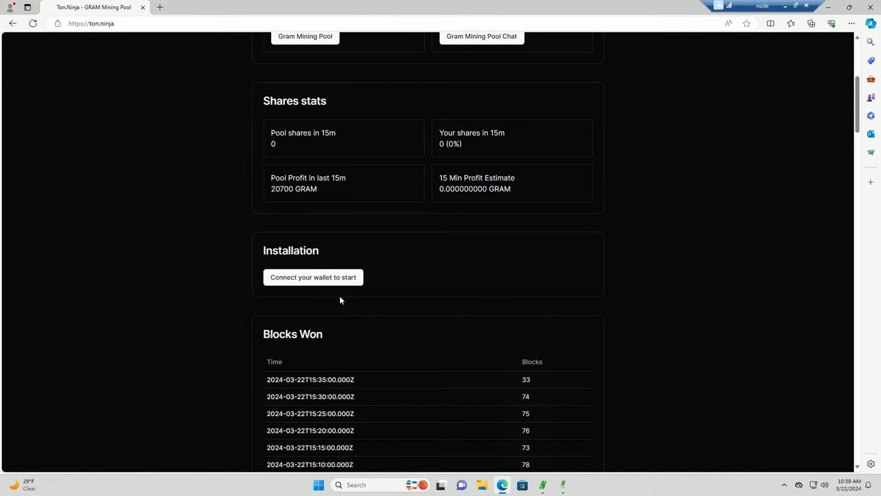
mouse_move(313, 280)
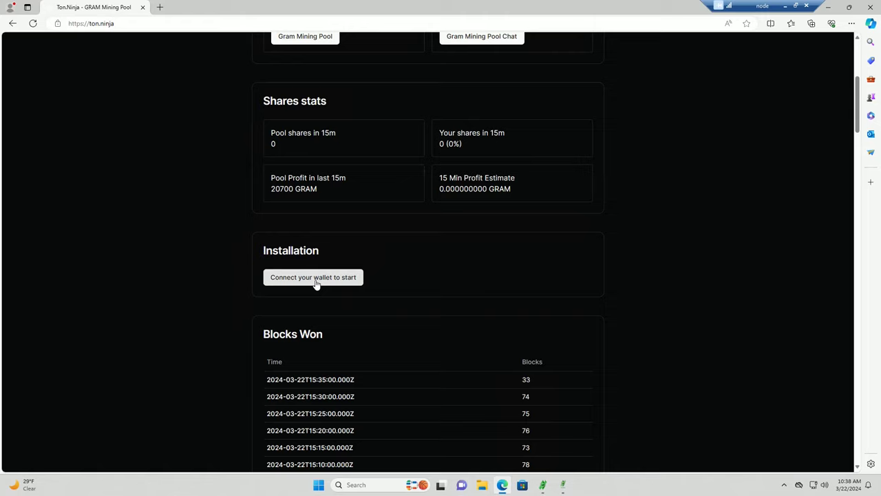
click(313, 277)
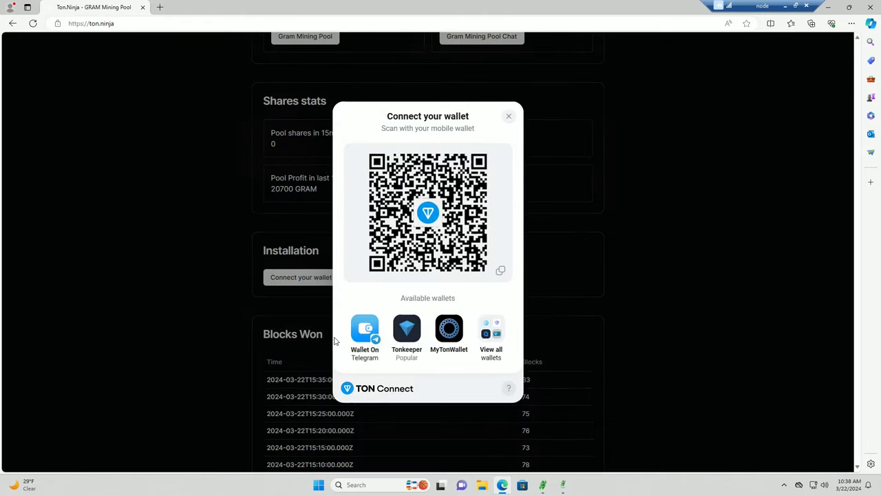
mouse_move(365, 329)
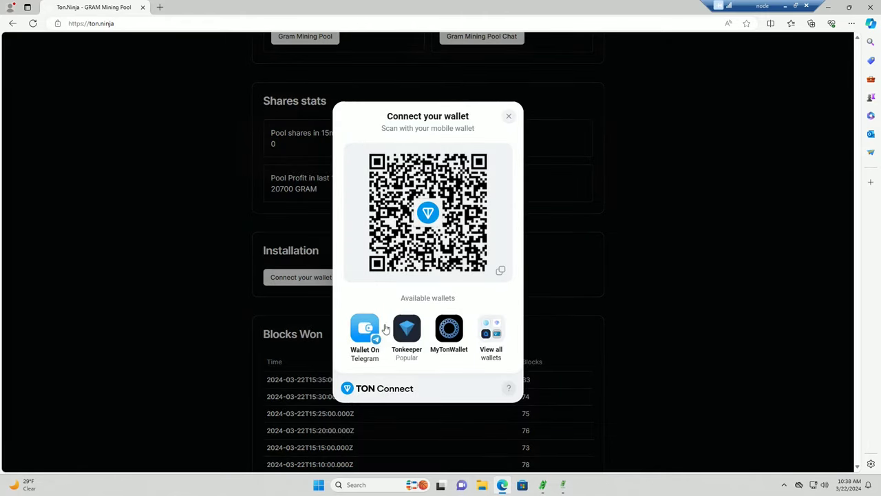
mouse_move(449, 328)
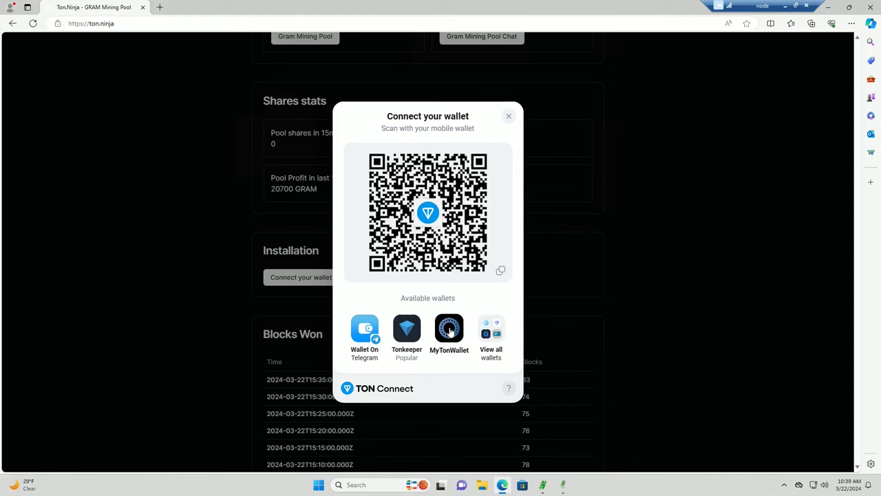
click(449, 329)
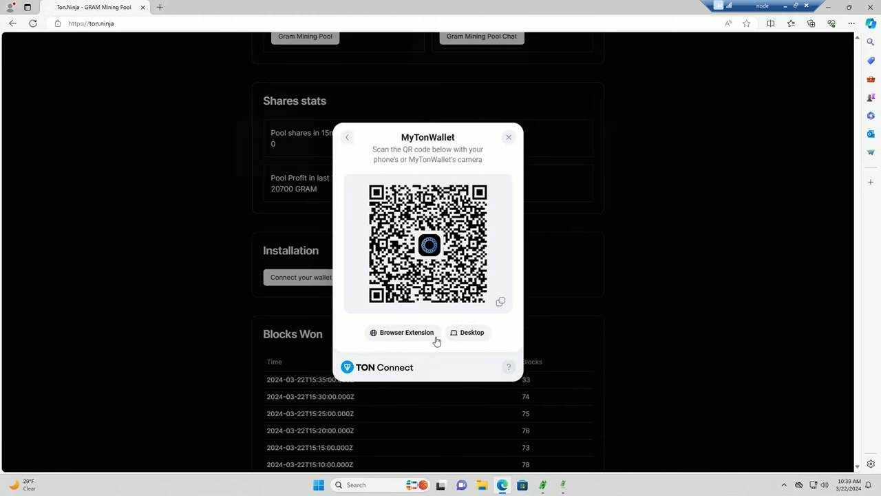
mouse_move(472, 338)
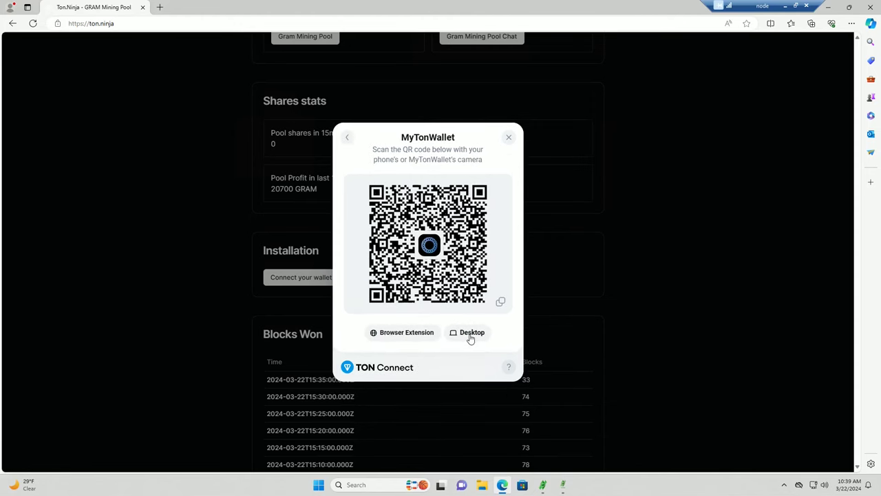
click(467, 332)
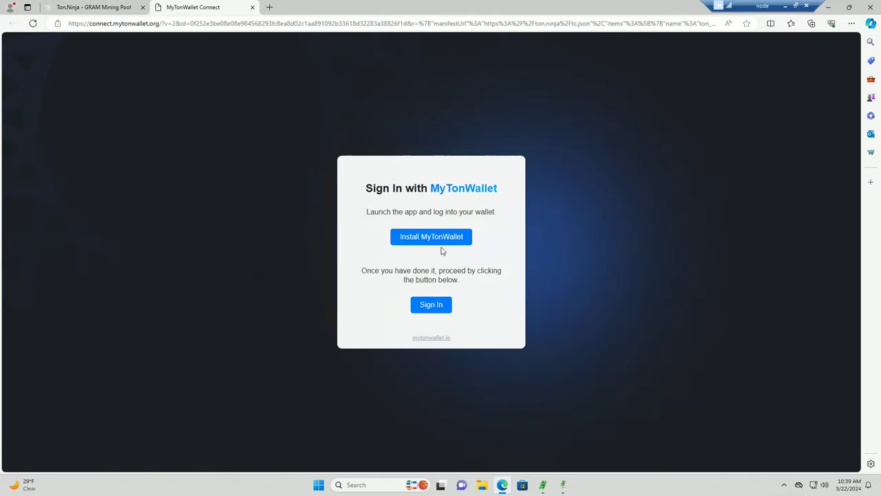
Download MyTonWallet for Windows and install it for the current user
click(431, 236)
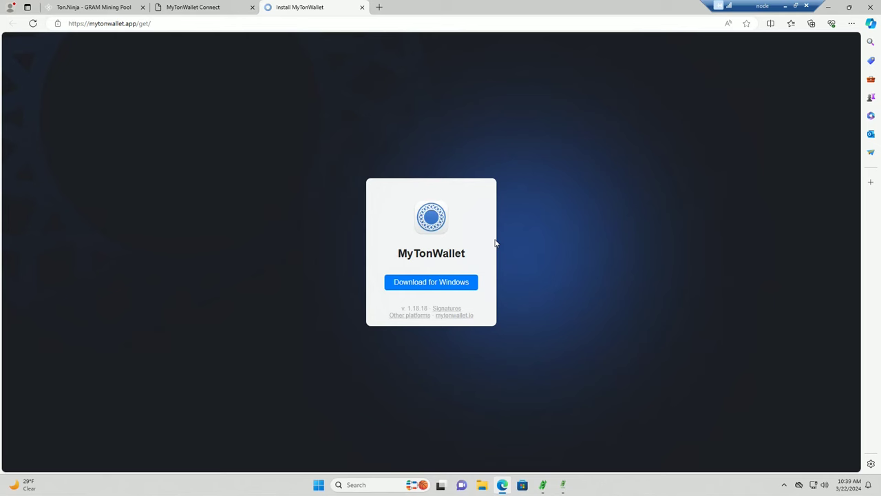
click(431, 282)
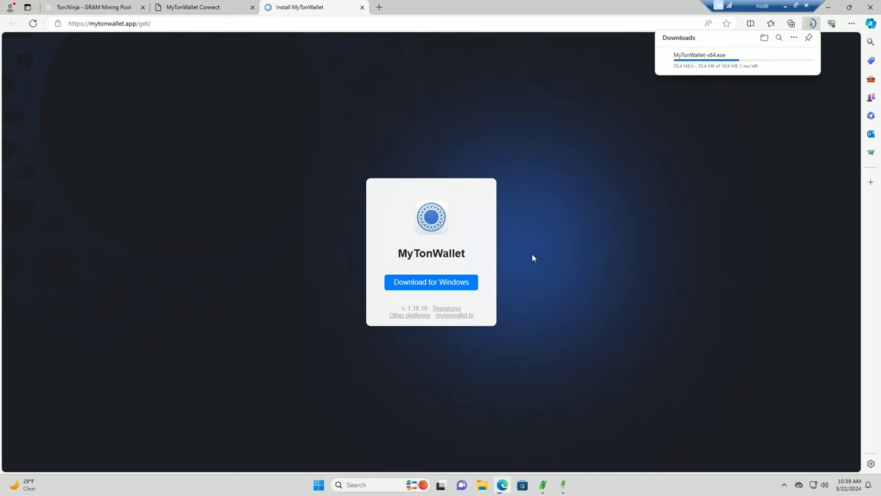
mouse_move(283, 362)
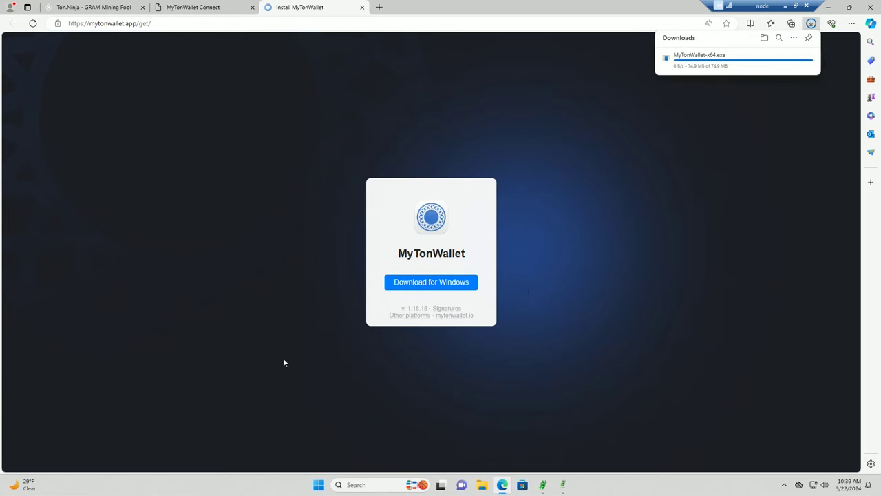
mouse_move(305, 184)
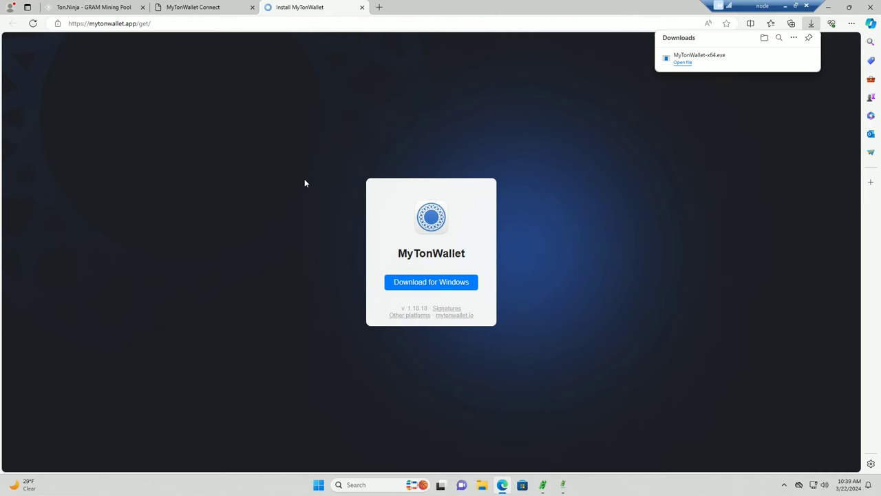
mouse_move(356, 203)
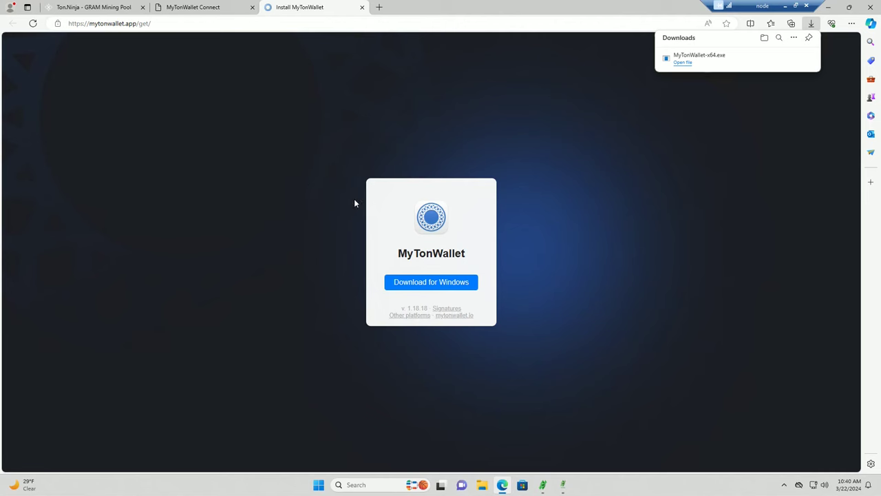
mouse_move(361, 193)
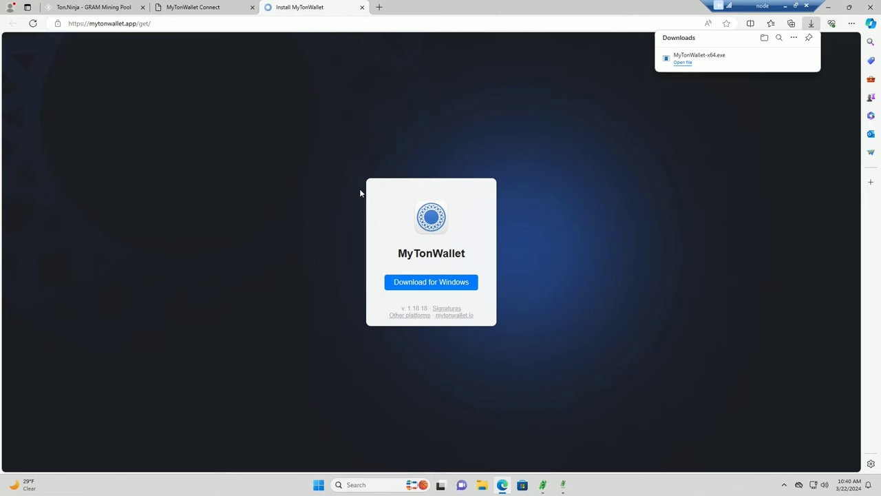
mouse_move(596, 109)
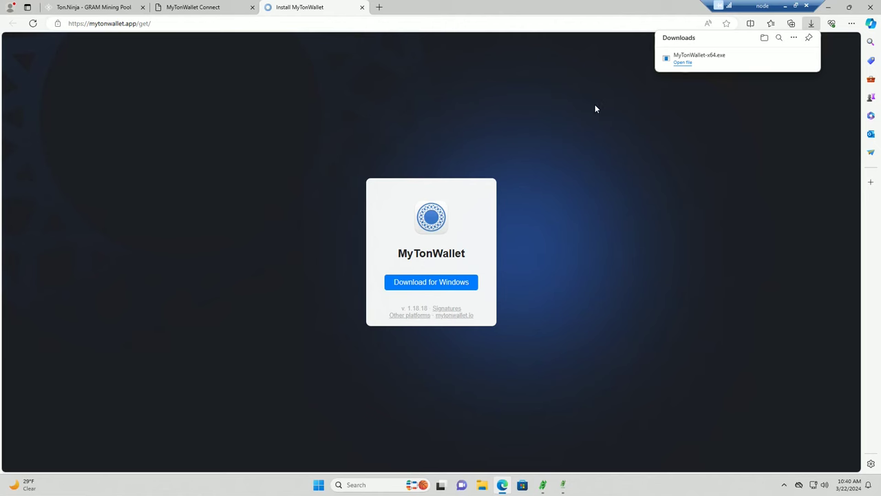
mouse_move(668, 67)
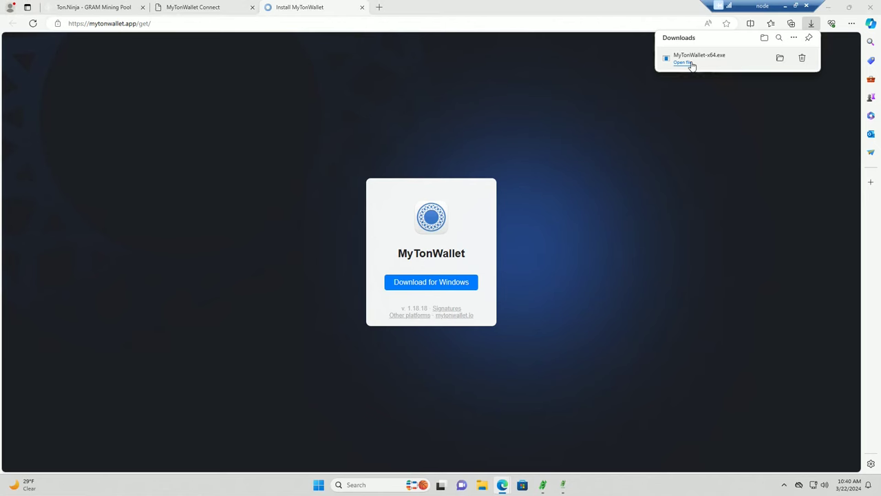
click(682, 62)
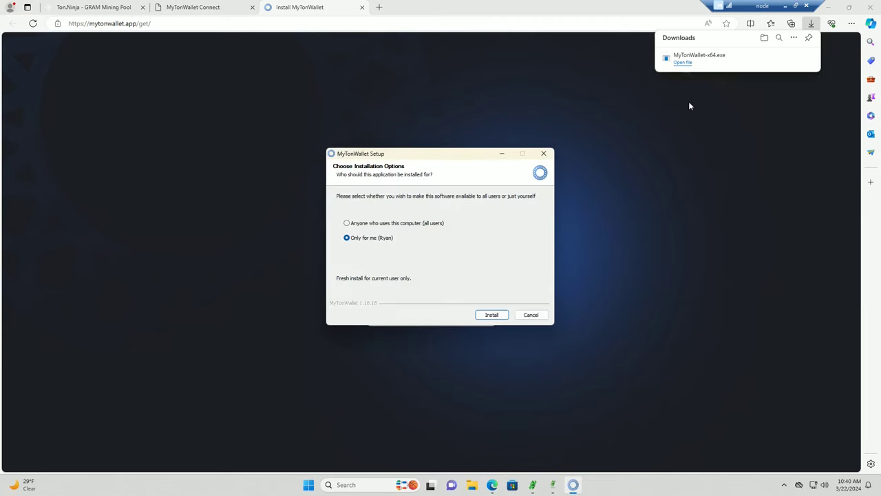
mouse_move(506, 339)
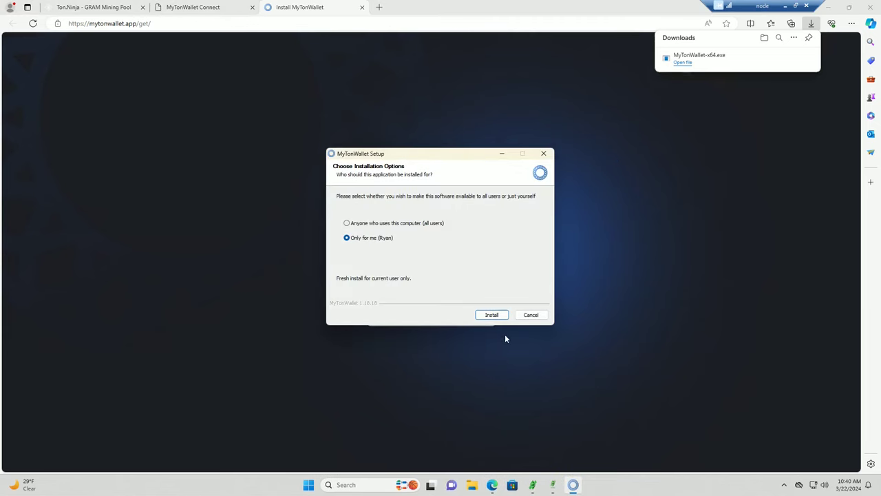
click(491, 315)
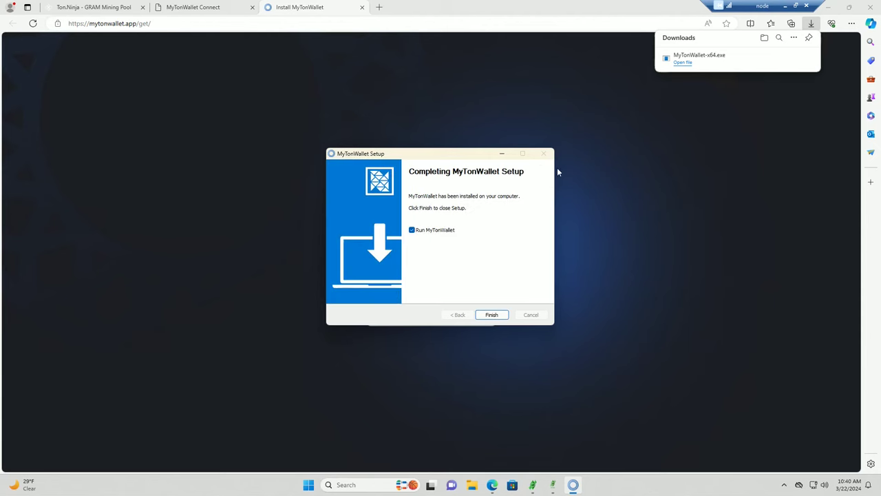
click(492, 315)
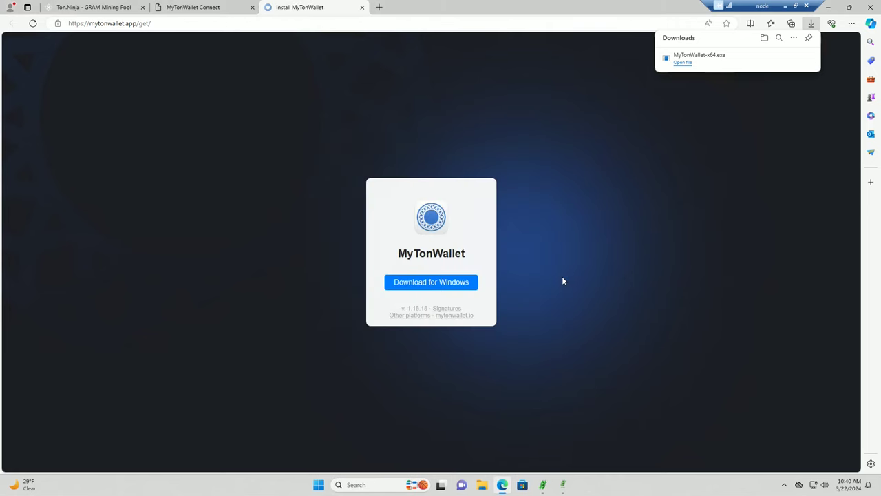
Create a new password-protected wallet, accept the responsibility terms, and choose Back Up Now
click(682, 62)
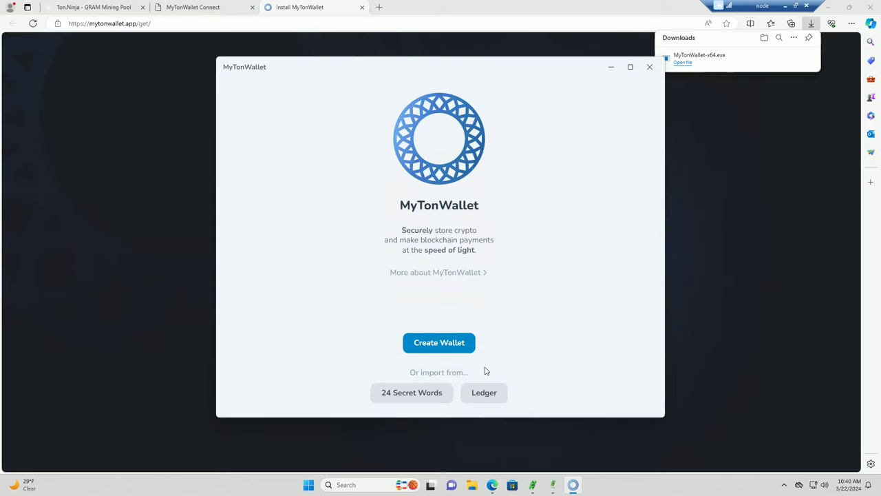
click(439, 343)
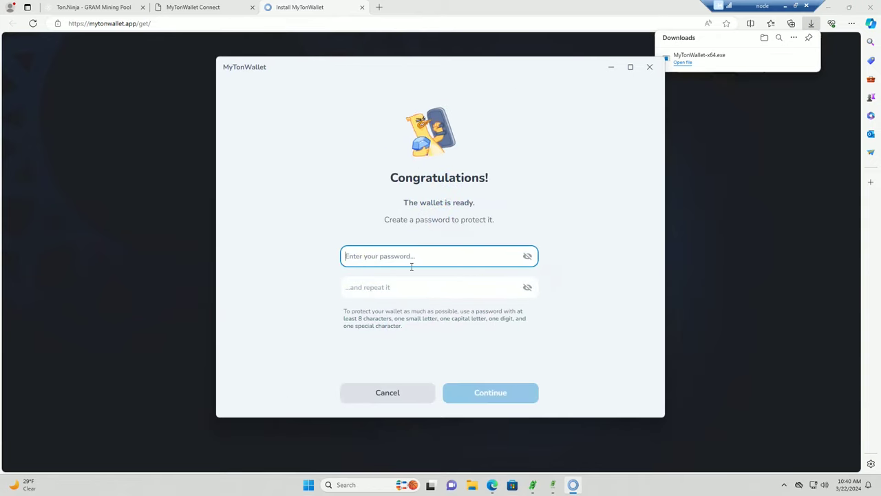
click(491, 393)
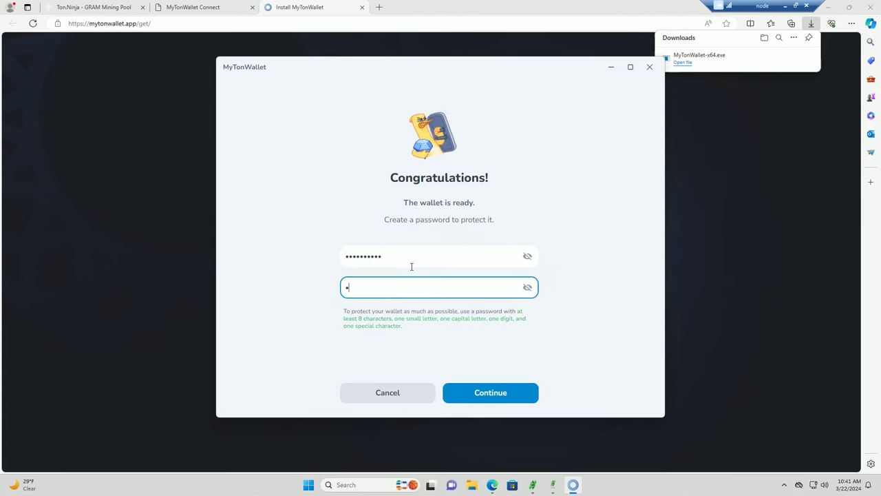
text(••••••••)
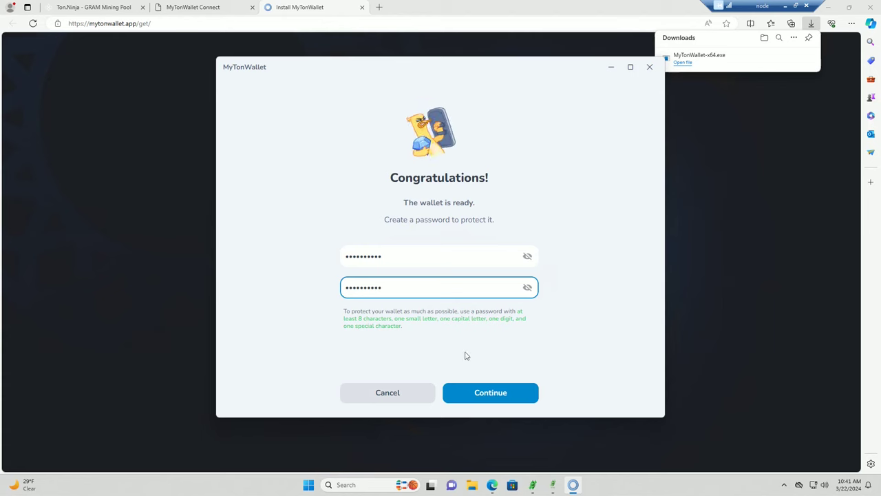
click(490, 392)
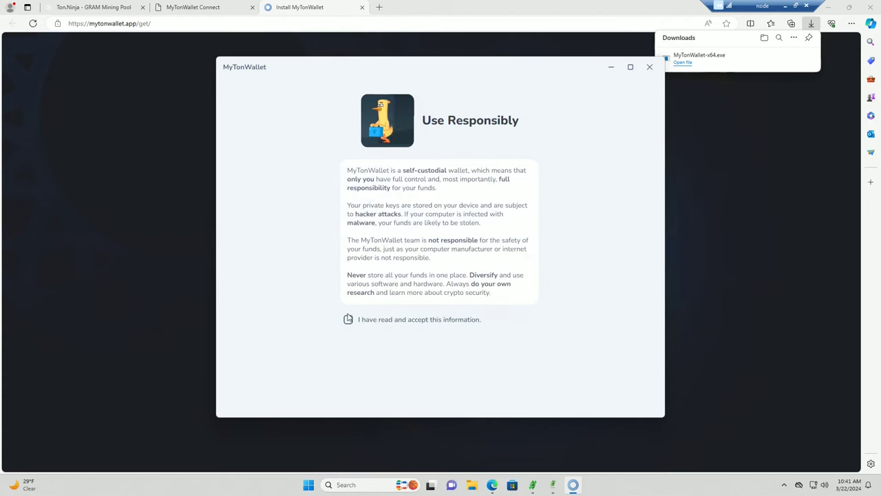
click(348, 319)
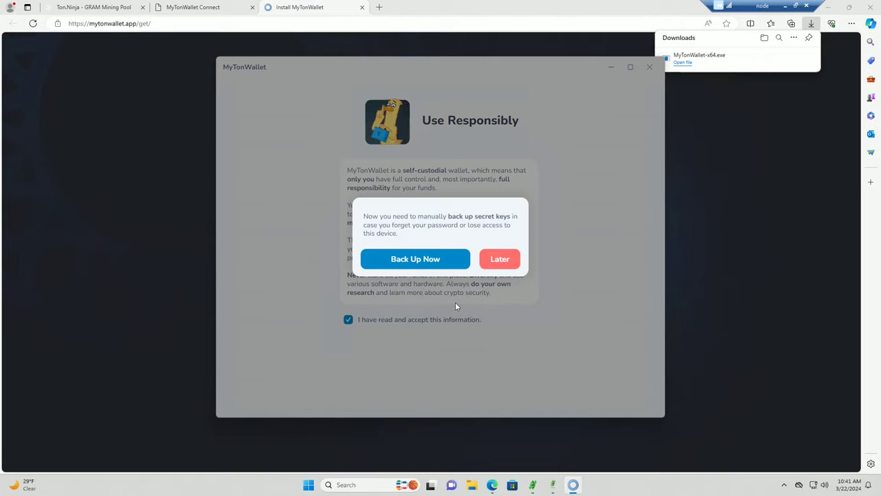
click(415, 259)
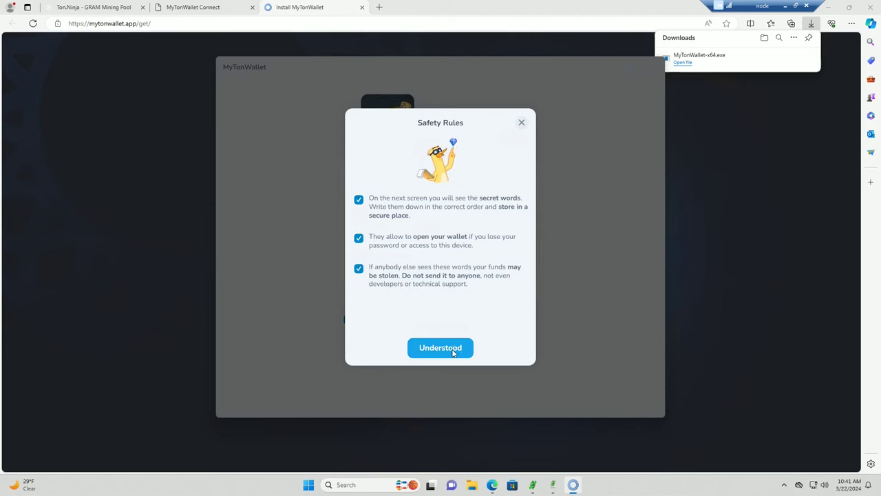
Acknowledge the safety rules and move past the secret-words screens
click(440, 347)
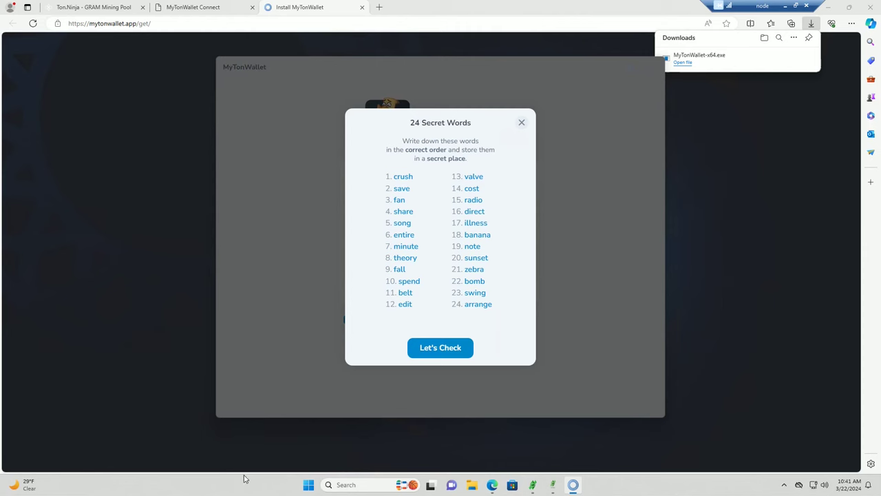
click(440, 347)
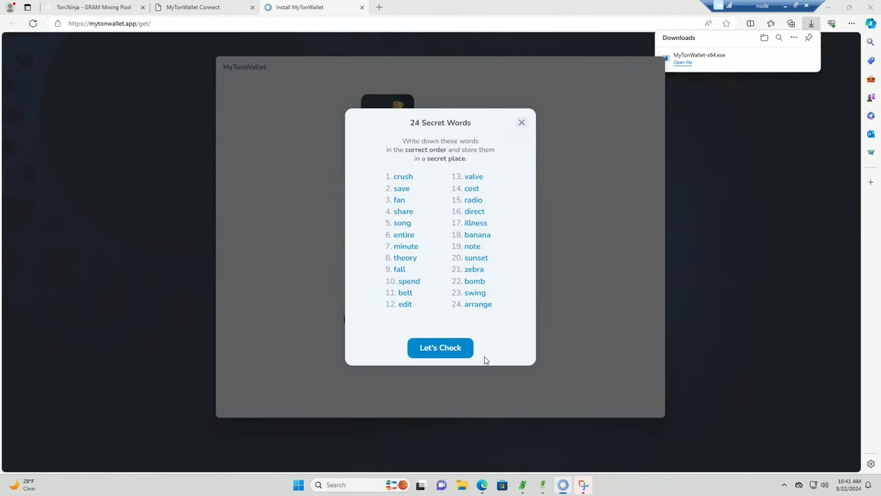
click(440, 347)
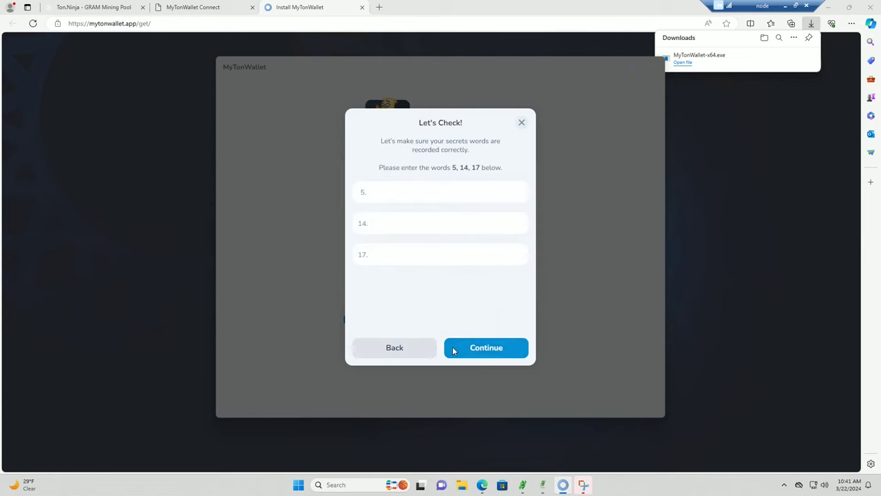
Enter check words 'song' (word 5) and 'illness' (word 17) and submit
click(583, 484)
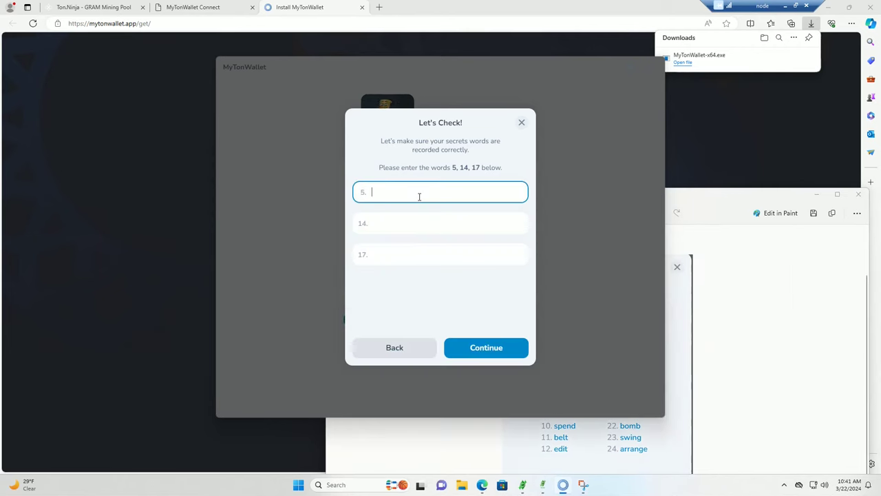
text(song)
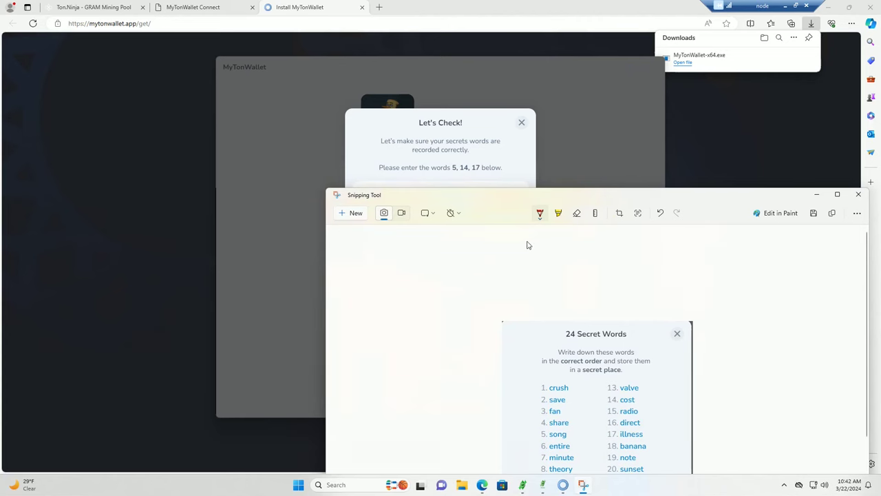
click(440, 254)
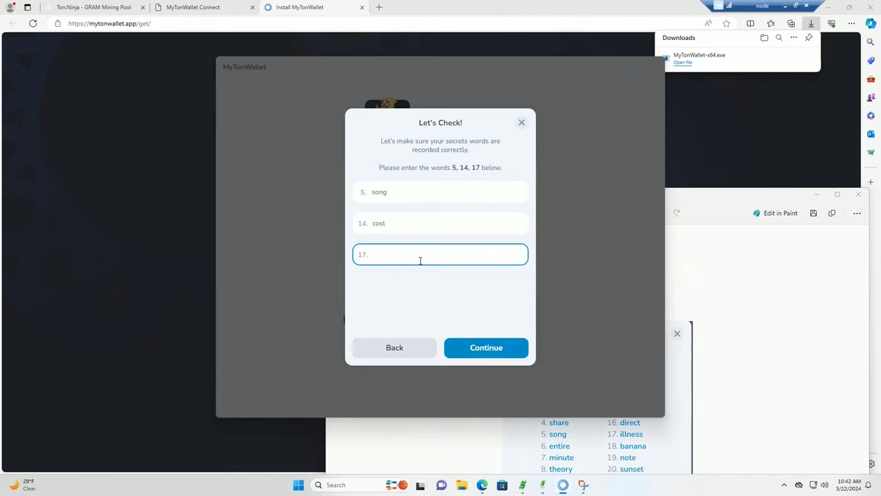
text(illness)
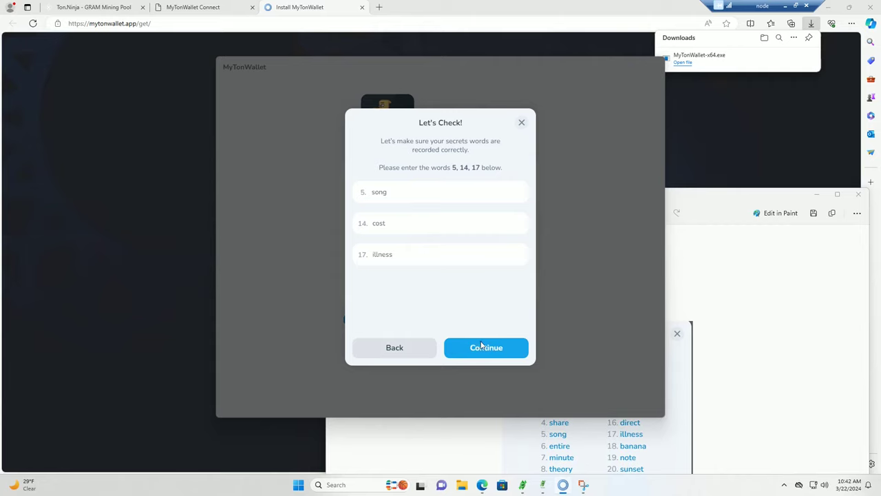
click(486, 347)
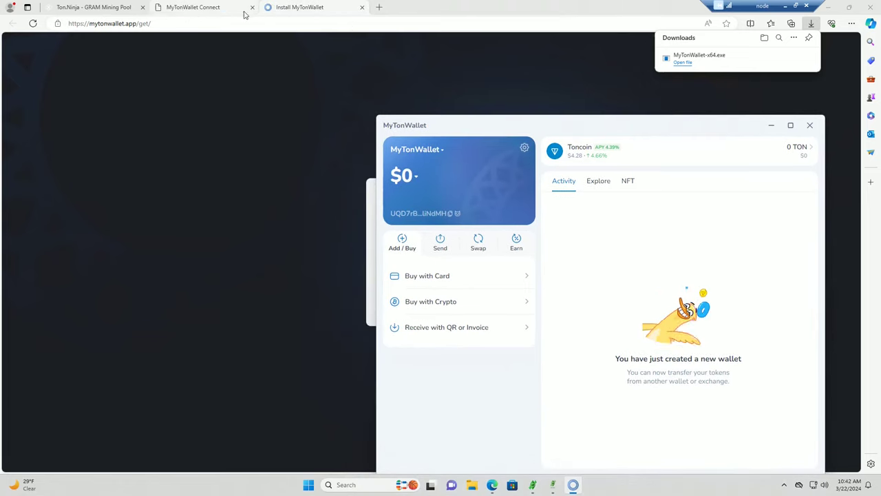
Open MyTonWallet from the Ton.Ninja tab and approve Connect Dapp and address/balance permissions
click(93, 7)
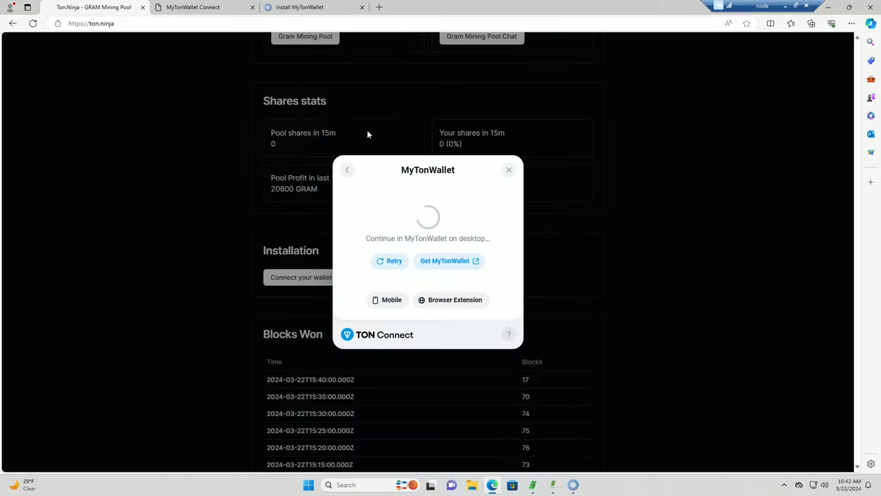
mouse_move(509, 209)
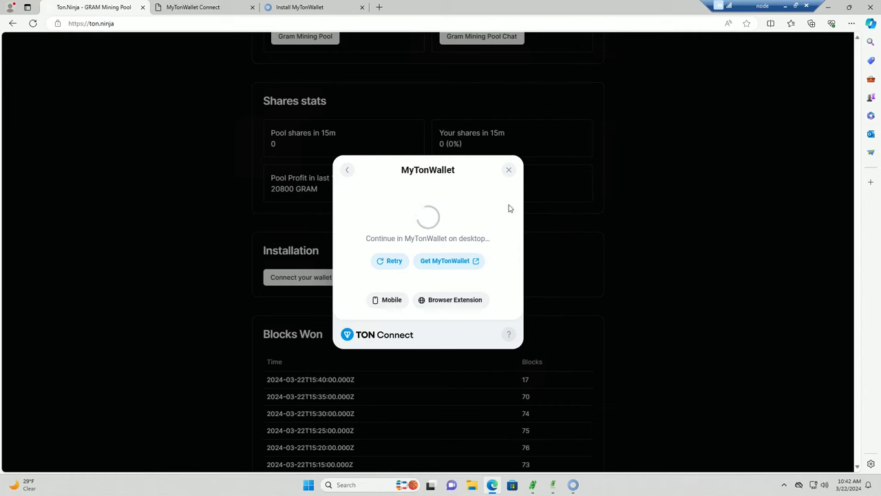
mouse_move(416, 254)
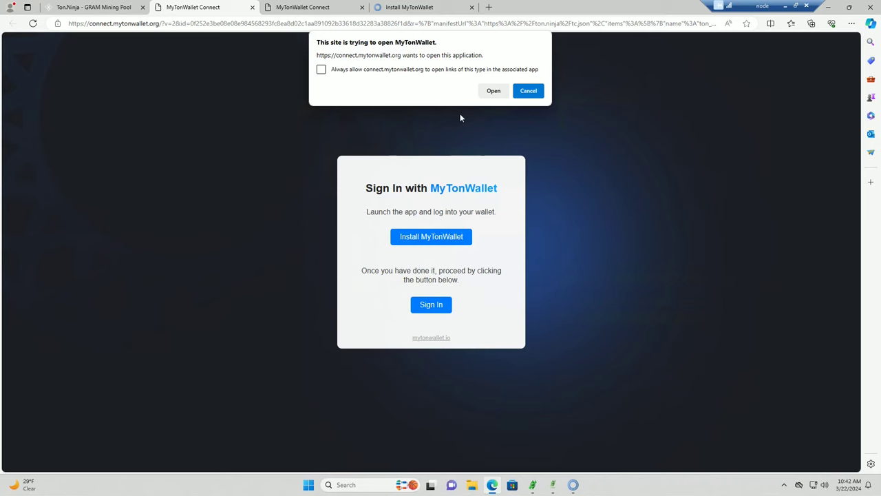
mouse_move(473, 164)
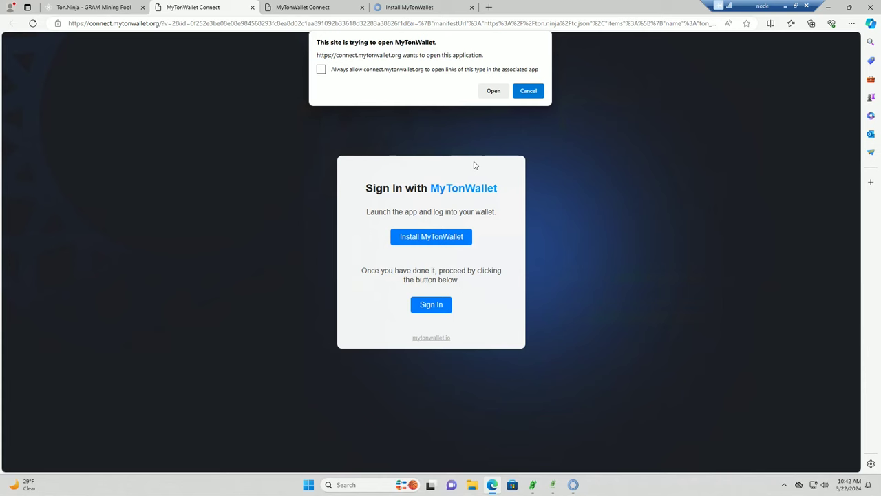
mouse_move(467, 252)
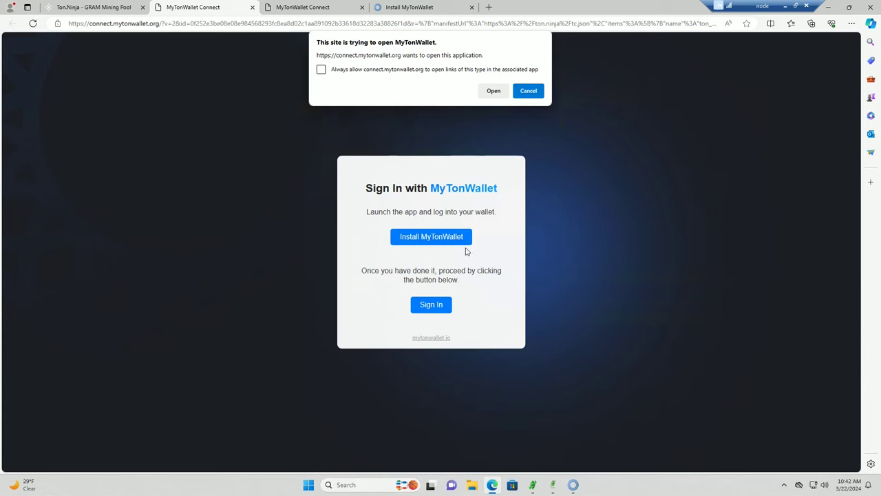
mouse_move(446, 63)
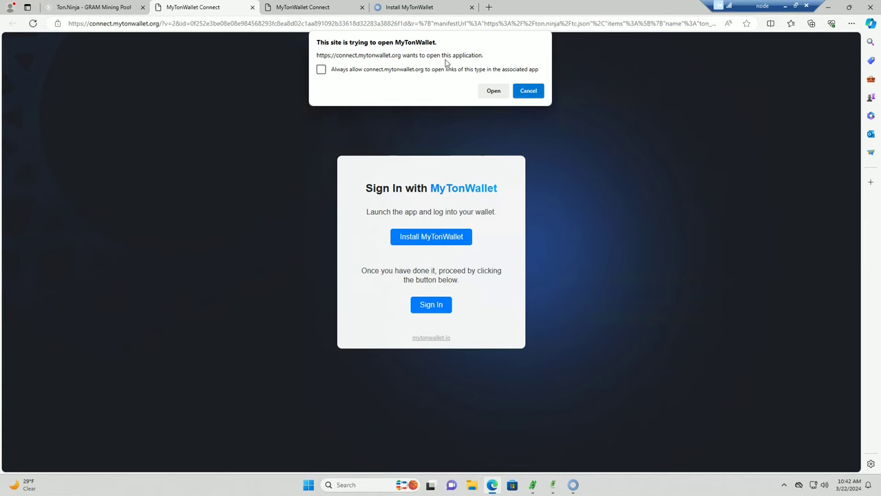
click(493, 90)
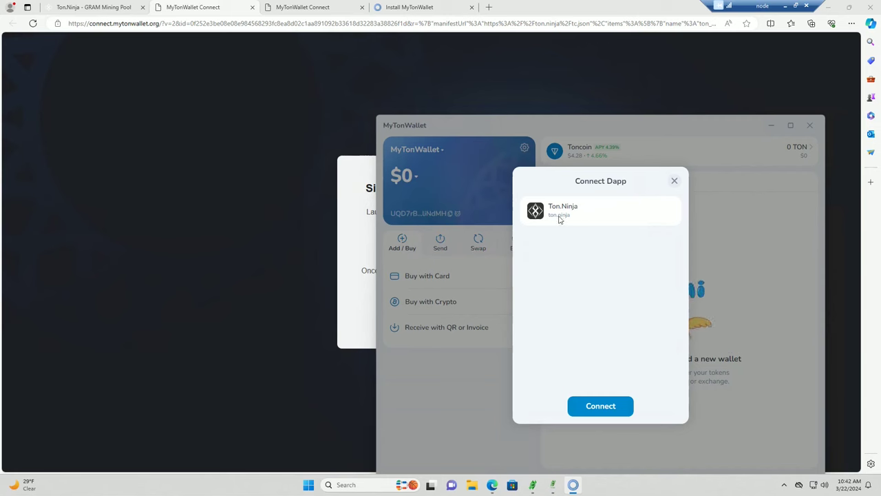
mouse_move(603, 372)
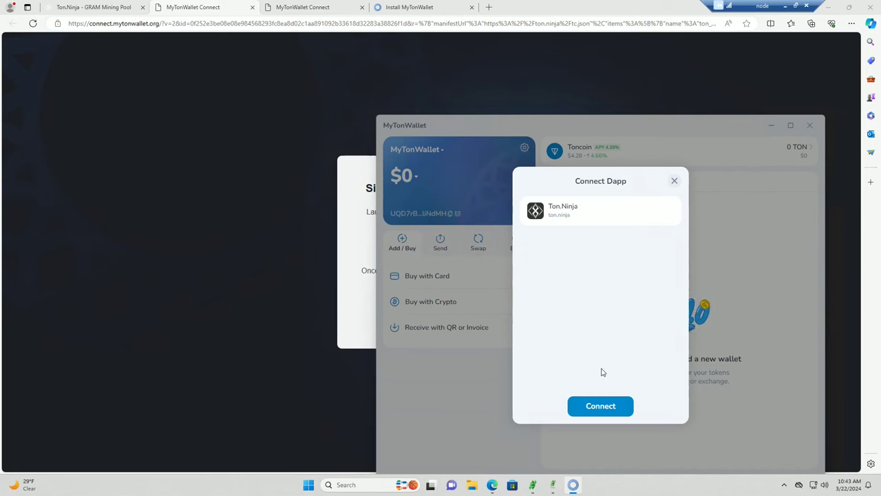
click(601, 405)
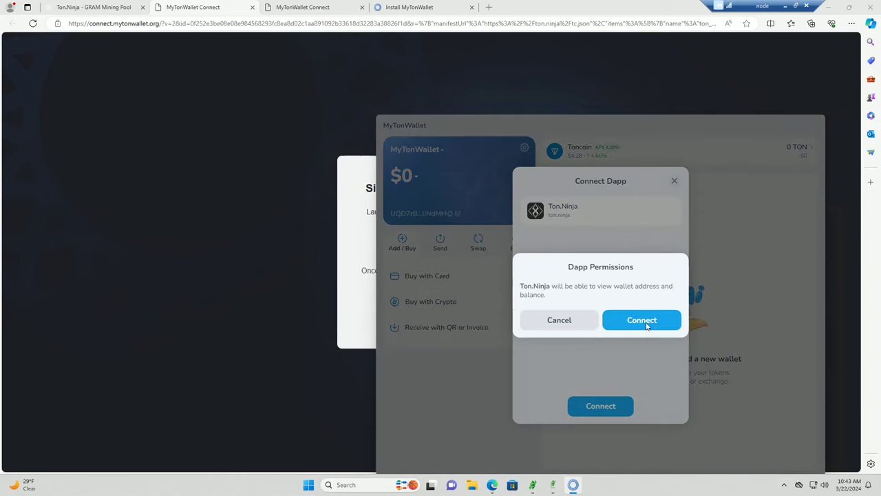
click(642, 320)
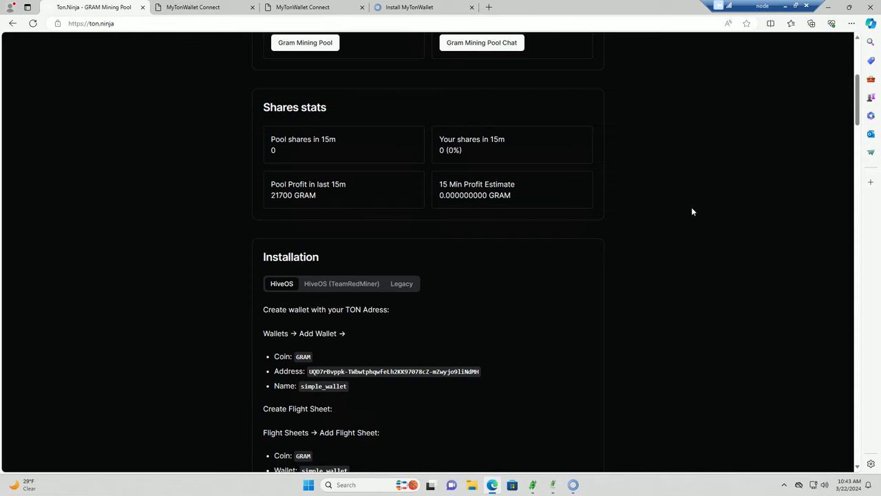
scroll(down, 3)
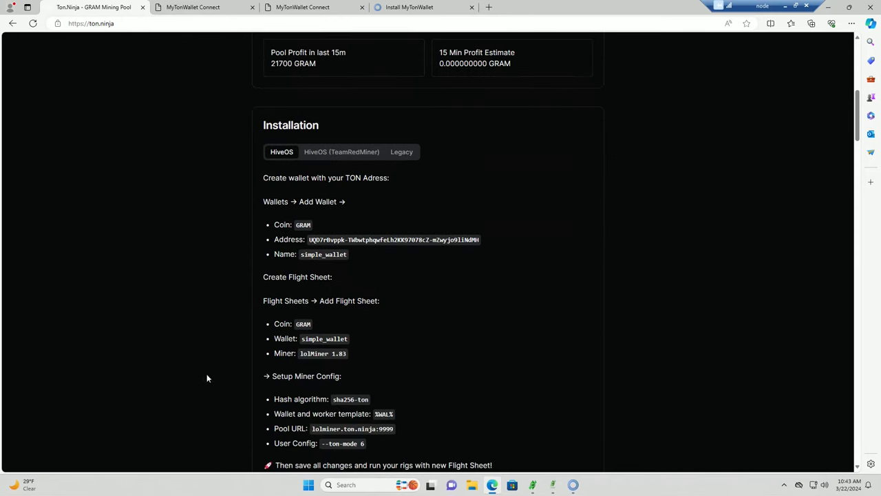
mouse_move(491, 140)
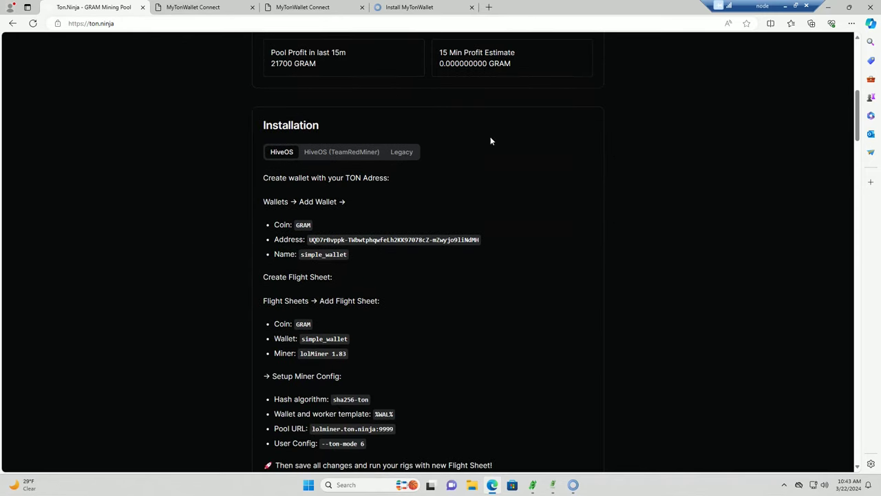
scroll(up, 3)
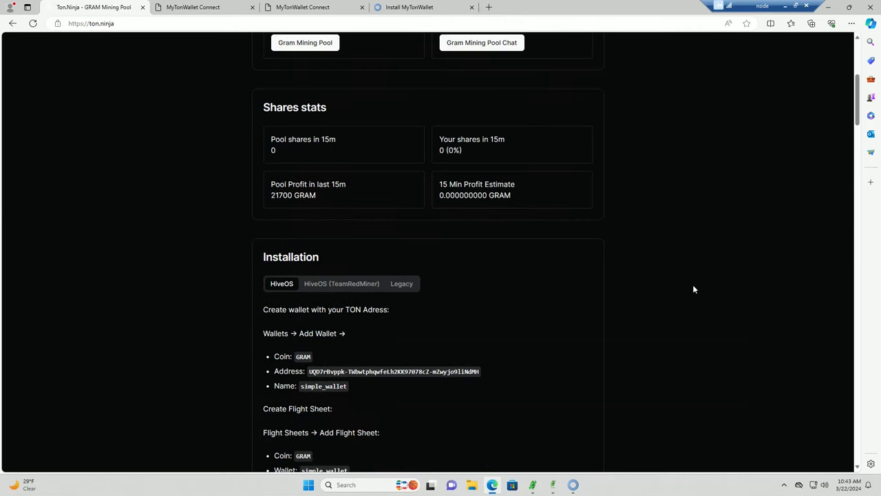
mouse_move(708, 279)
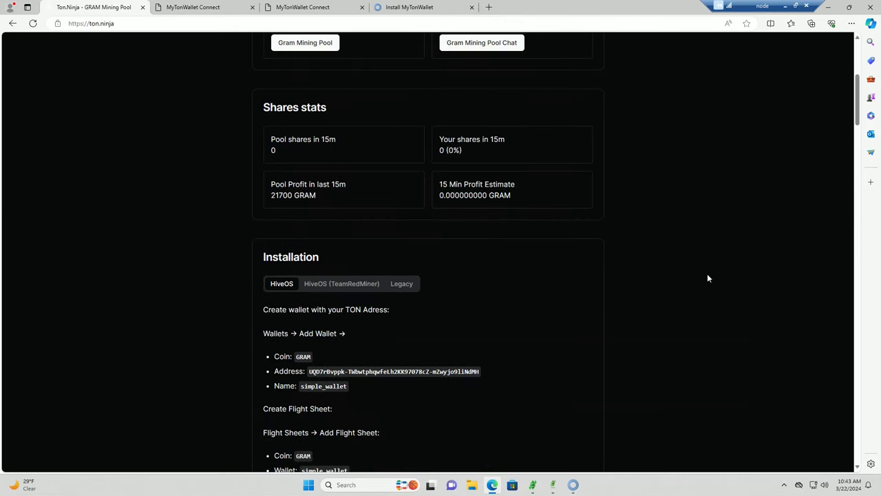
scroll(down, 3)
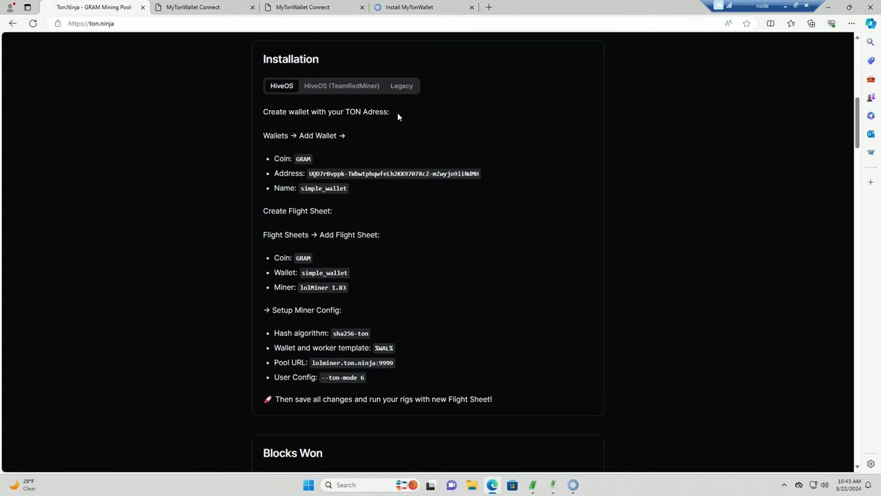
mouse_move(373, 206)
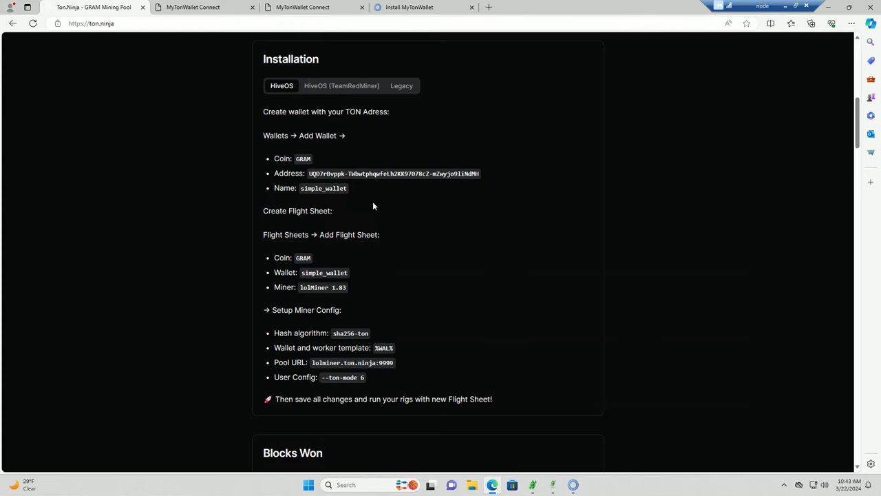
scroll(up, 3)
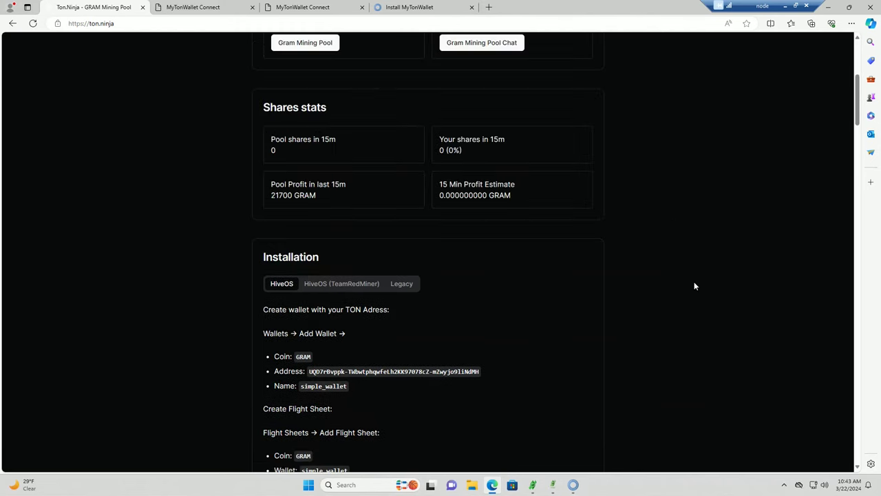
scroll(down, 3)
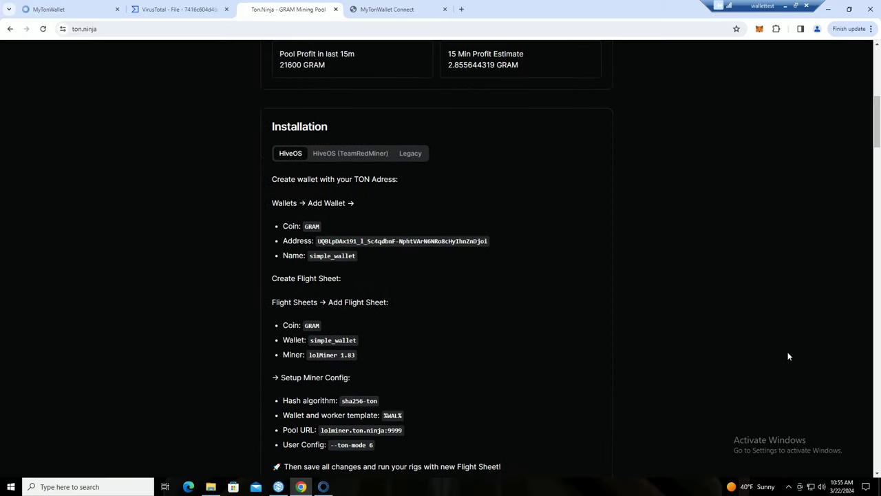
mouse_move(406, 303)
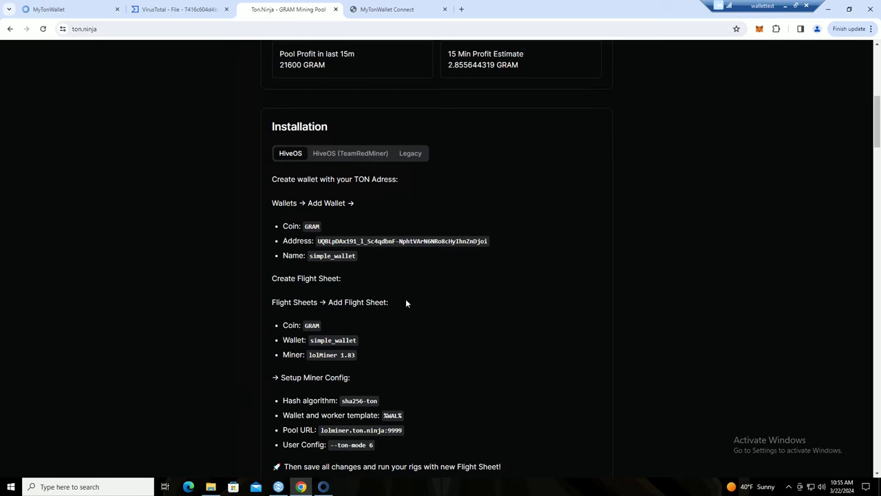
mouse_move(357, 253)
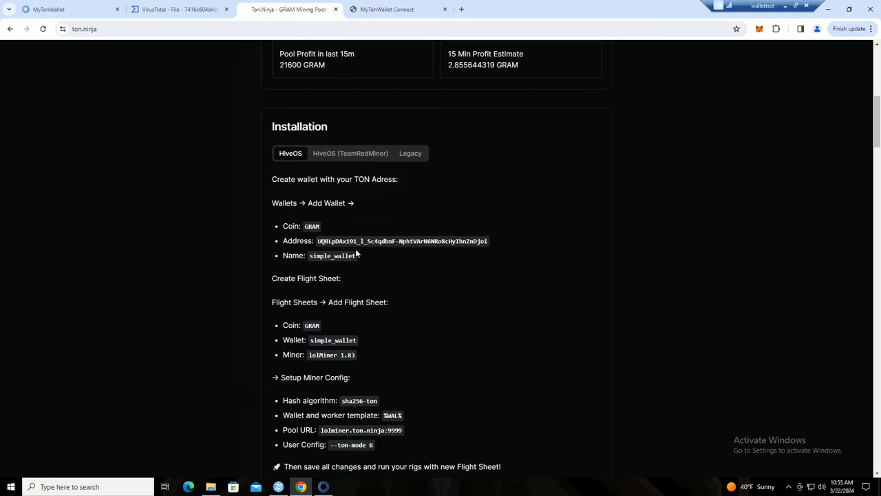
mouse_move(665, 222)
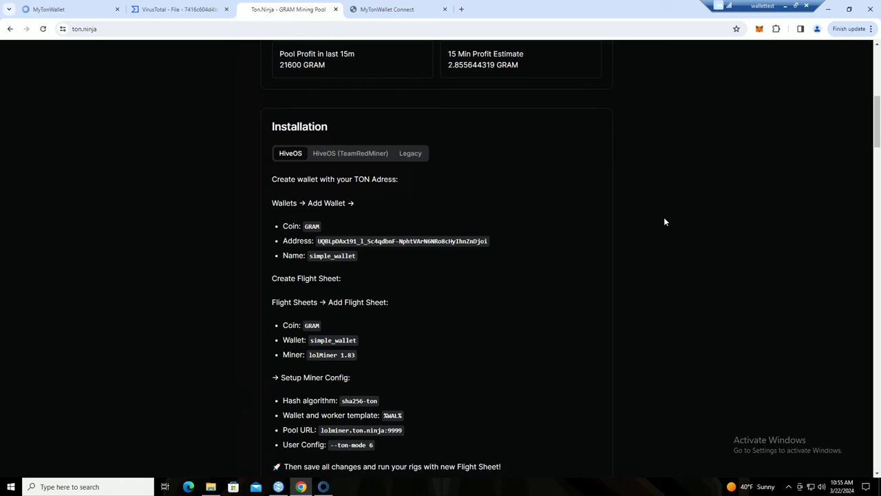
mouse_move(488, 279)
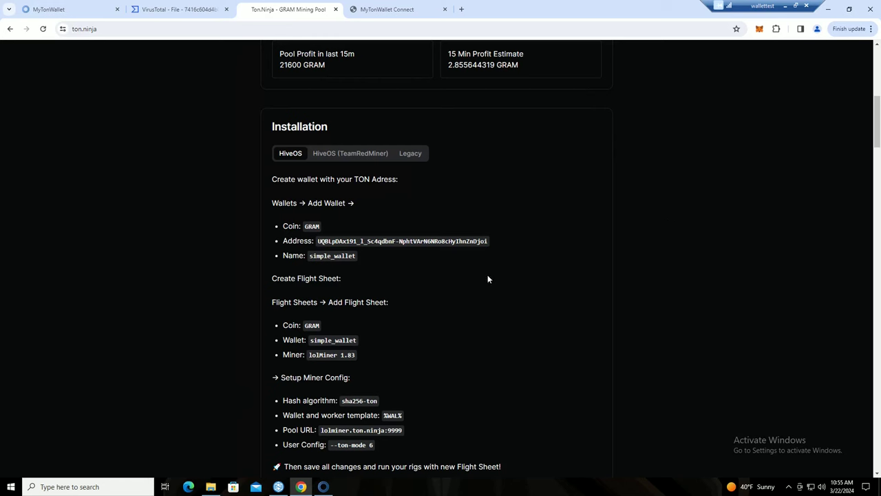
mouse_move(608, 237)
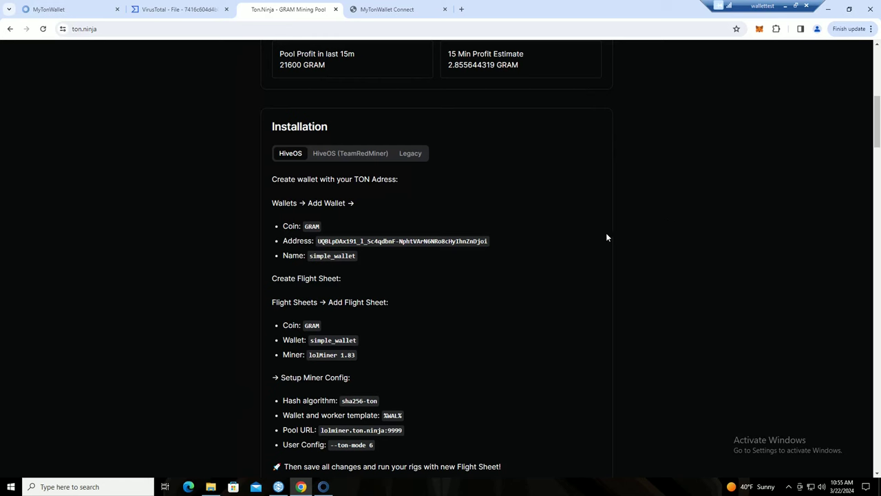
mouse_move(435, 129)
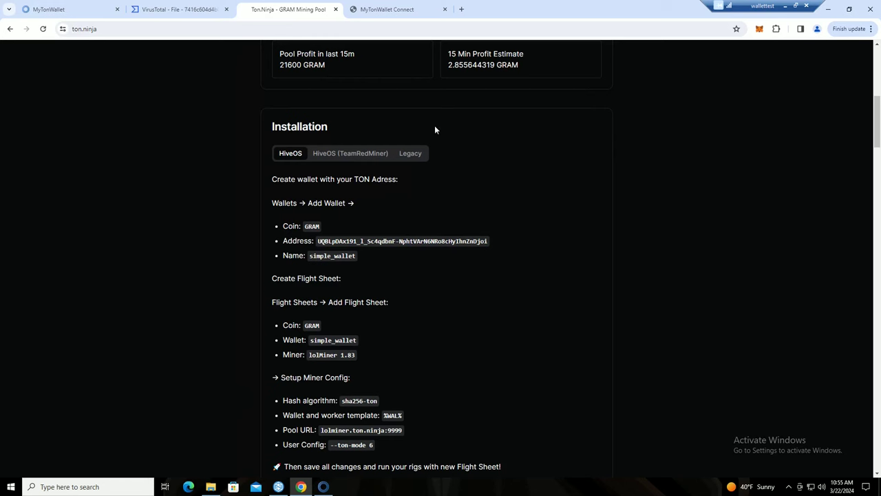
mouse_move(386, 260)
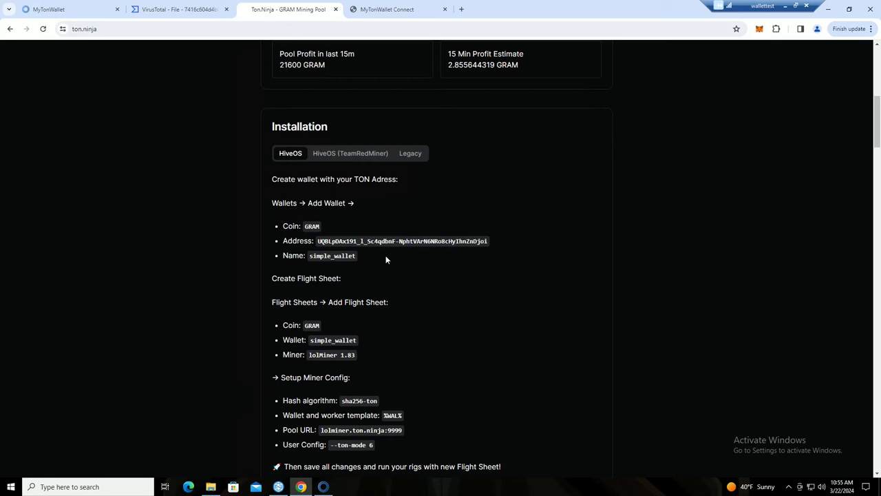
mouse_move(506, 267)
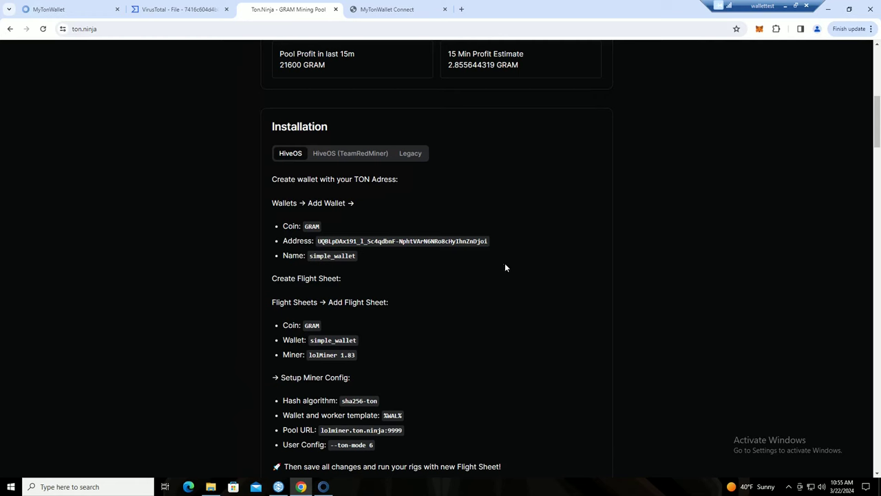
mouse_move(487, 246)
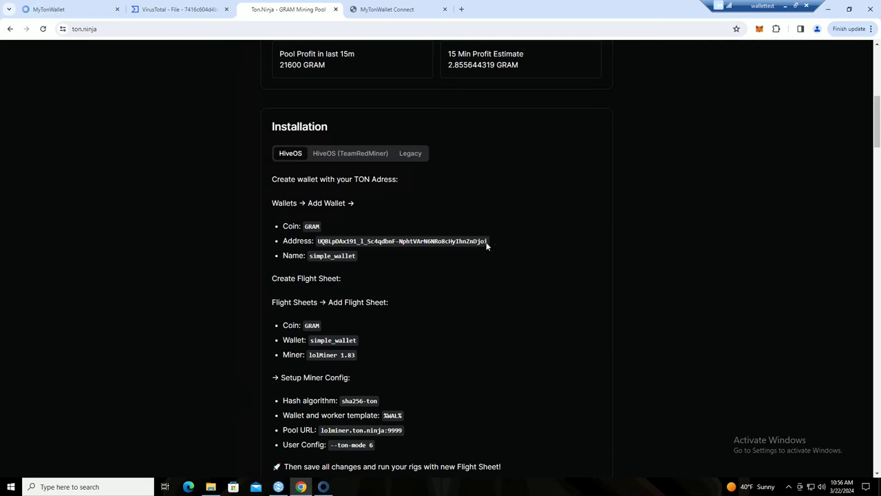
mouse_move(357, 480)
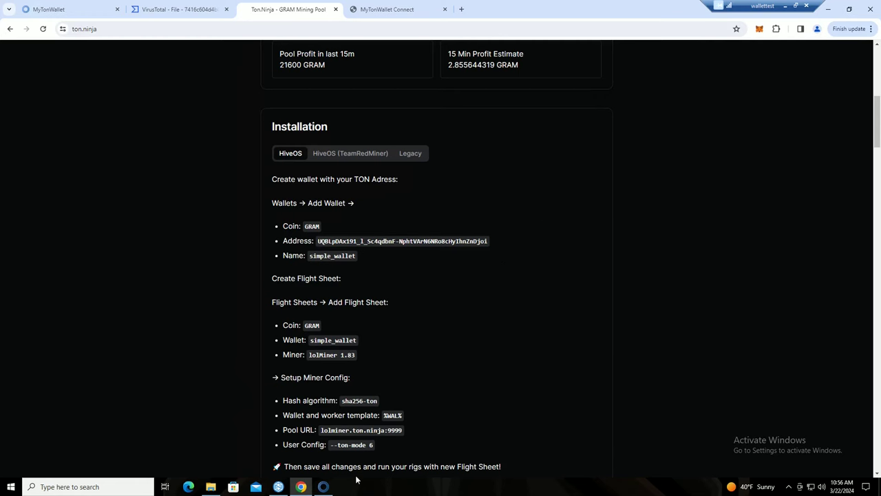
Switch to the Hive OS farm dashboard listing four workers
click(323, 487)
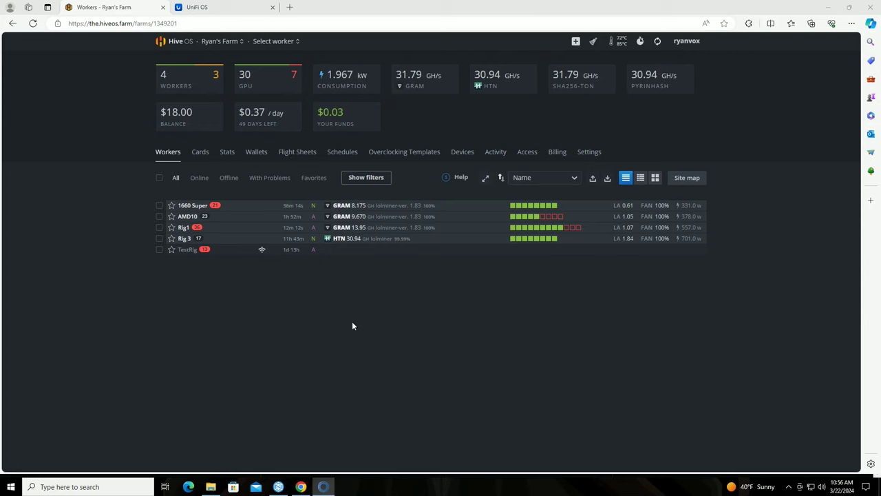
Start a new GRAM wallet in the Wallets tab, then close the New Wallet form
click(256, 152)
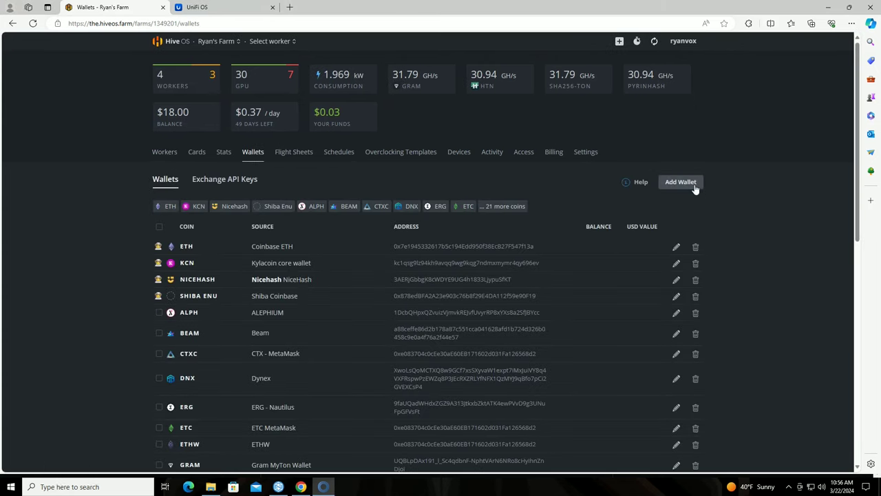
click(680, 181)
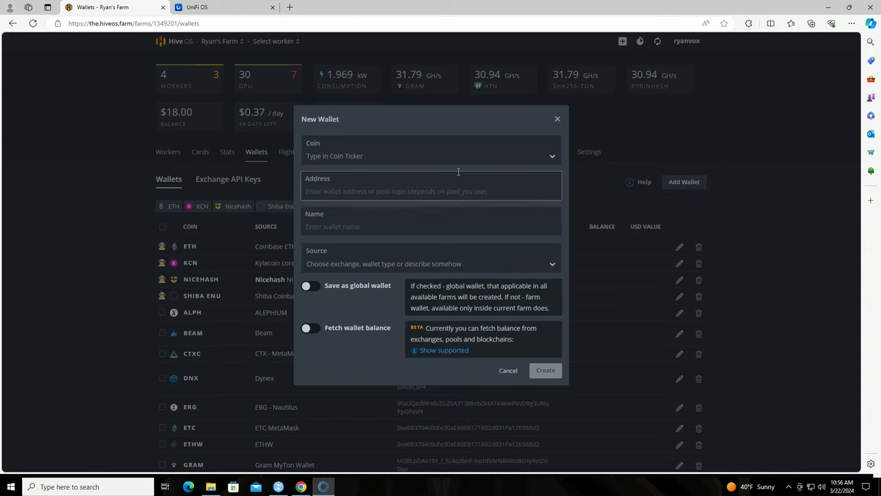
click(430, 155)
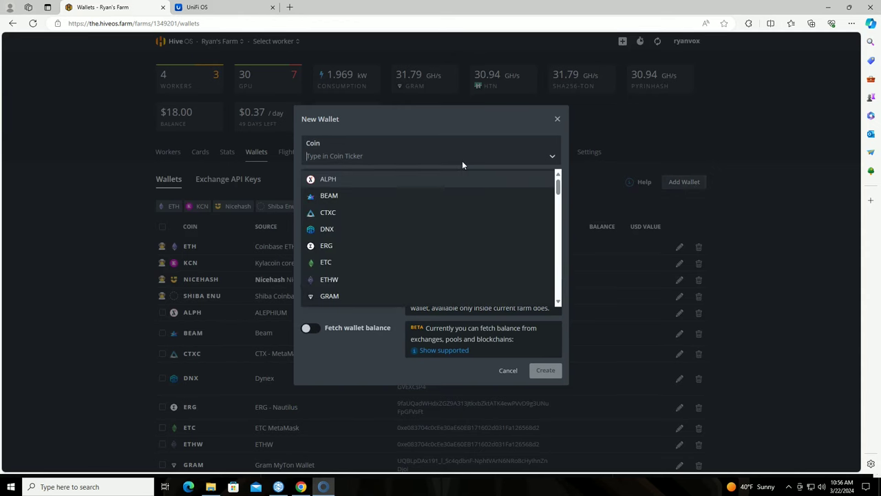
text(g)
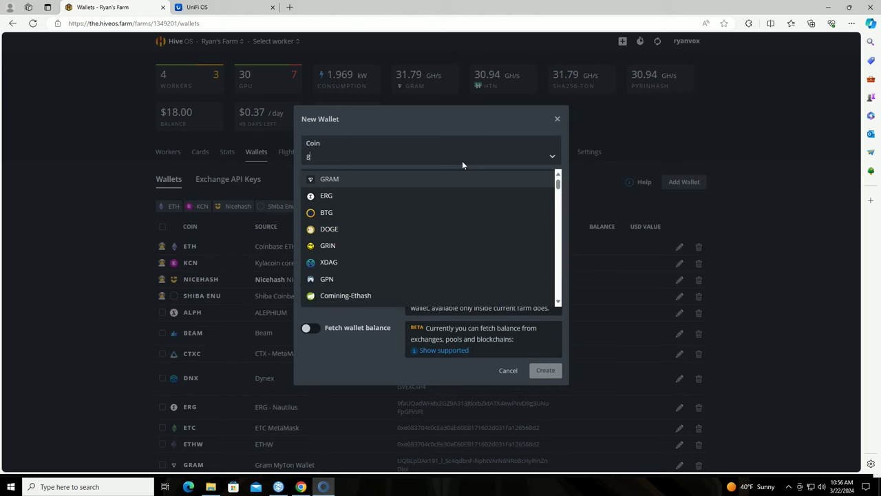
text(r)
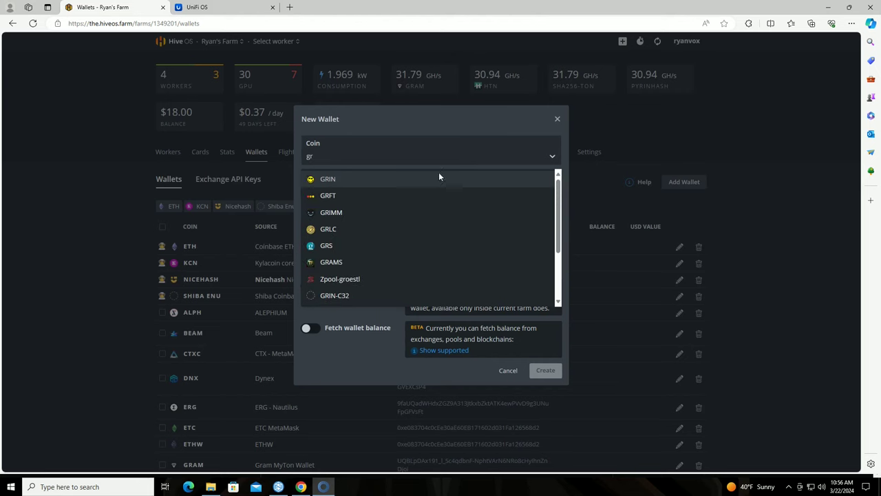
mouse_move(427, 181)
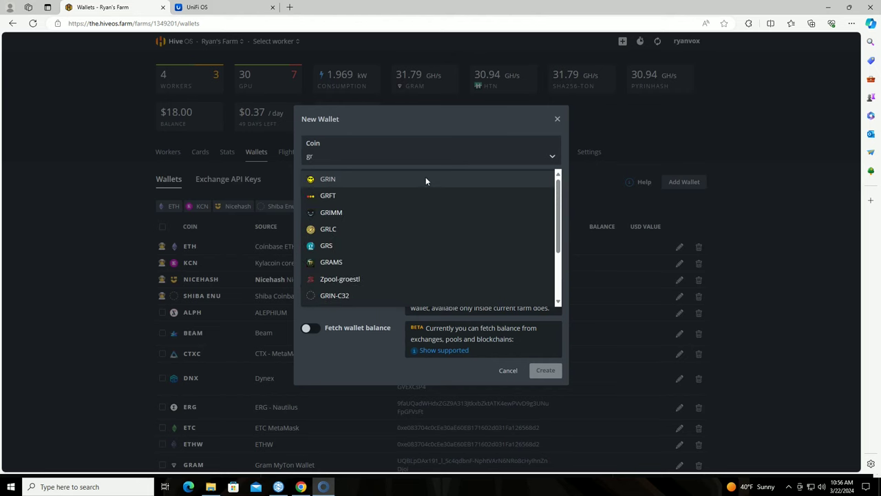
text(am)
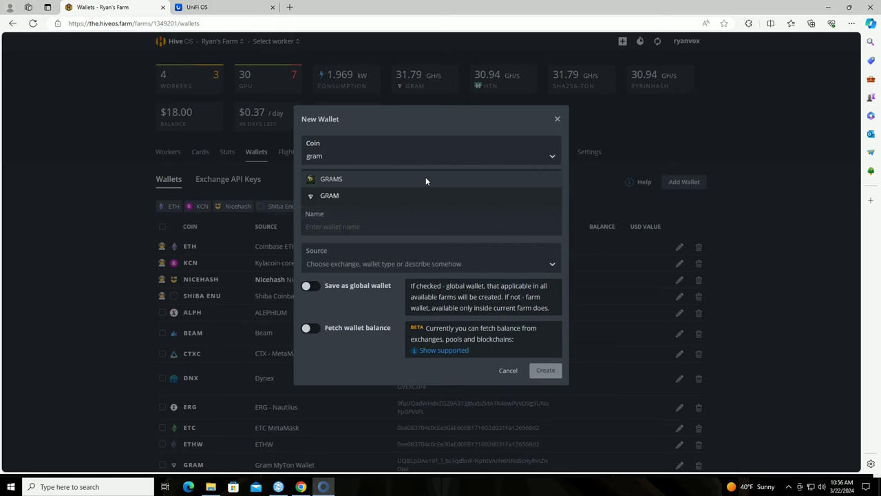
click(329, 194)
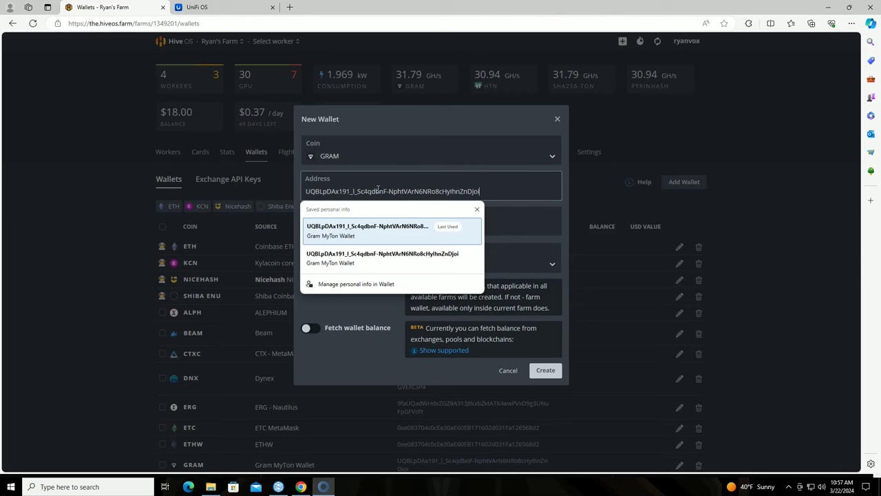
click(372, 245)
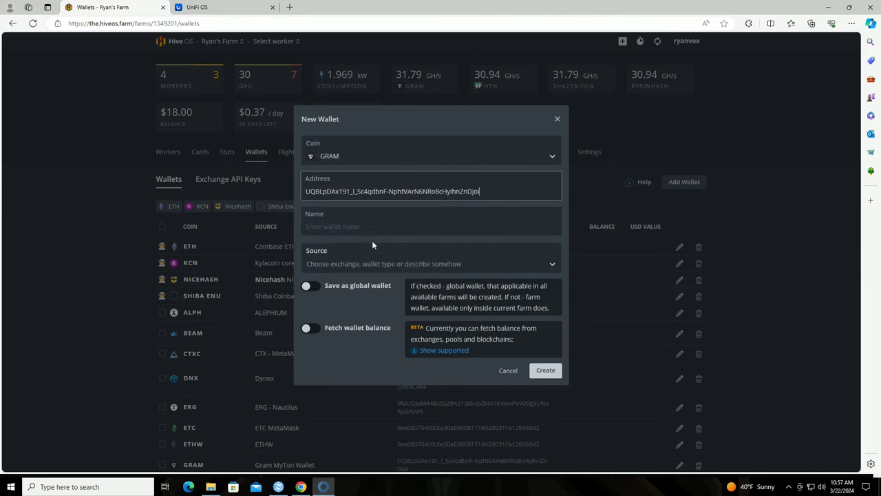
click(431, 227)
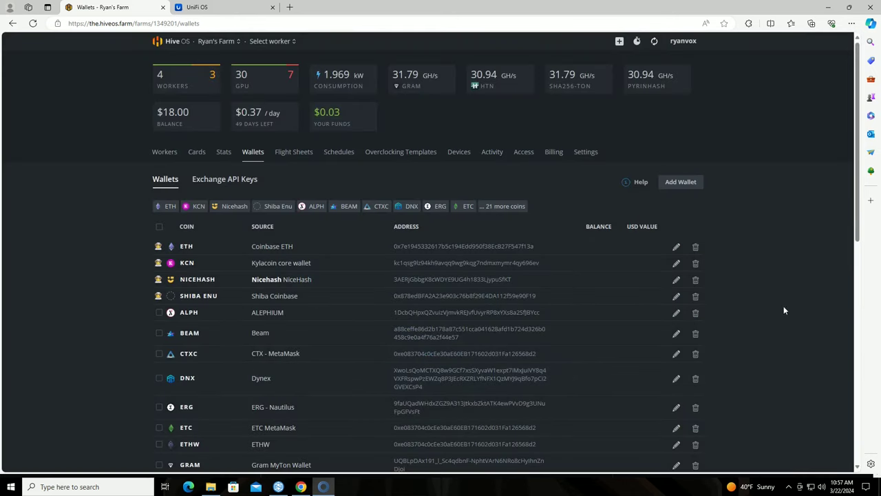
mouse_move(637, 347)
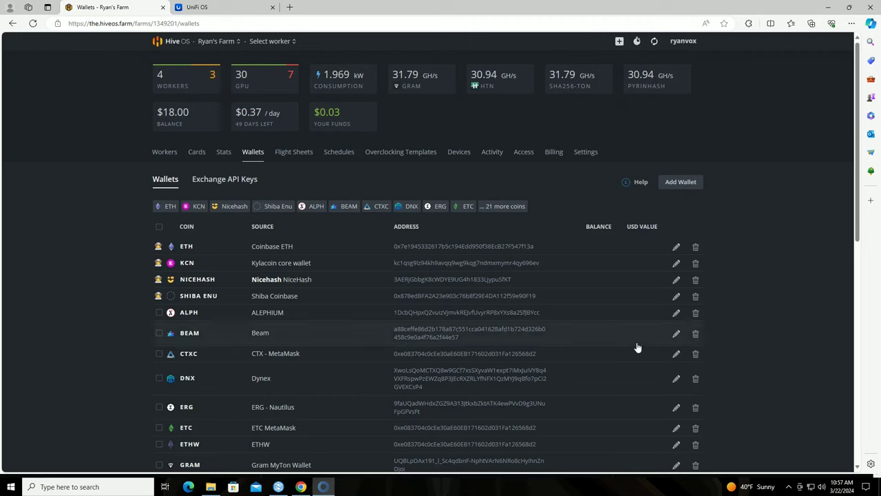
Review the wallets list and go to the Flight Sheets page
scroll(down, 3)
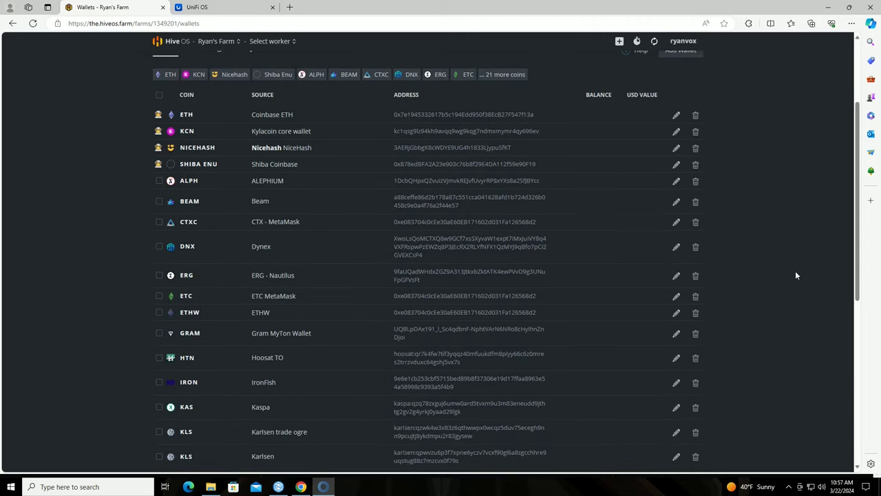
scroll(up, 3)
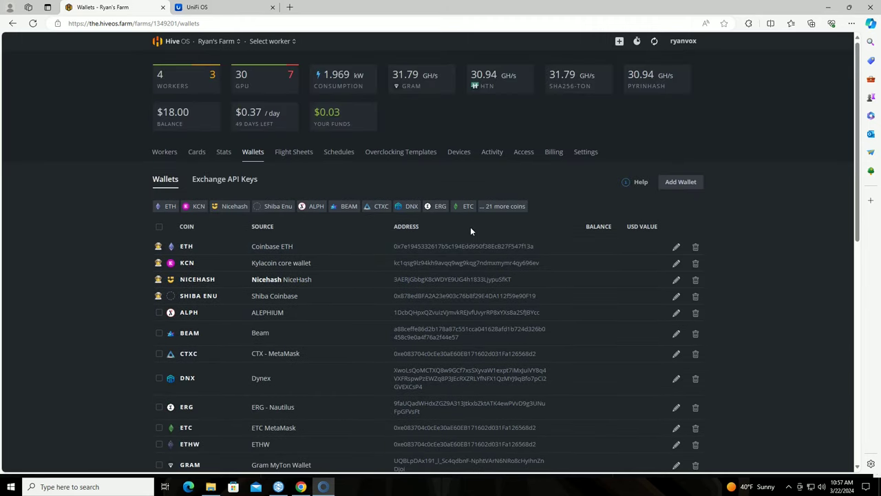
mouse_move(549, 471)
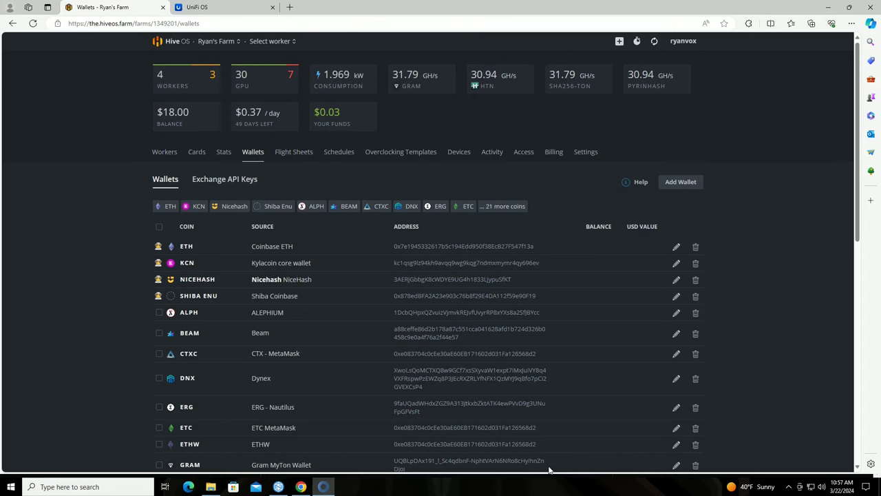
click(294, 151)
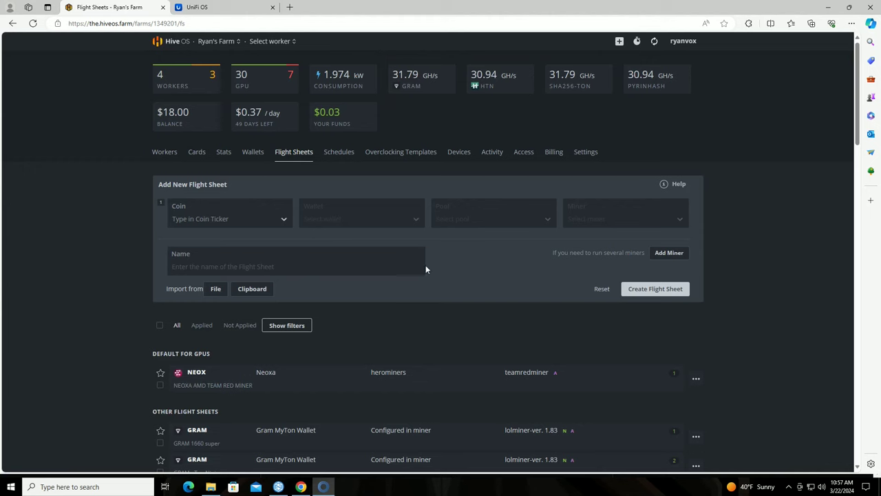
Set a flight sheet to GRAM, Gram MyTon Wallet, configure-in-miner pool and lolMiner
click(230, 219)
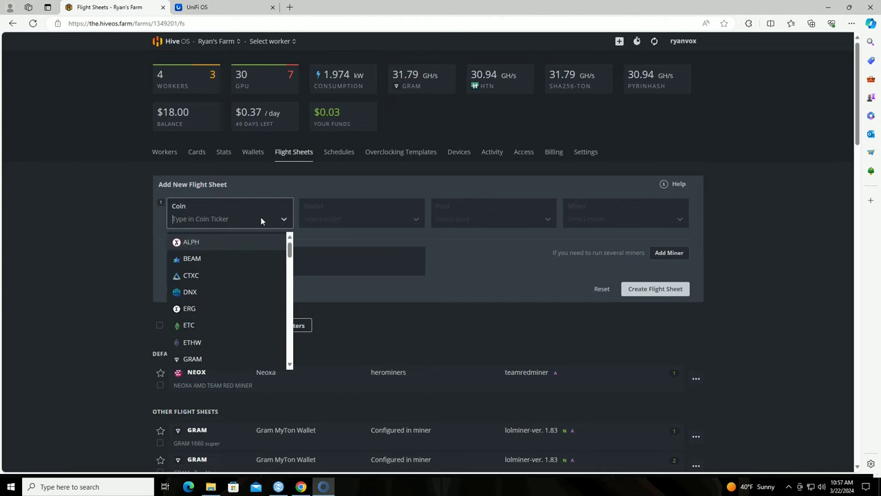
text(gra)
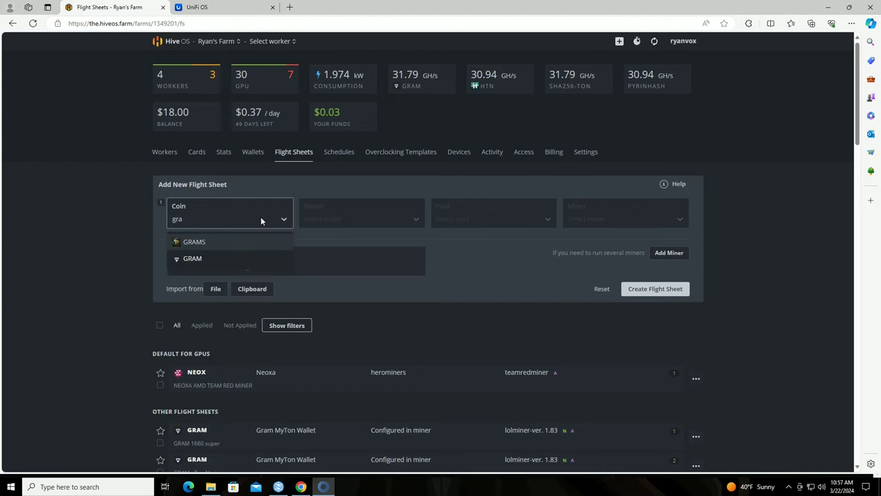
click(192, 258)
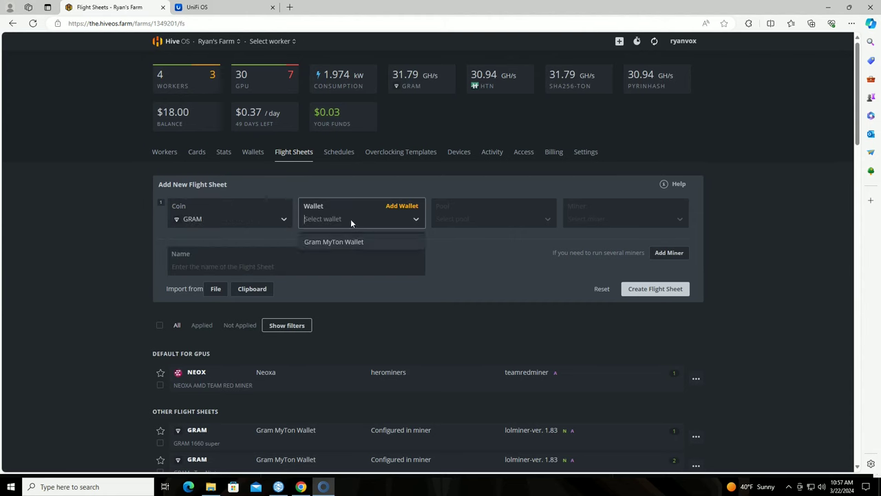
click(333, 241)
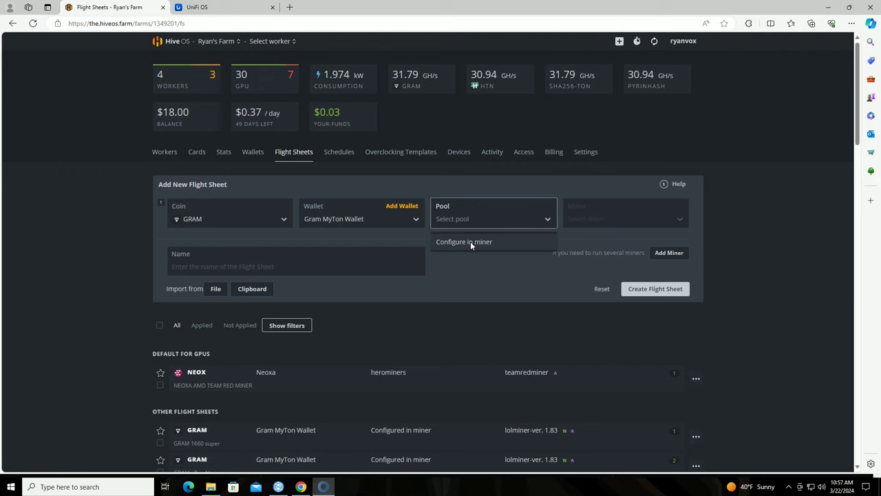
click(464, 242)
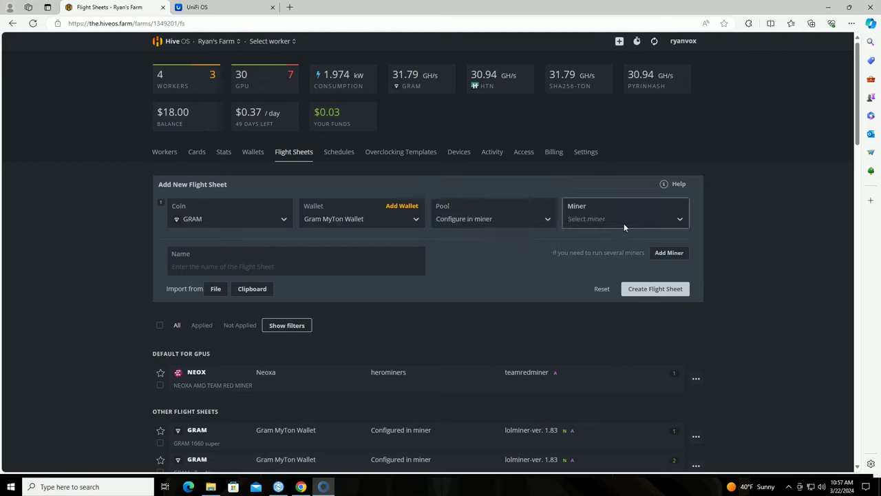
text(lo)
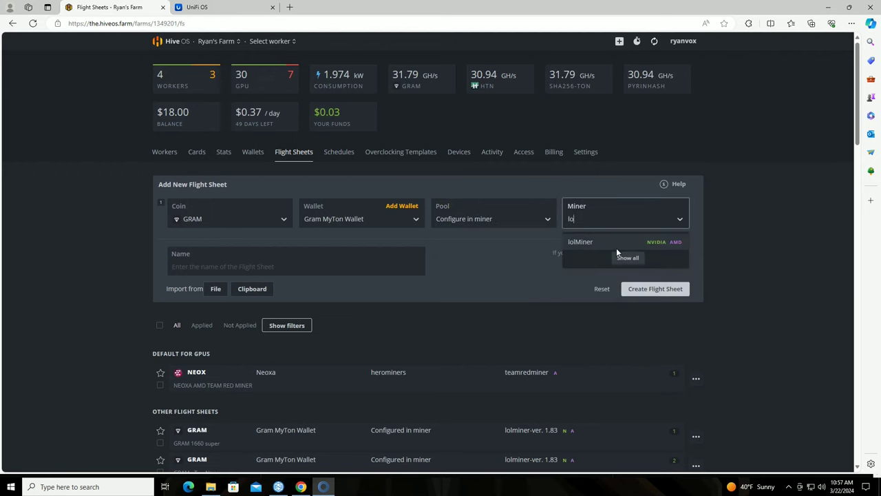
click(579, 241)
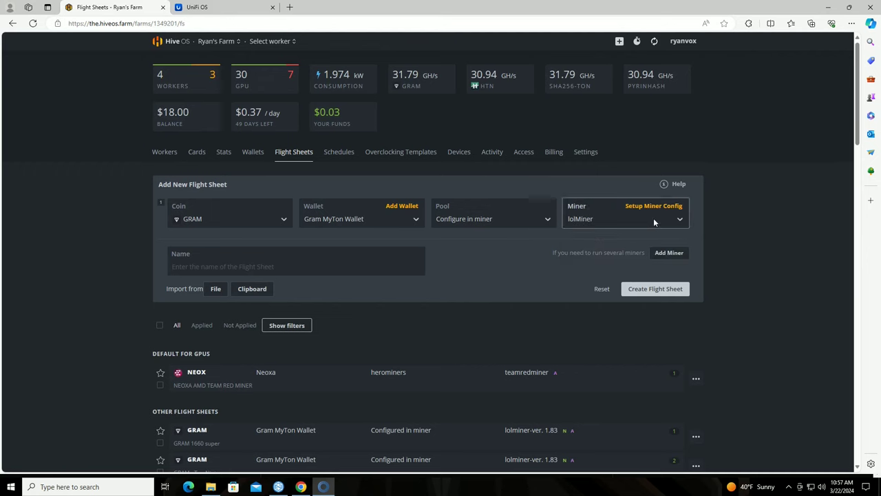
mouse_move(654, 210)
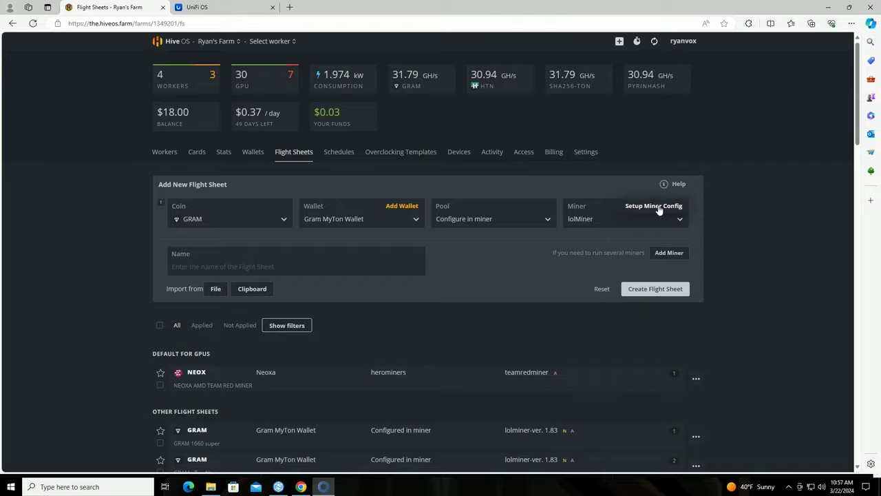
click(654, 205)
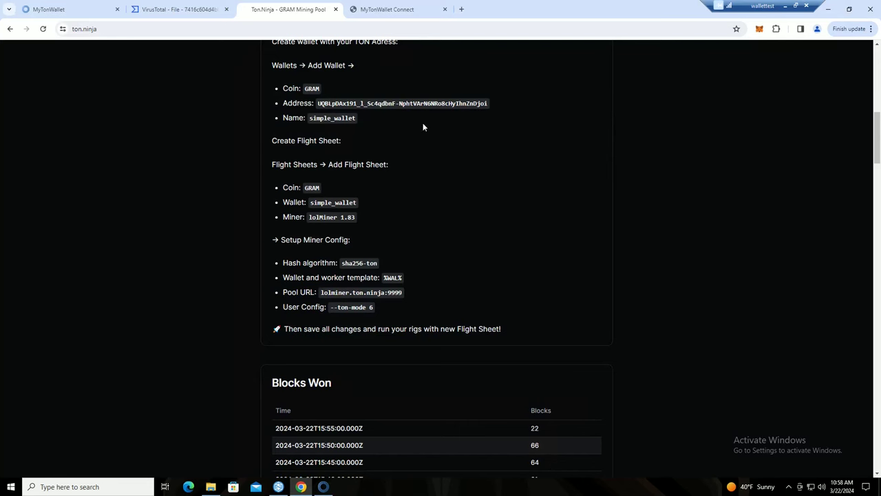
mouse_move(412, 282)
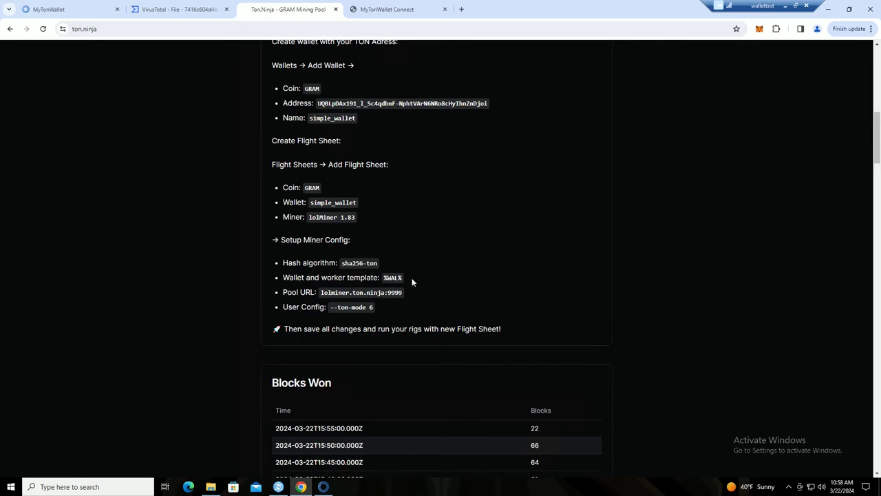
mouse_move(344, 279)
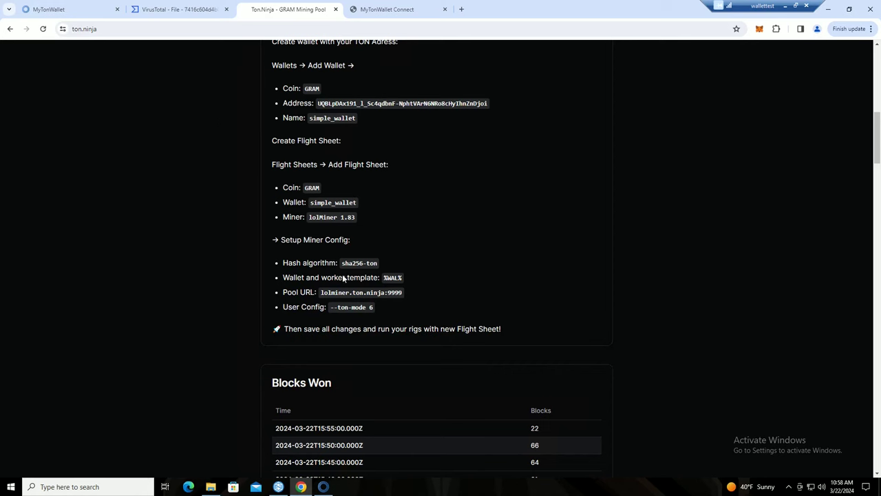
mouse_move(366, 266)
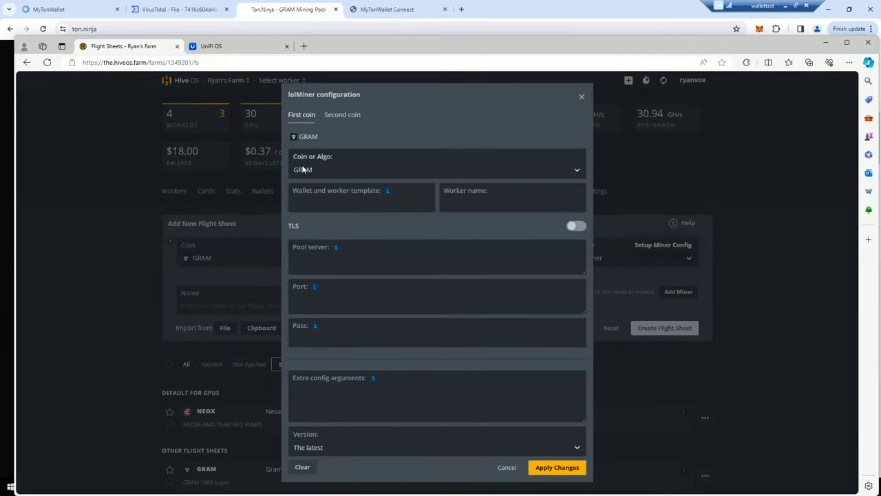
mouse_move(310, 173)
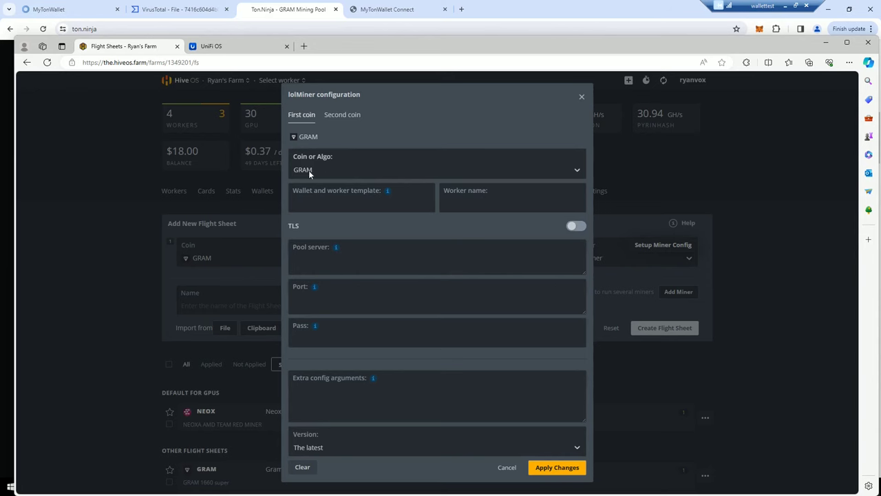
mouse_move(556, 53)
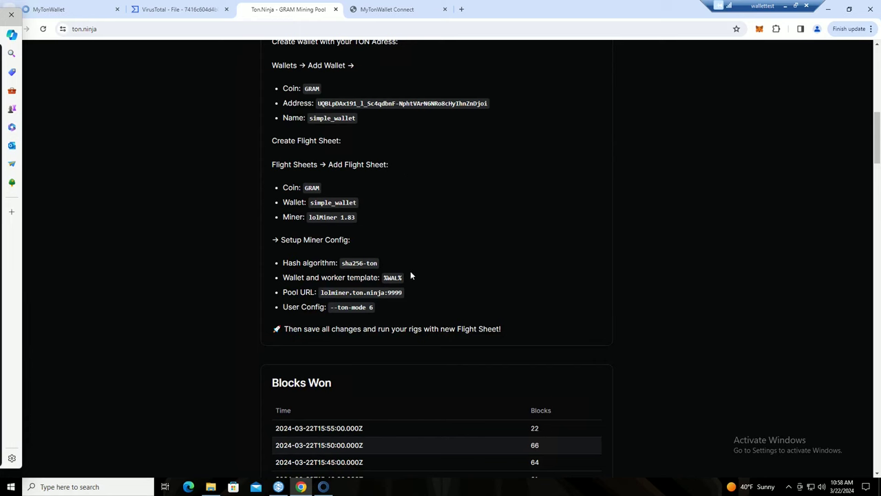
mouse_move(356, 281)
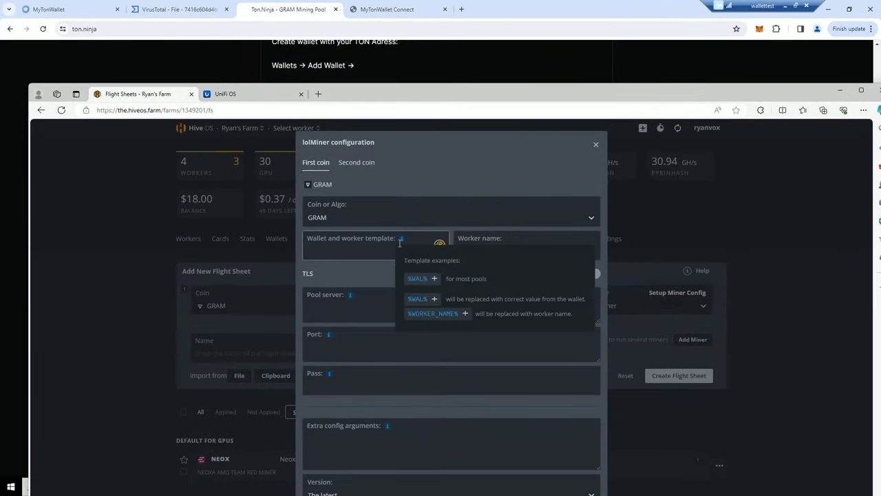
Fill lolMiner config with the %WAL% template, pool lolminer.ton.ninja and port 9999
click(422, 278)
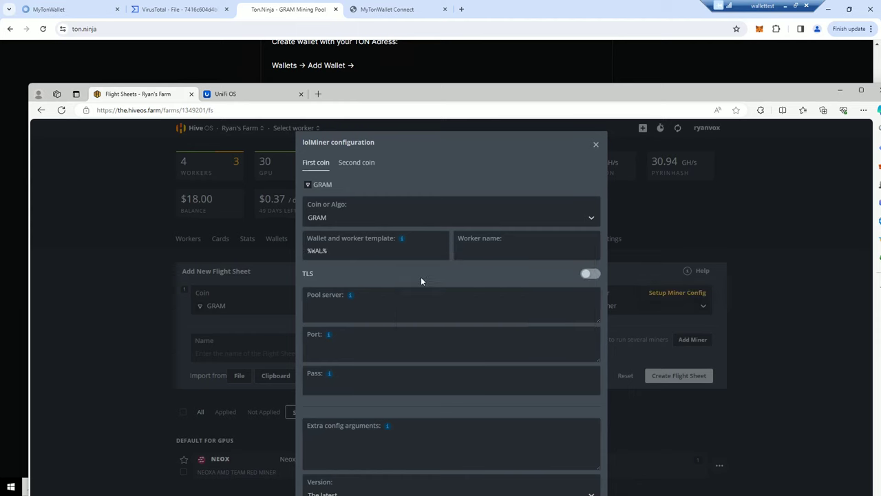
click(596, 144)
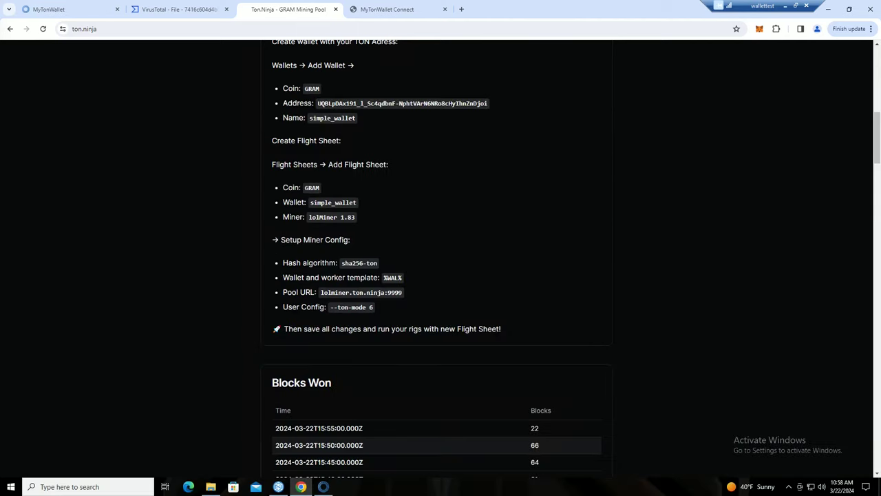
mouse_move(381, 295)
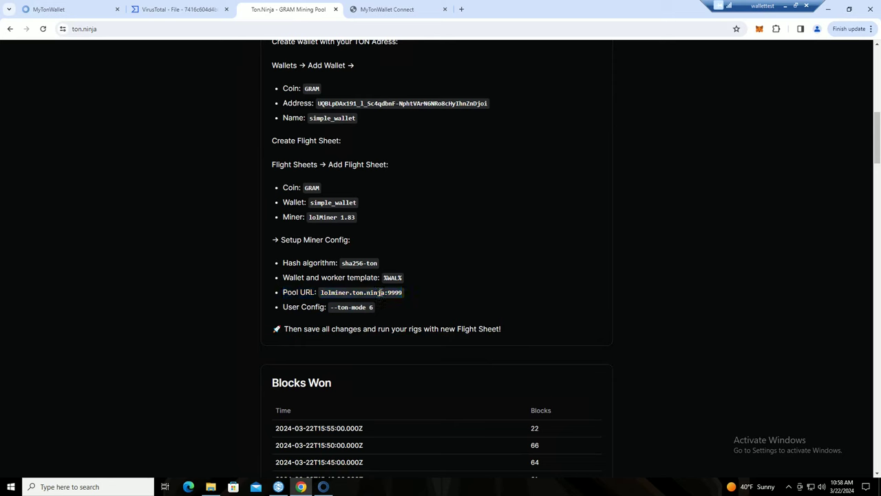
double_click(351, 292)
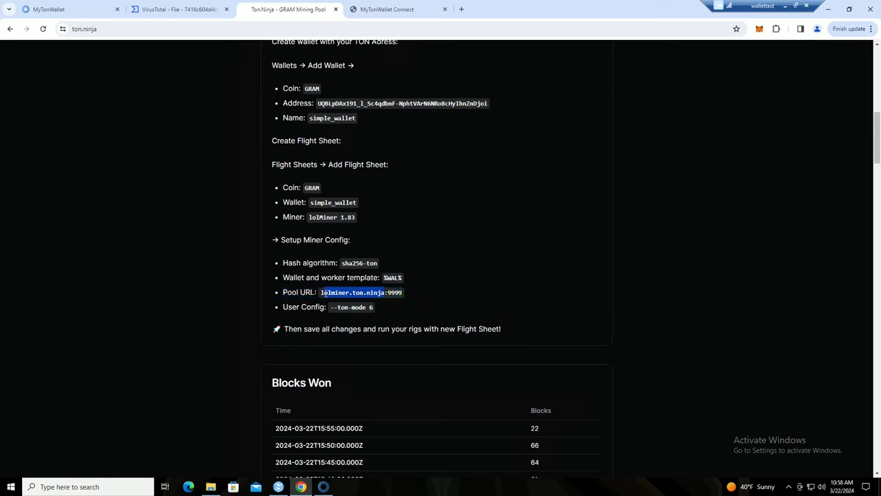
right_click(360, 292)
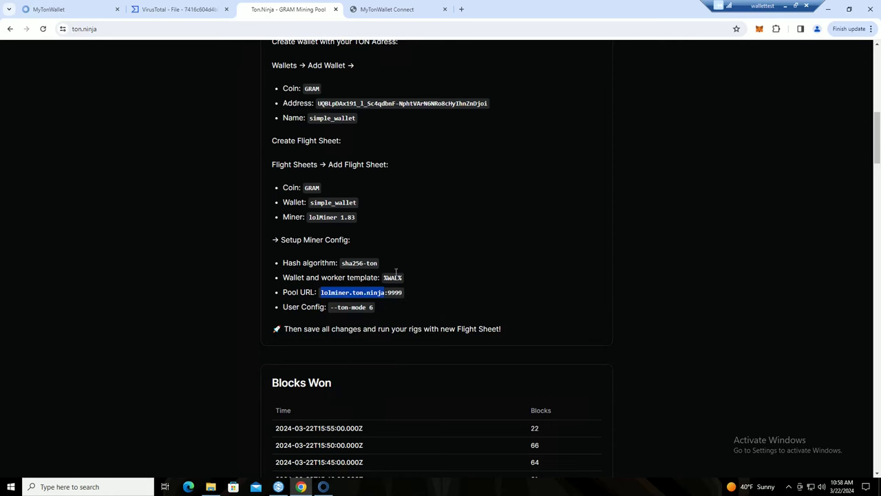
mouse_move(355, 332)
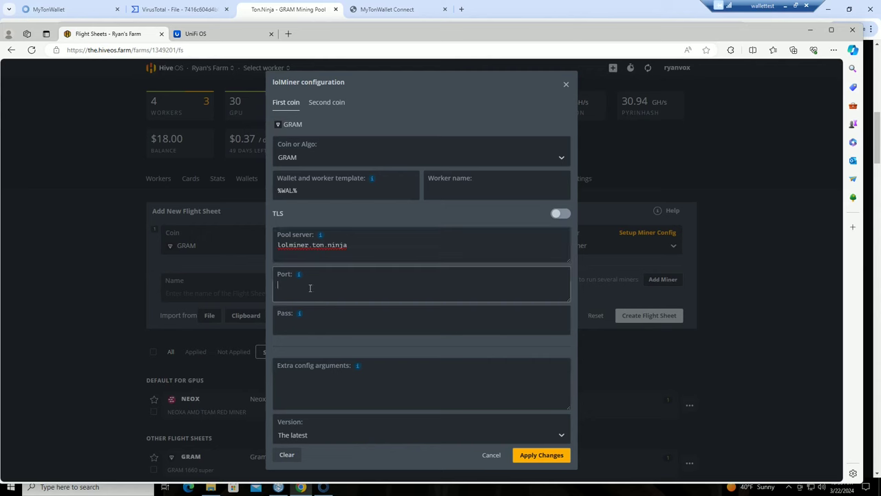
text(9999)
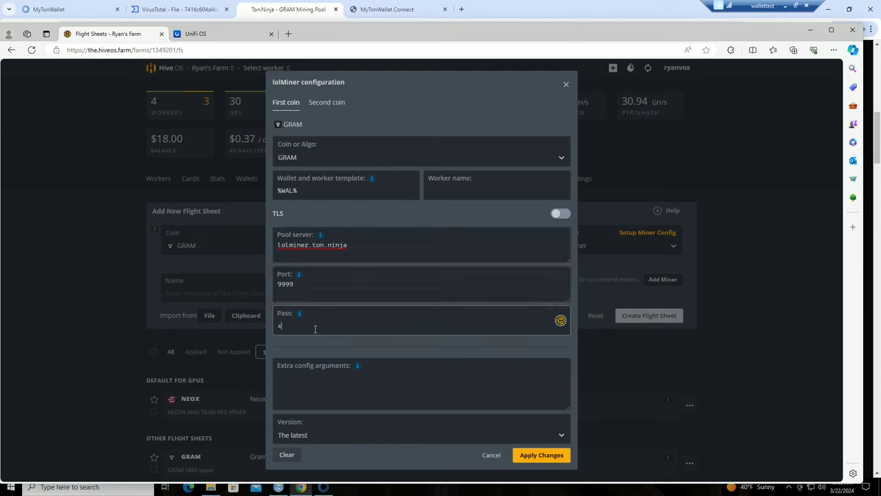
mouse_move(452, 211)
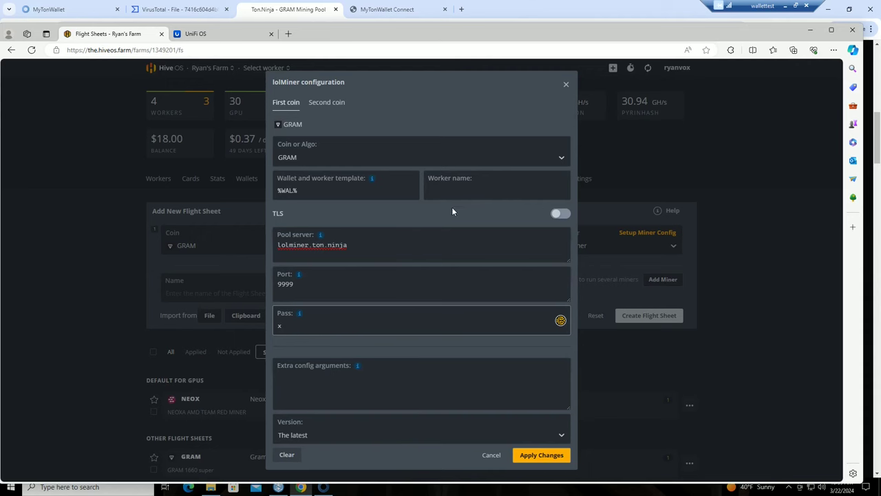
mouse_move(421, 356)
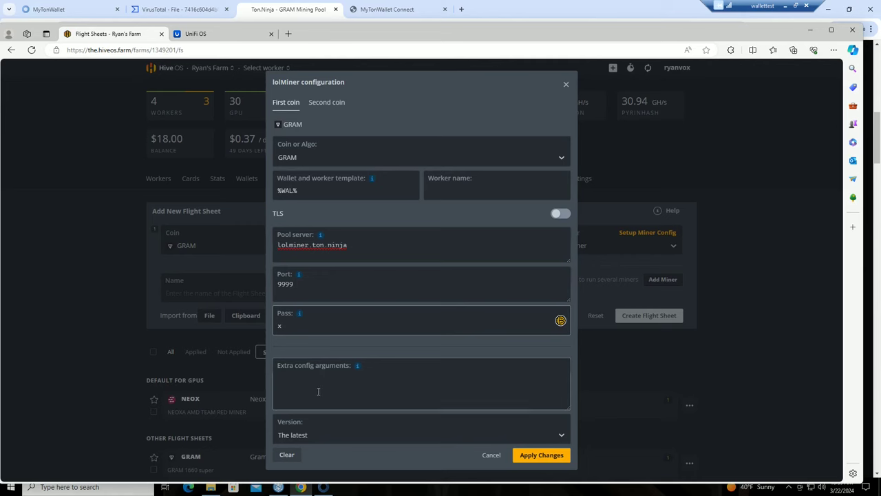
mouse_move(344, 382)
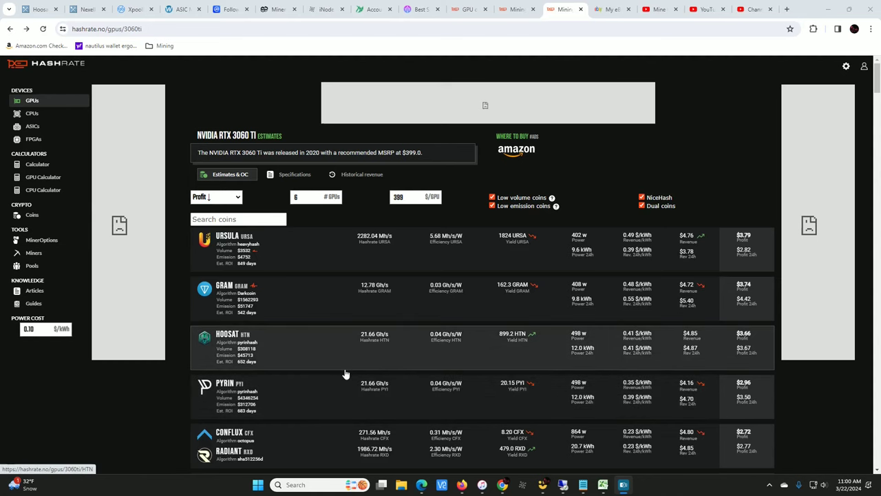
mouse_move(305, 353)
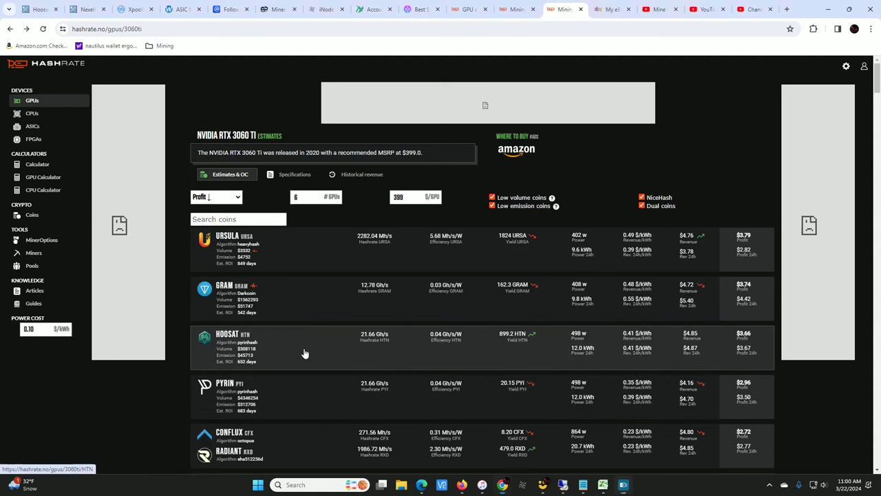
Open the RTX 3060 Ti HOOSAT HTN overclock benchmark page
click(227, 337)
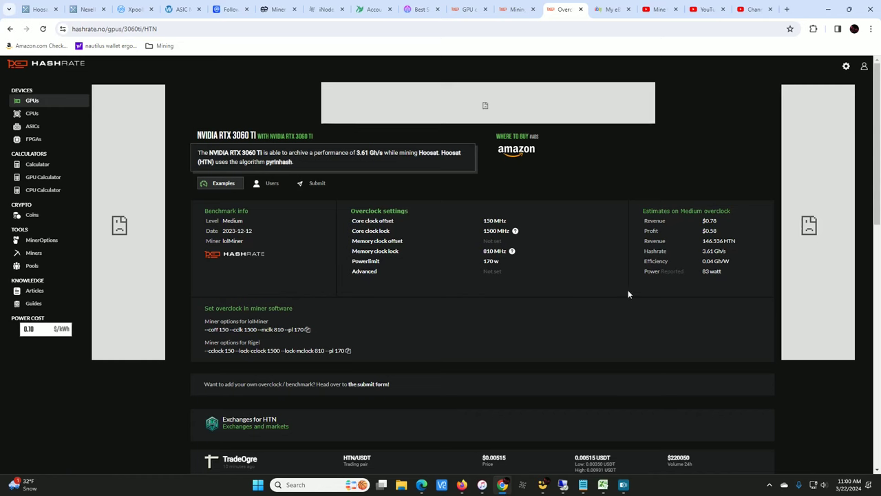
mouse_move(307, 334)
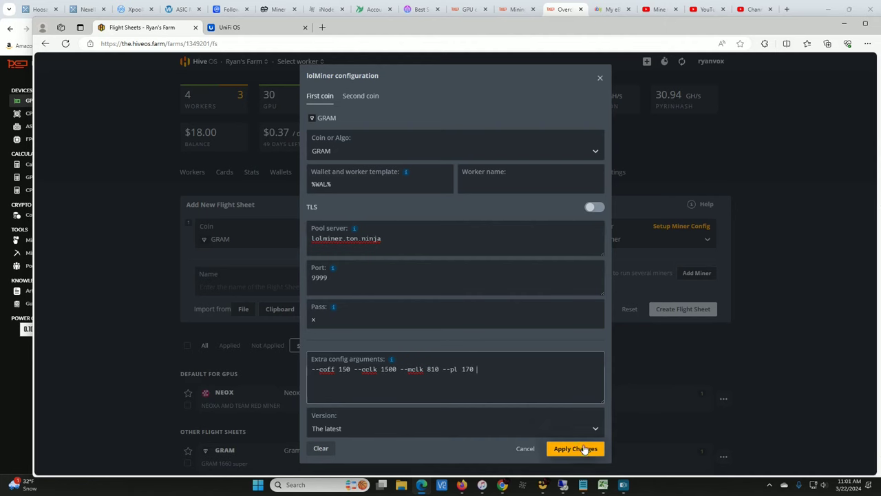
mouse_move(471, 438)
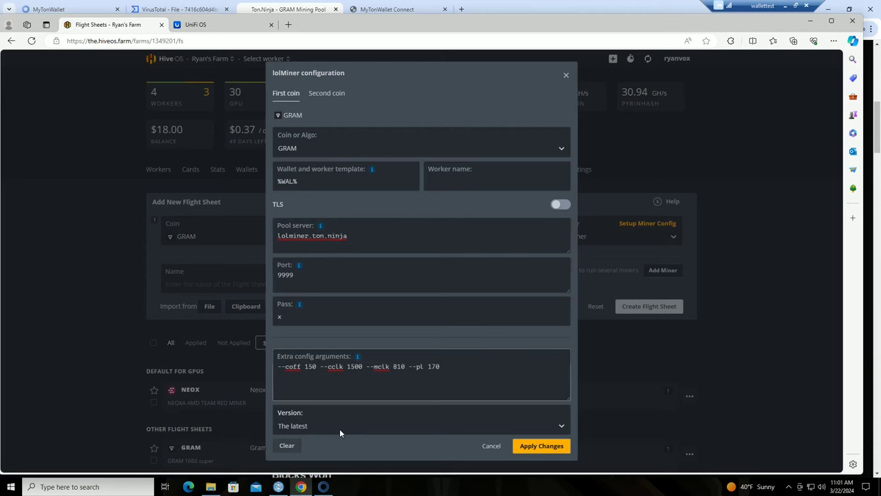
Choose lolMiner version 1.83 and apply the miner configuration changes
click(419, 425)
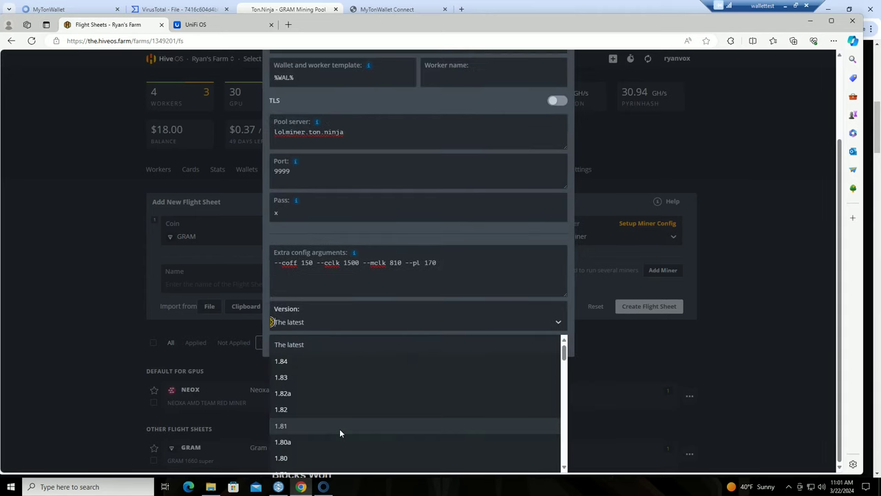
mouse_move(306, 430)
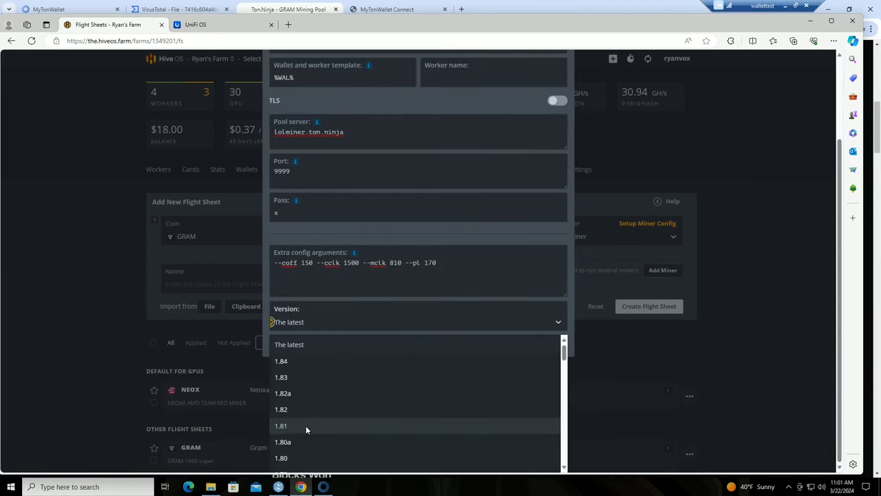
mouse_move(309, 432)
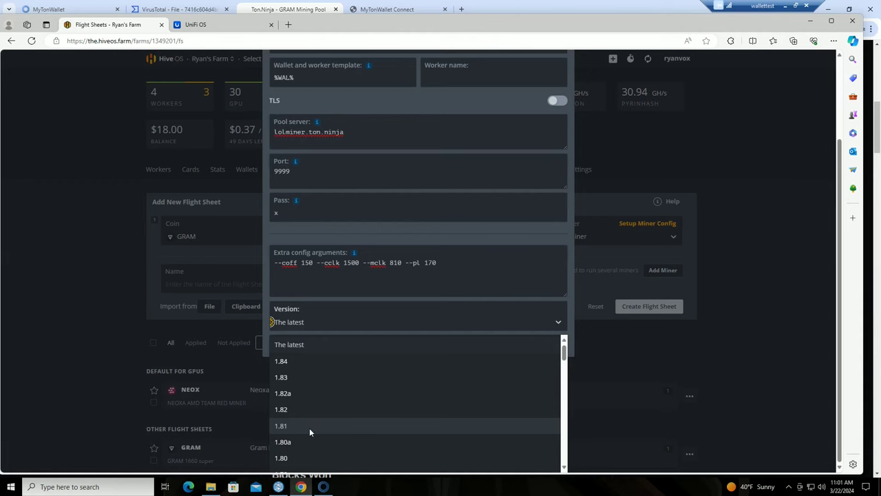
mouse_move(309, 376)
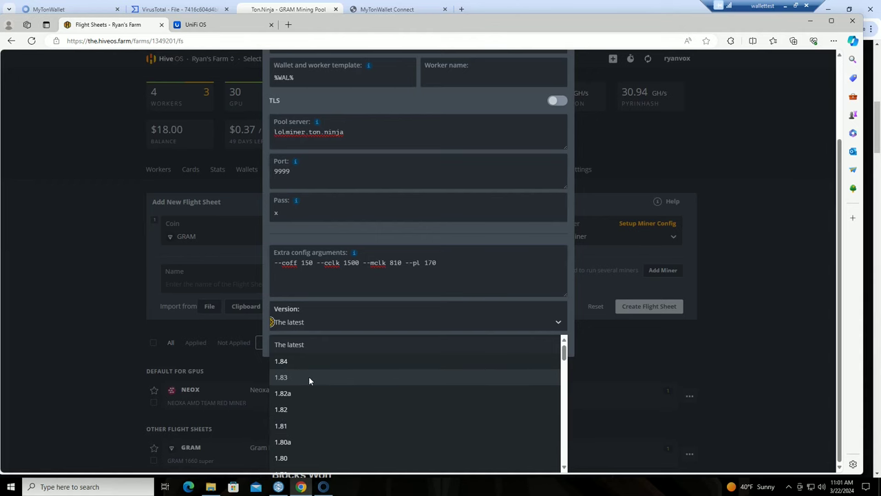
click(281, 376)
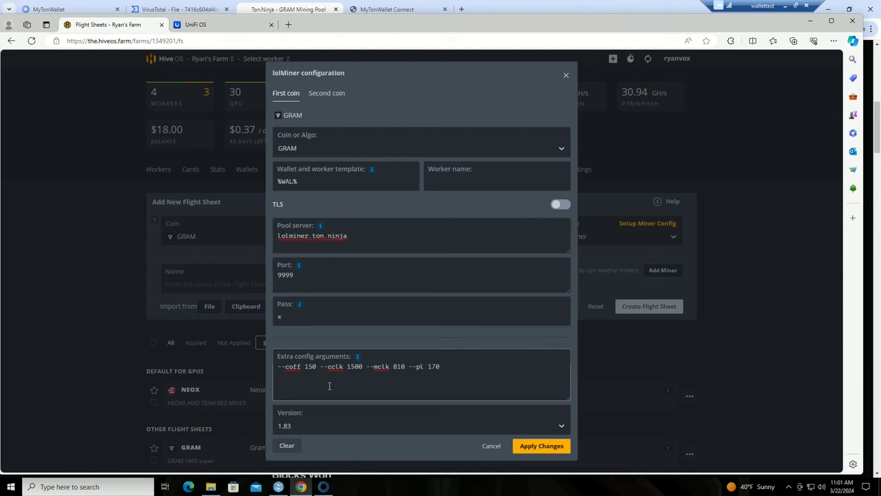
mouse_move(312, 412)
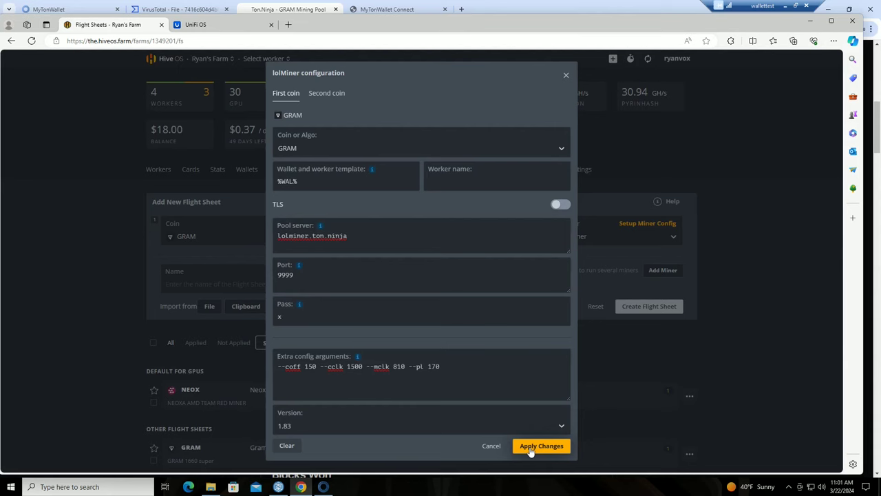
click(541, 446)
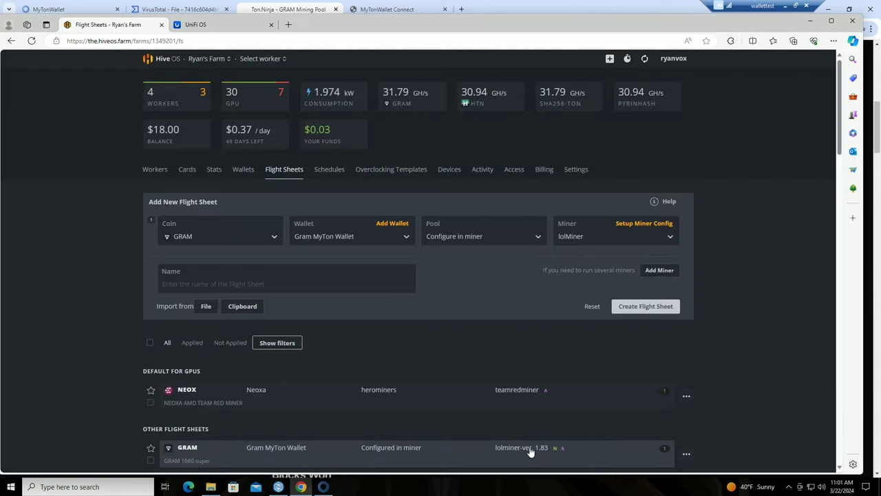
Name the new flight sheet 'gram 3060ti' and create it
click(285, 283)
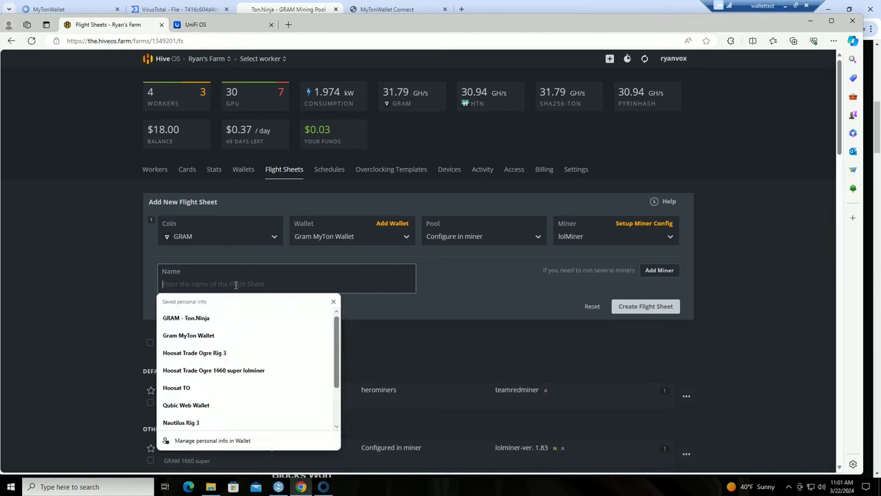
text(gr)
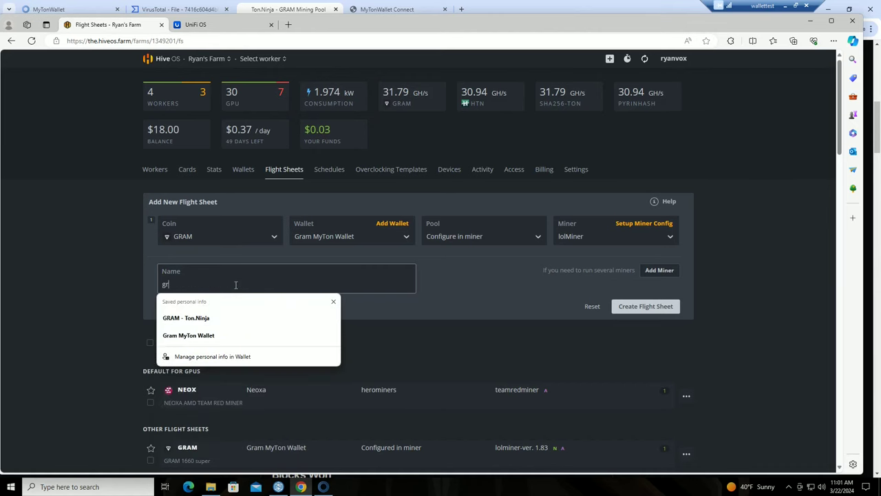
text(am 3060ti)
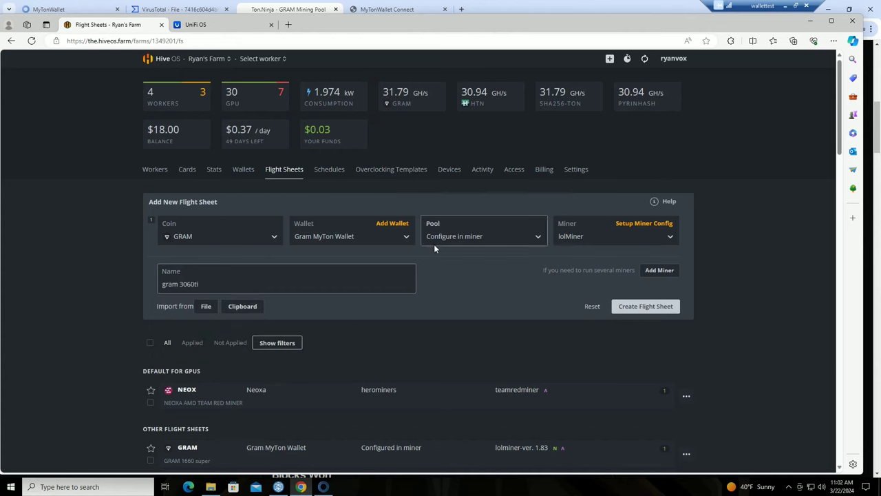
mouse_move(519, 340)
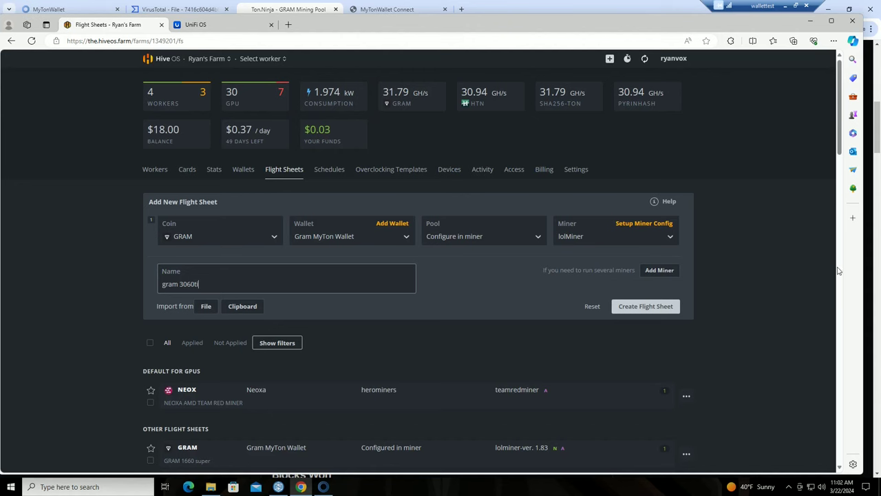
mouse_move(767, 288)
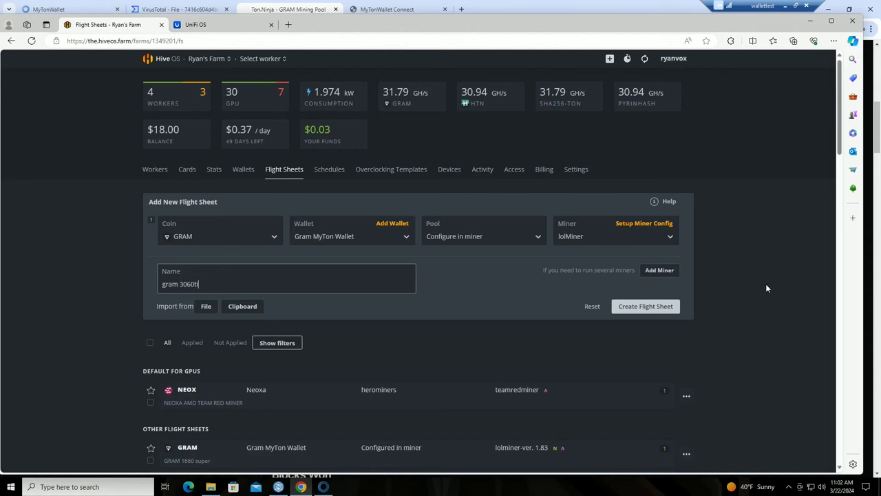
mouse_move(198, 261)
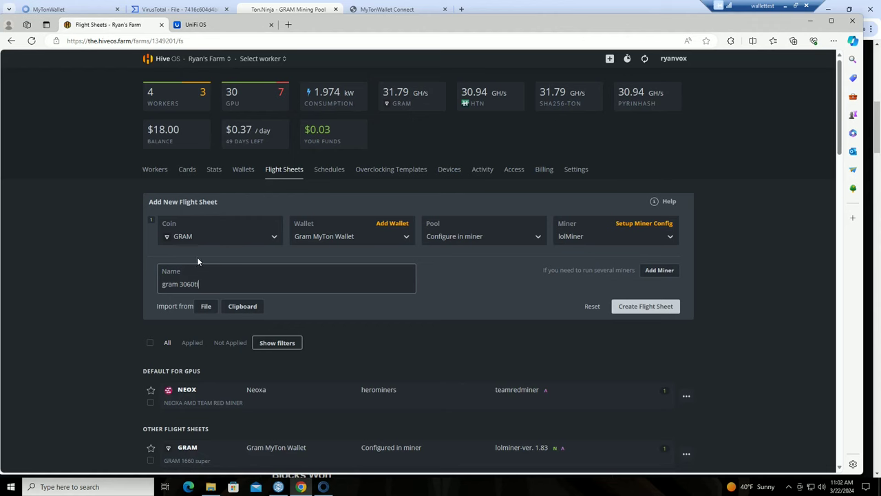
mouse_move(415, 286)
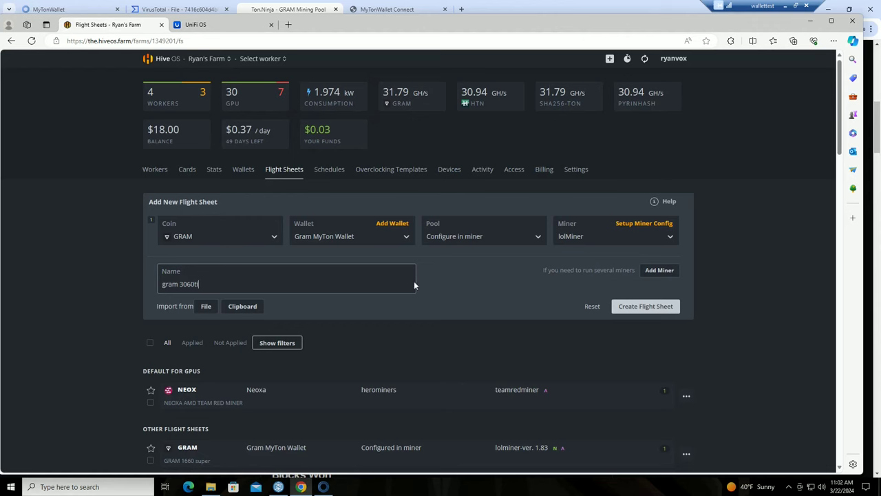
click(645, 306)
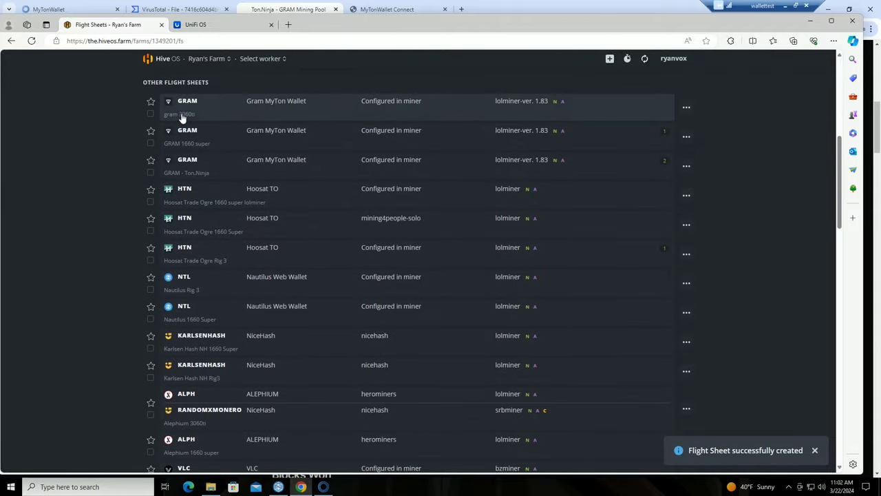
scroll(up, 3)
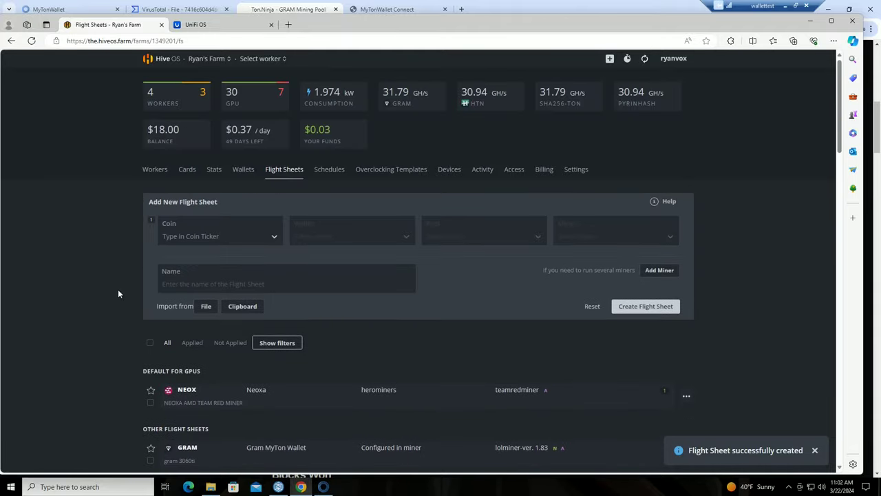
Open the Rig 3 worker page from the farm's worker list
click(263, 58)
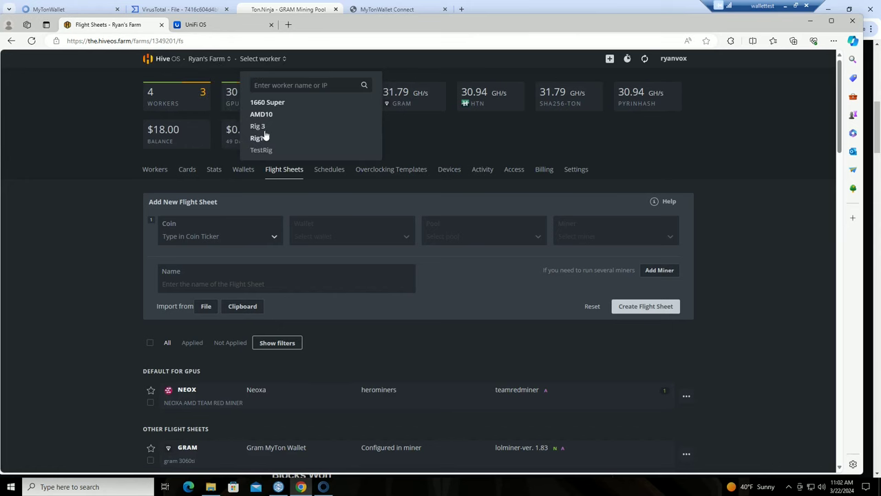
mouse_move(257, 126)
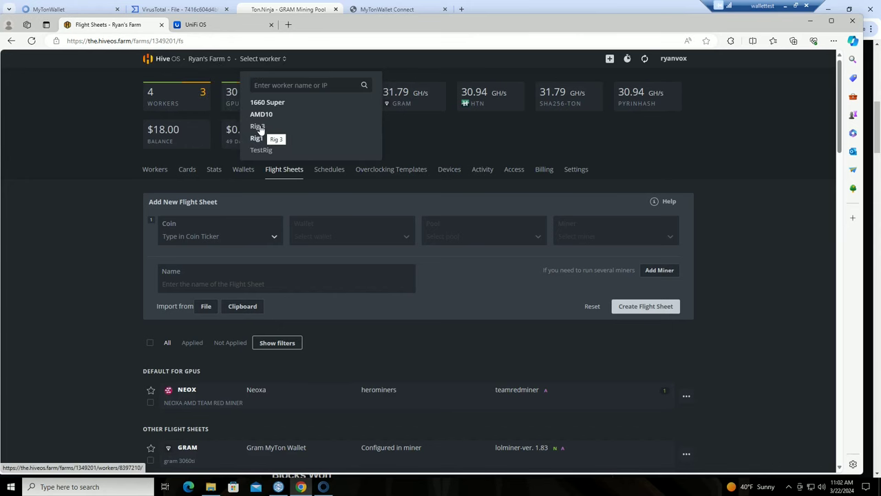
click(257, 138)
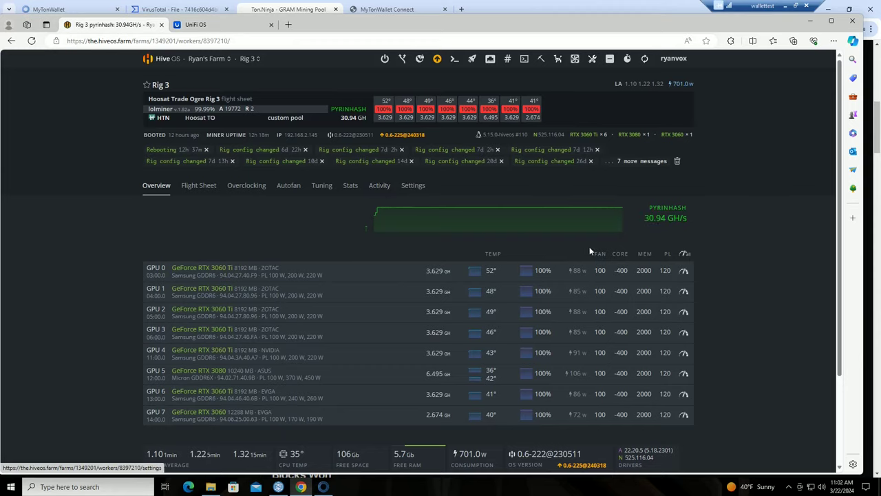
scroll(down, 3)
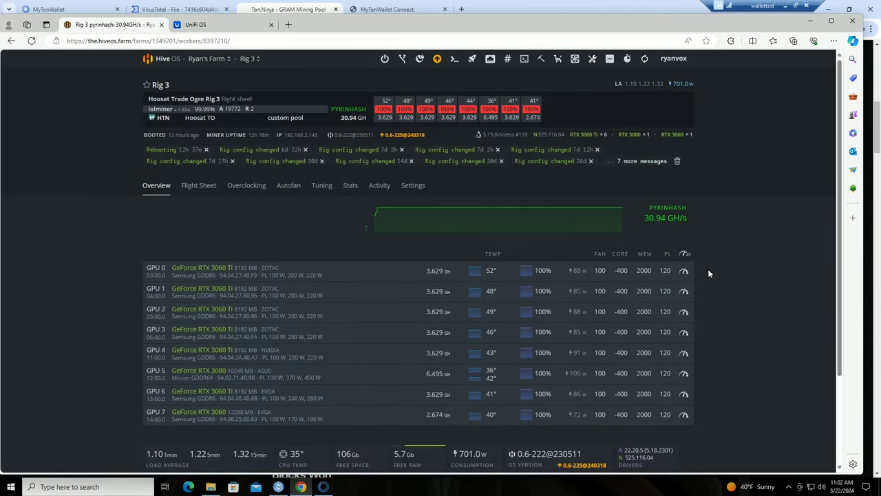
Apply the gram 3060ti flight sheet from Rig 3's Flight Sheet tab
click(198, 185)
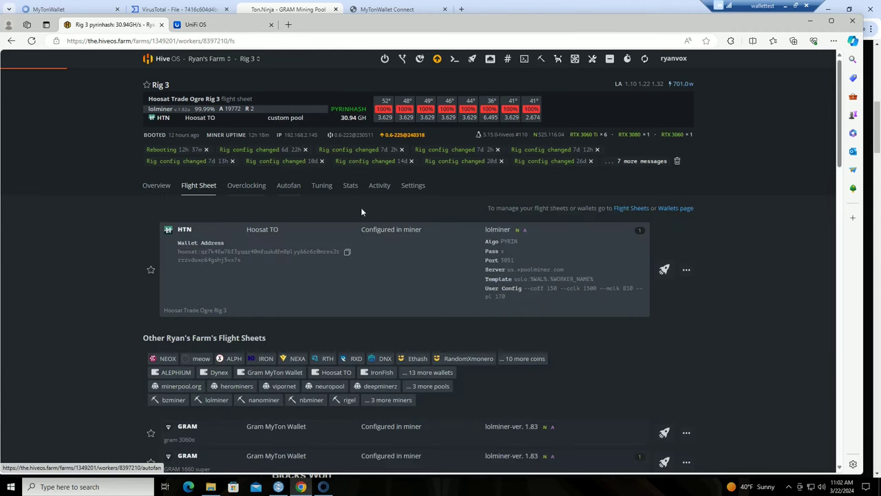
scroll(down, 3)
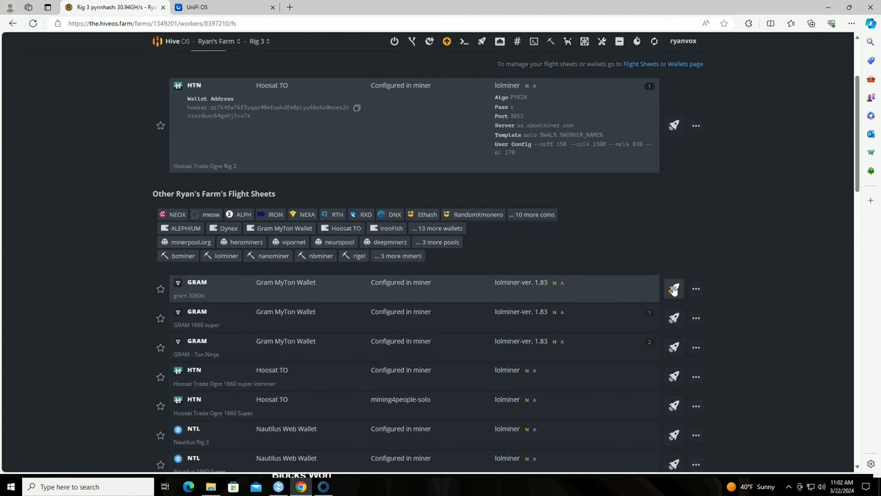
click(673, 289)
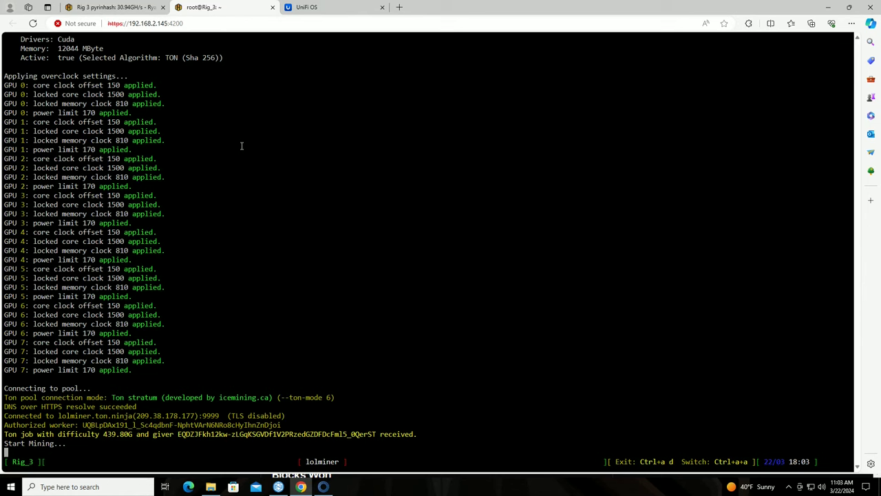
Scroll down to watch lolminer start mining on Rig 3
scroll(down, 3)
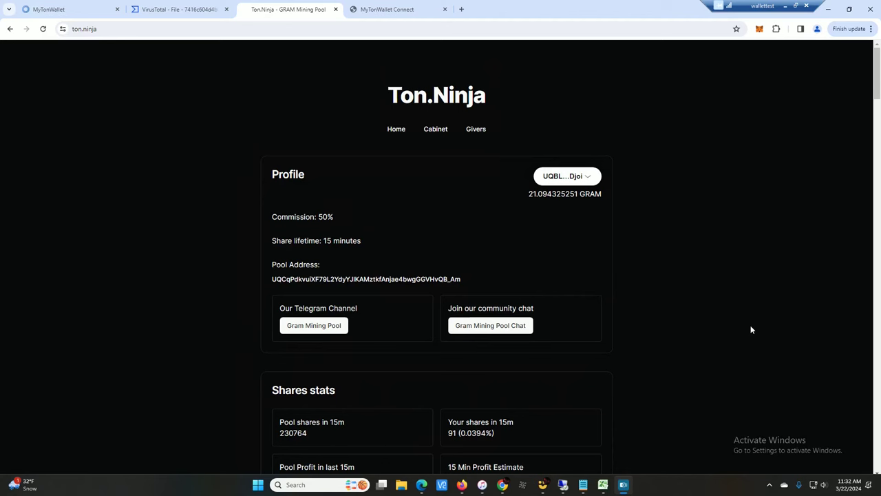
mouse_move(433, 304)
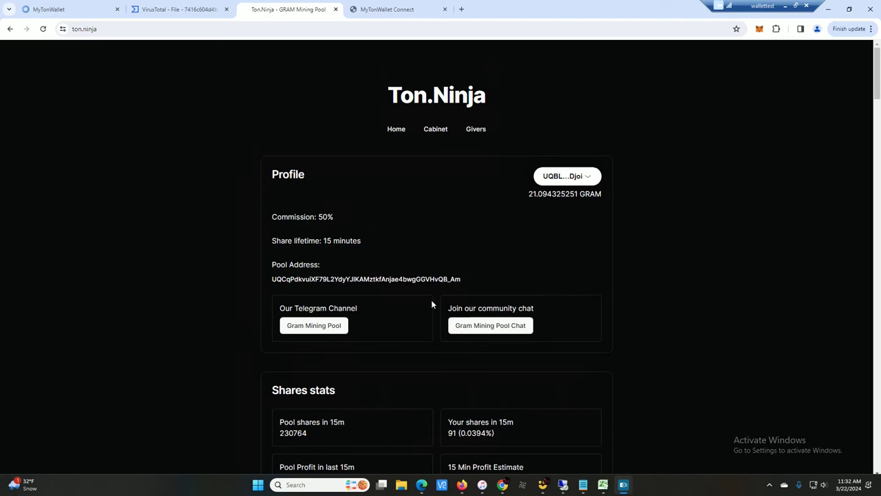
mouse_move(502, 242)
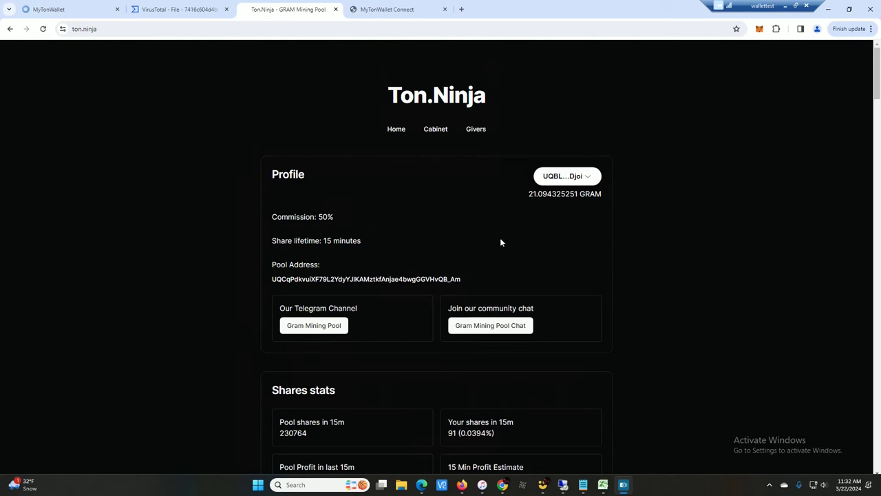
mouse_move(331, 217)
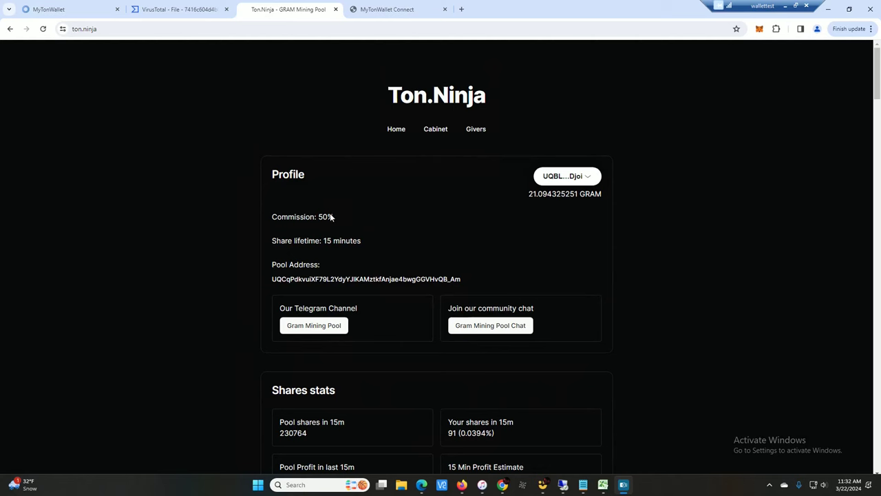
mouse_move(271, 224)
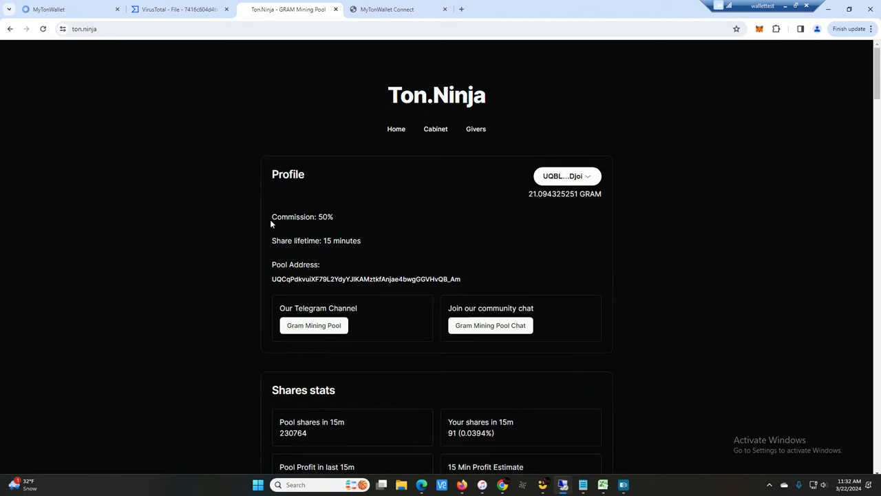
double_click(302, 217)
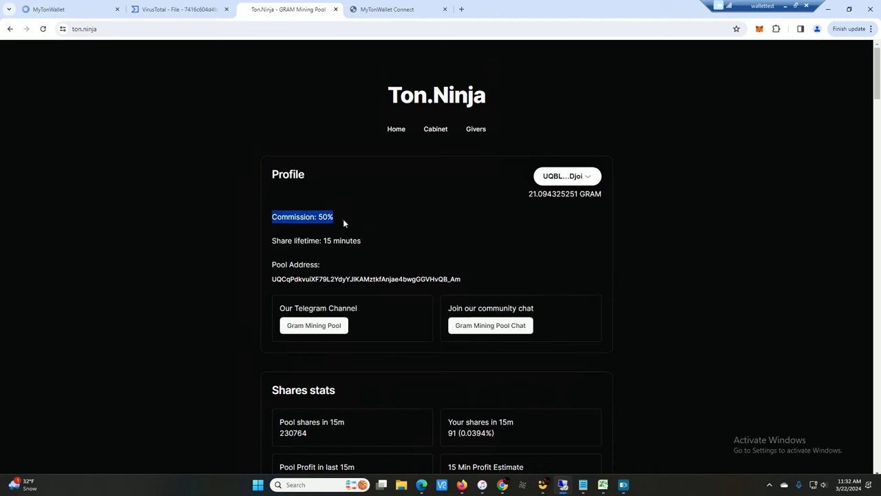
mouse_move(338, 227)
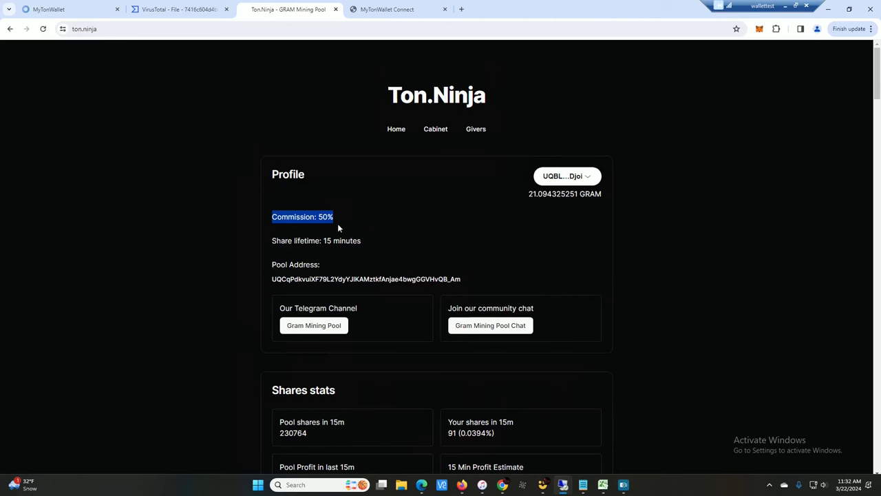
mouse_move(599, 204)
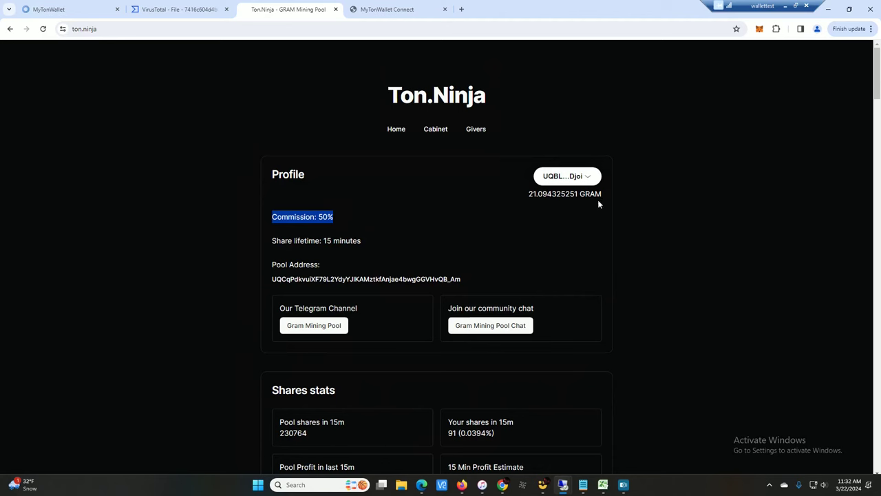
mouse_move(549, 197)
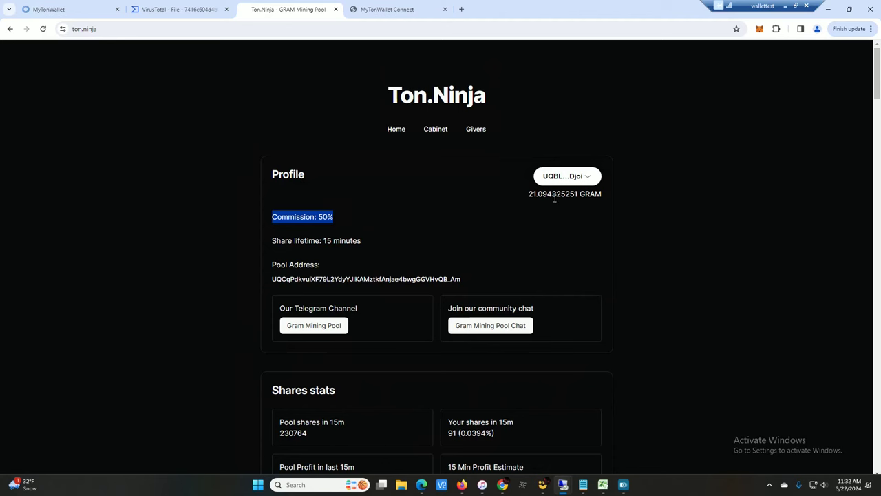
mouse_move(531, 206)
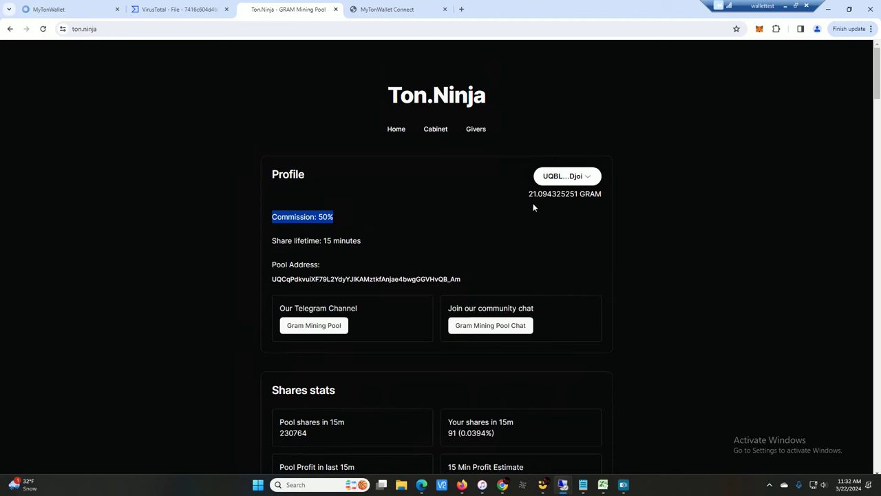
mouse_move(524, 210)
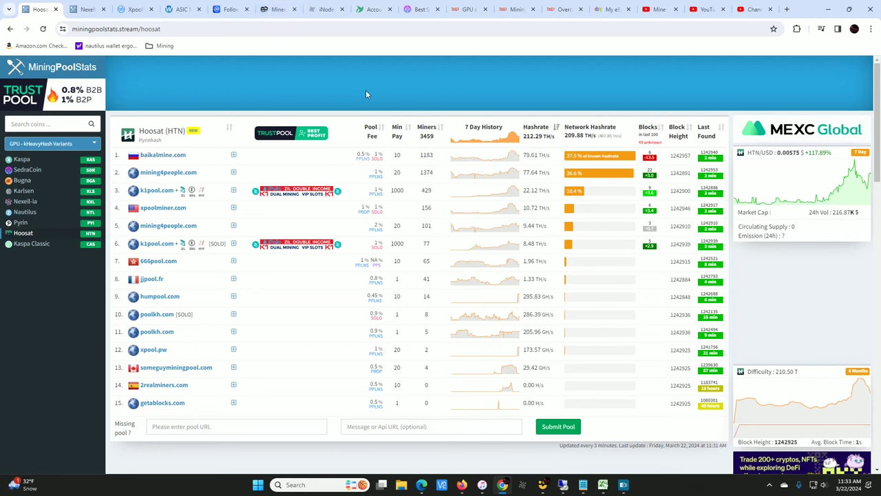
mouse_move(374, 9)
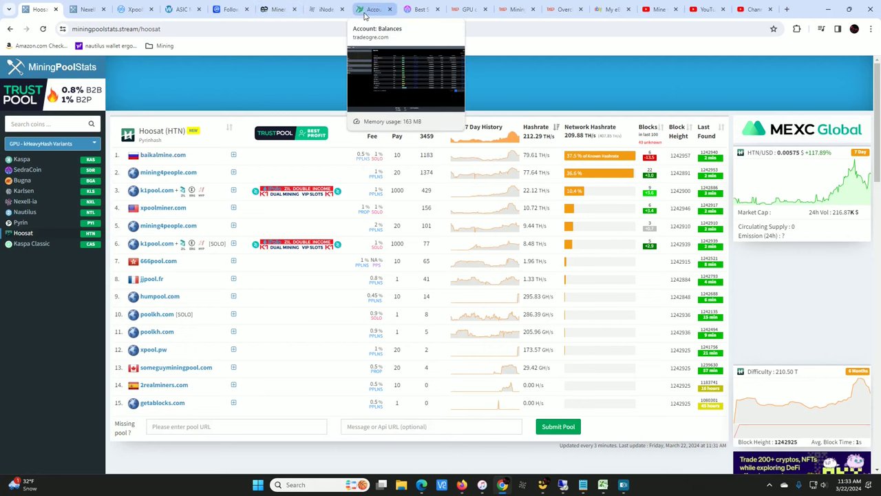
mouse_move(422, 9)
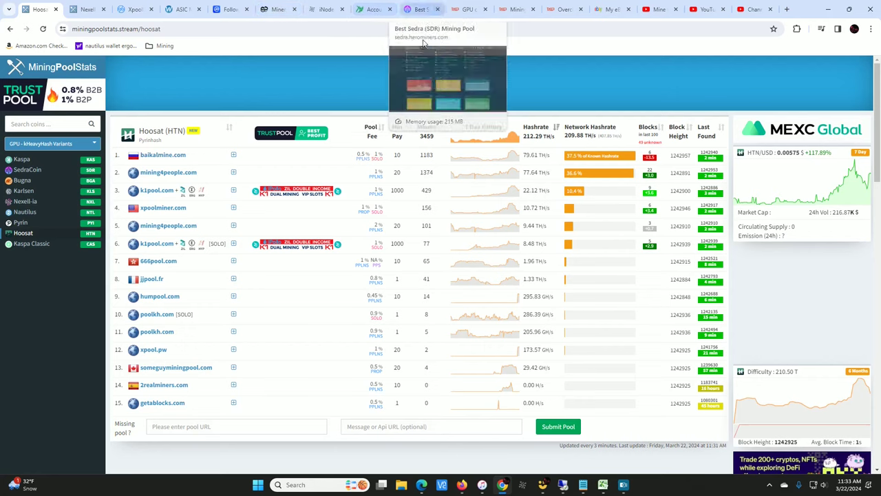
Switch to the hashrate.no GPU calculator and scroll through the GPU count grid
click(465, 9)
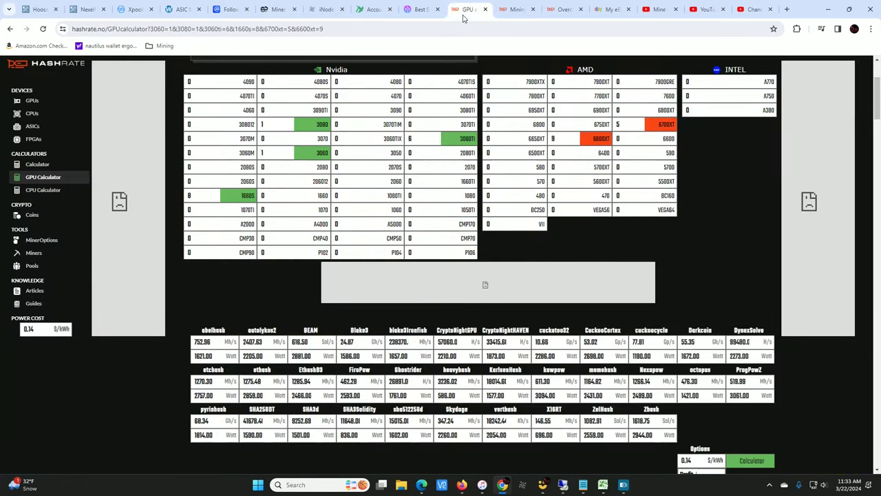
scroll(up, 3)
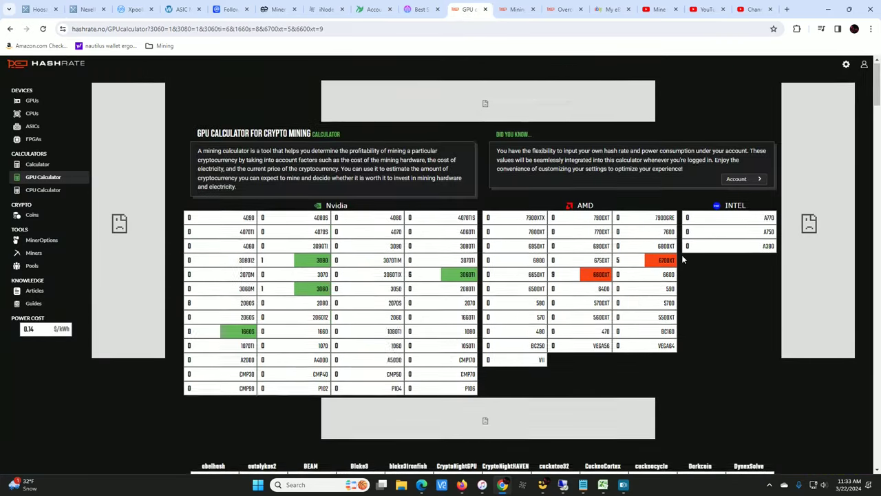
scroll(down, 3)
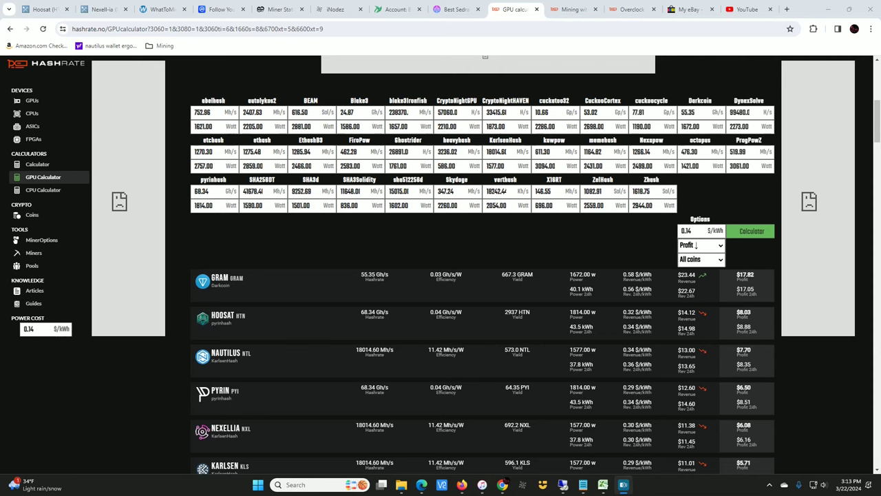
mouse_move(627, 261)
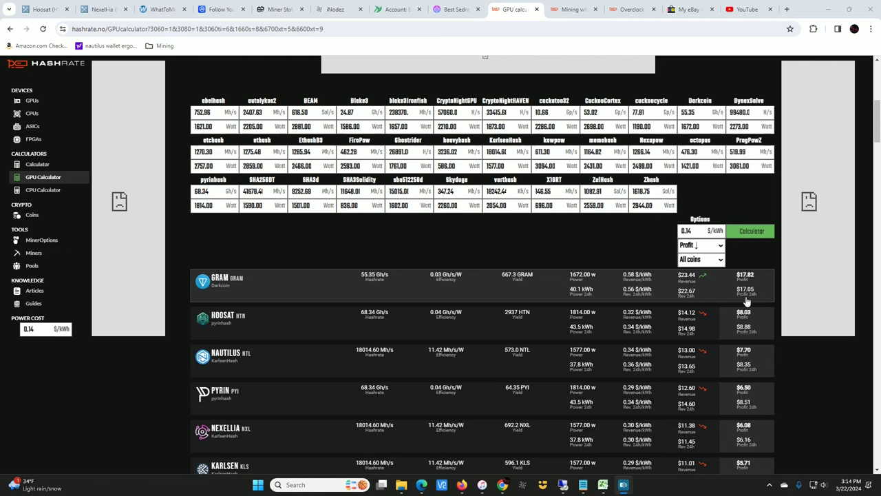
mouse_move(745, 283)
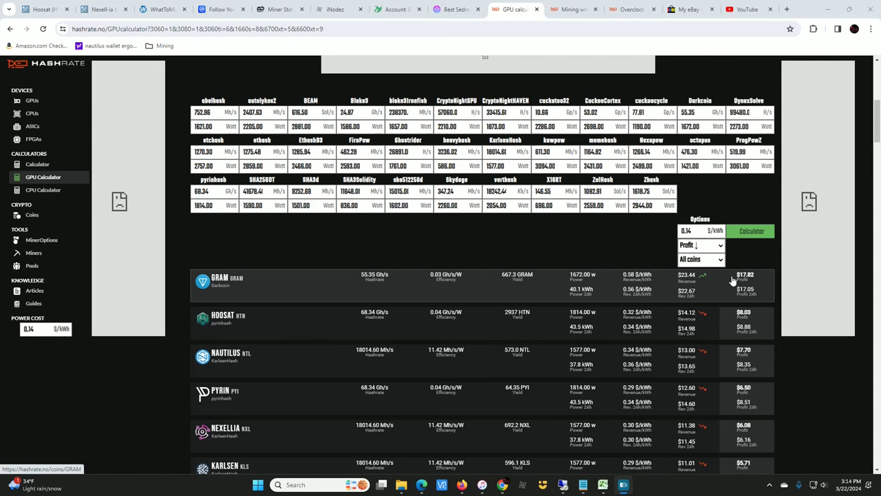
mouse_move(551, 257)
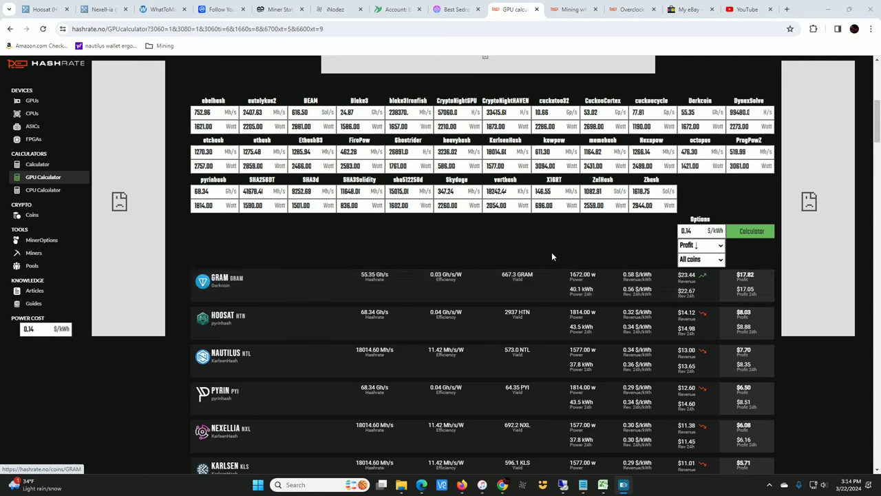
mouse_move(592, 275)
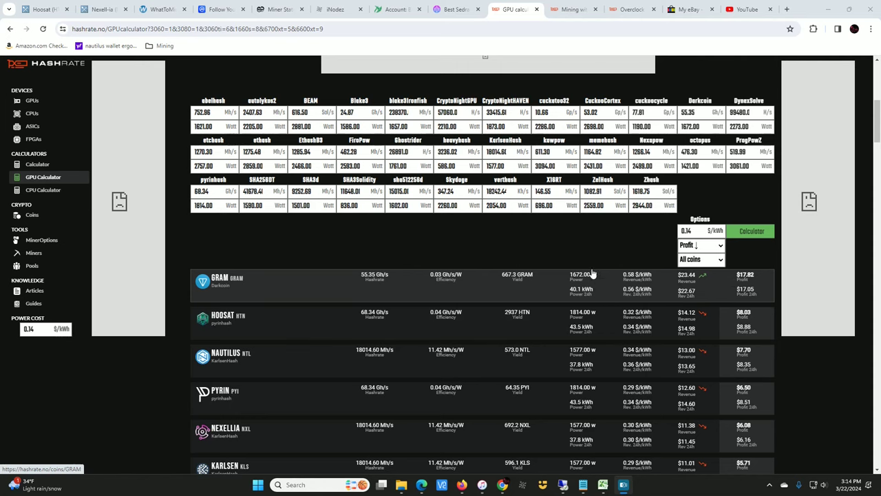
mouse_move(694, 283)
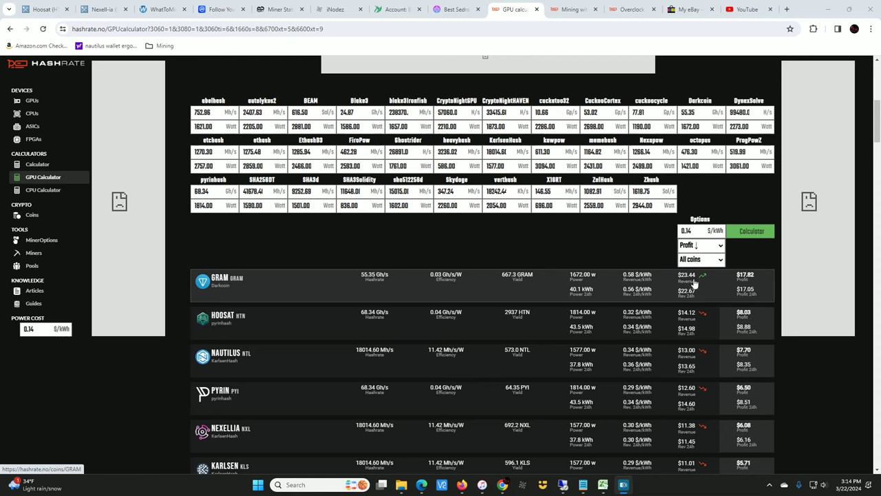
mouse_move(567, 251)
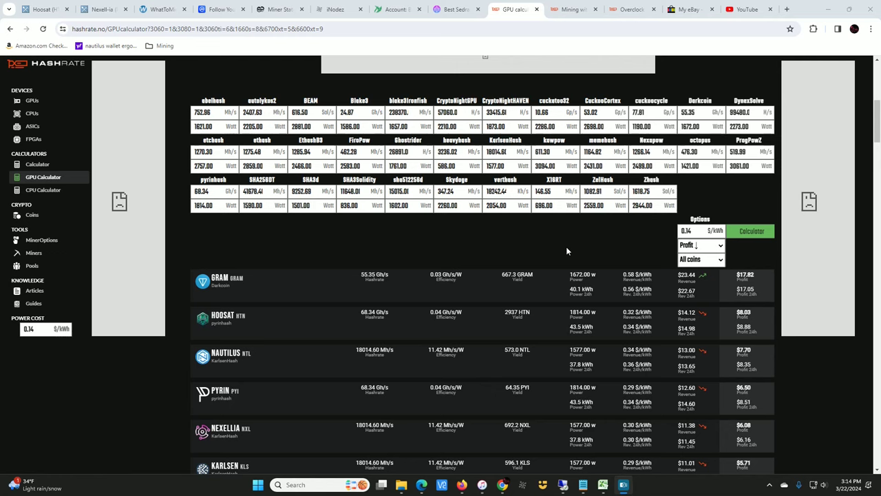
mouse_move(614, 460)
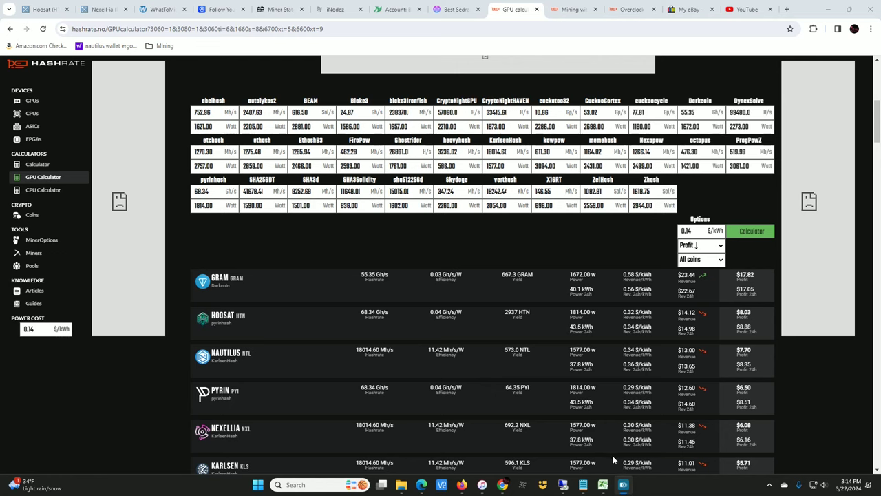
Scroll the calculator results back up to the GPU count grid
scroll(up, 3)
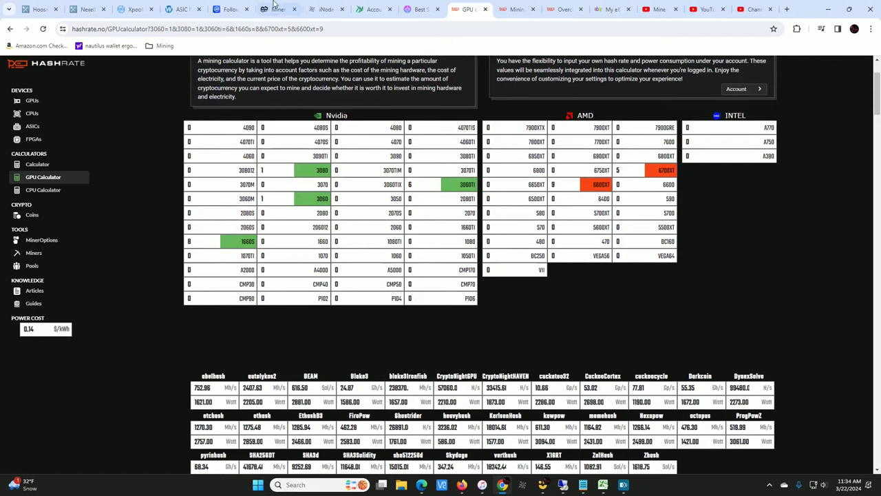
mouse_move(789, 311)
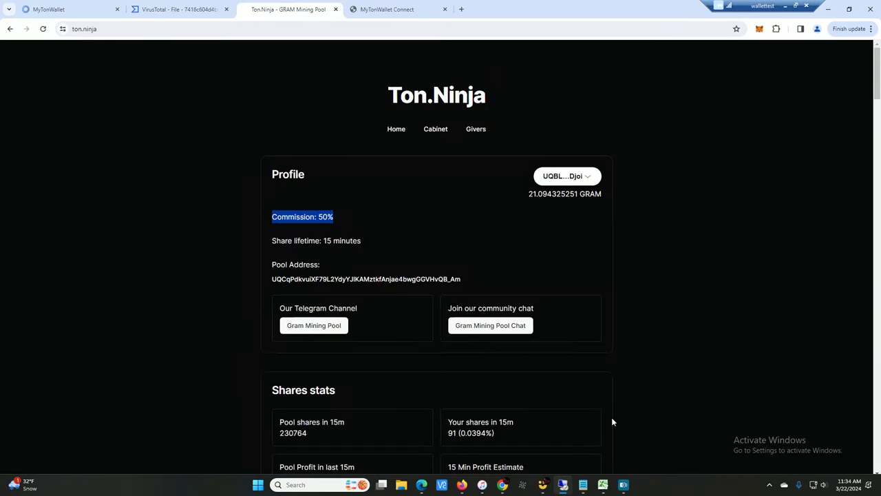
mouse_move(484, 226)
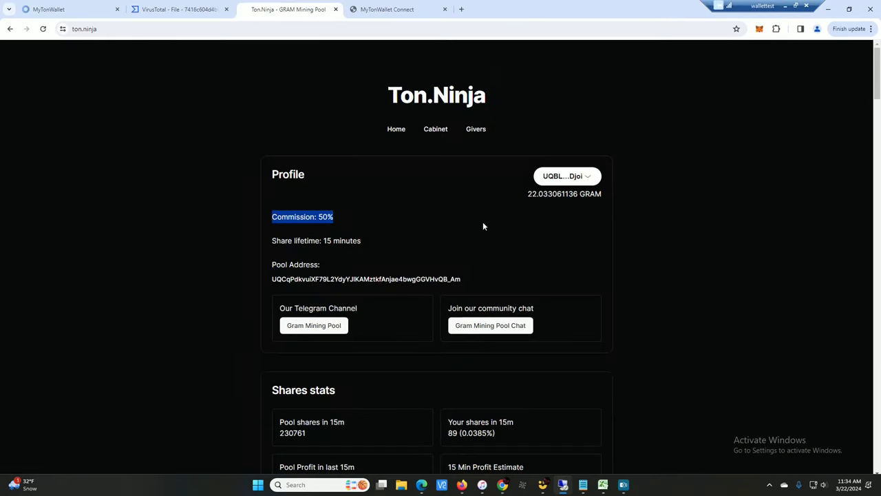
mouse_move(436, 129)
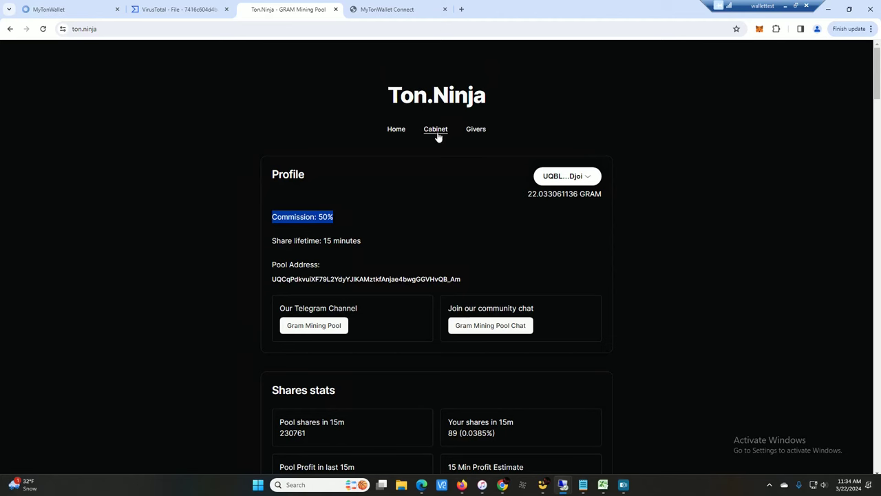
Connect MyTonWallet's desktop app from the Ton.Ninja Cabinet via TON Connect
click(440, 129)
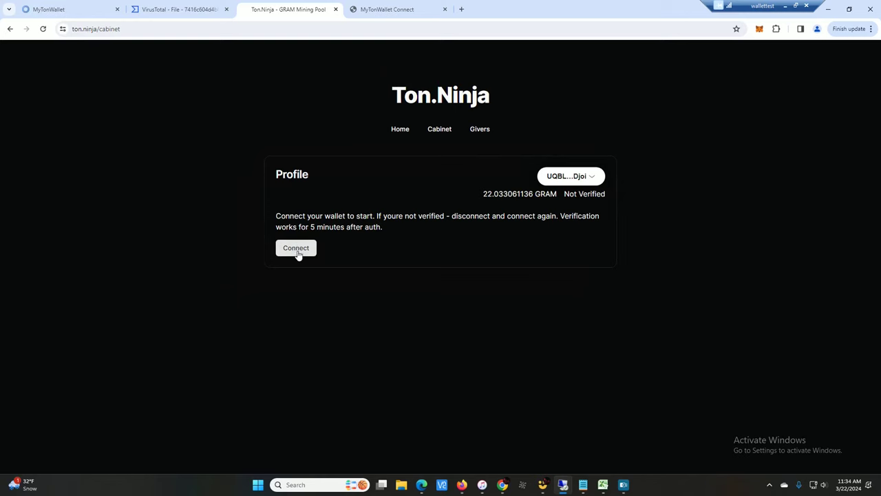
click(296, 248)
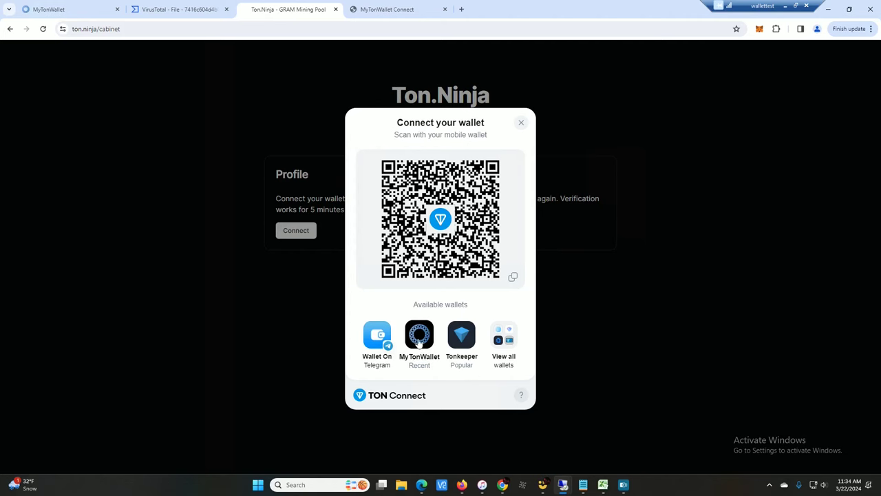
click(419, 341)
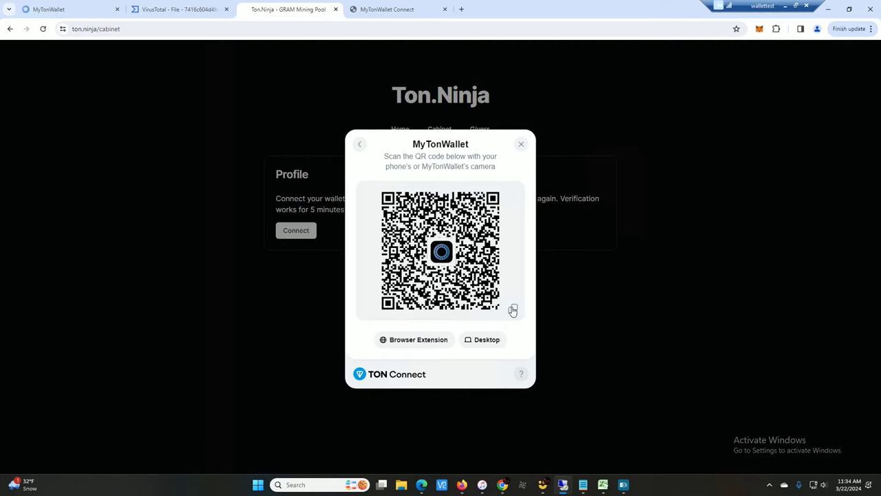
click(482, 339)
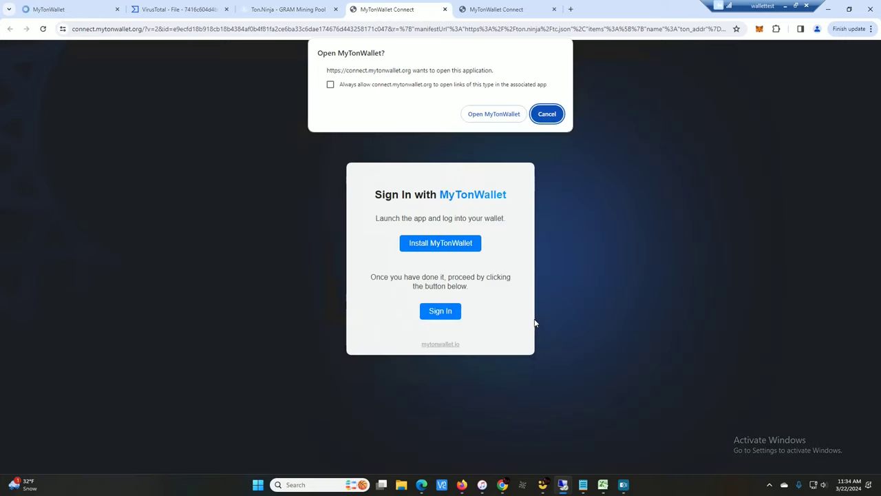
Approve Ton.Ninja's connection and permissions in MyTonWallet with the password, then return
click(547, 114)
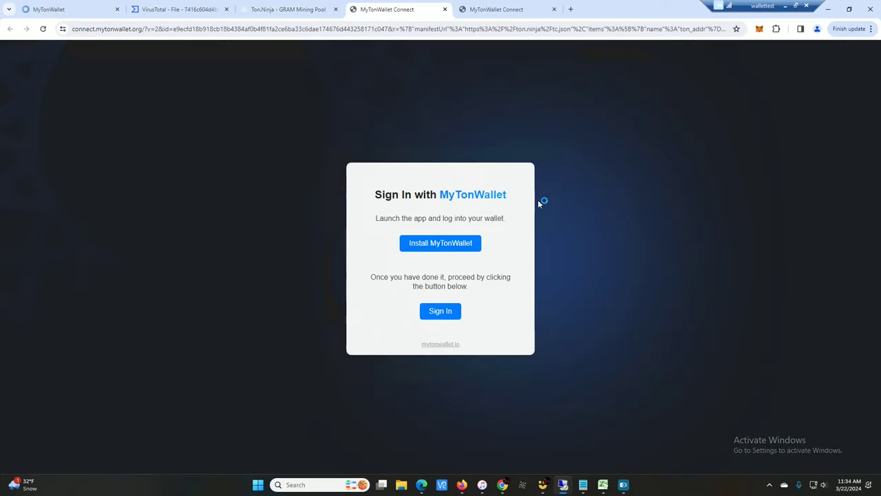
click(440, 310)
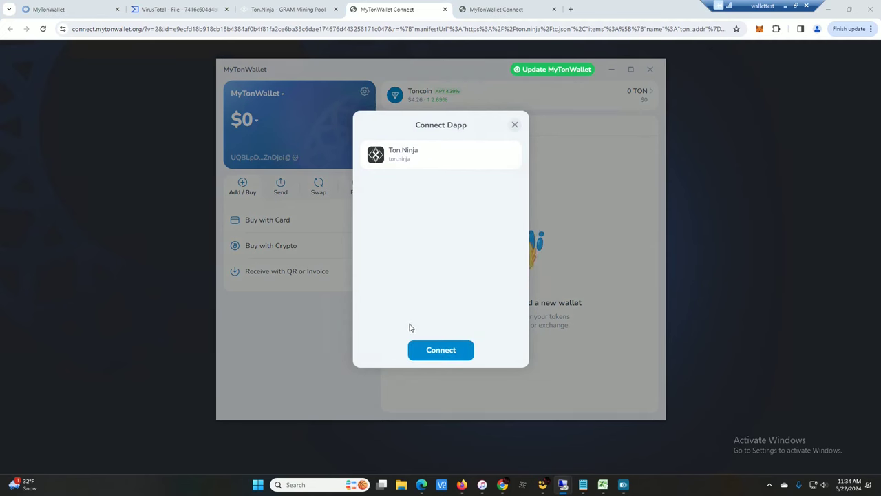
click(441, 350)
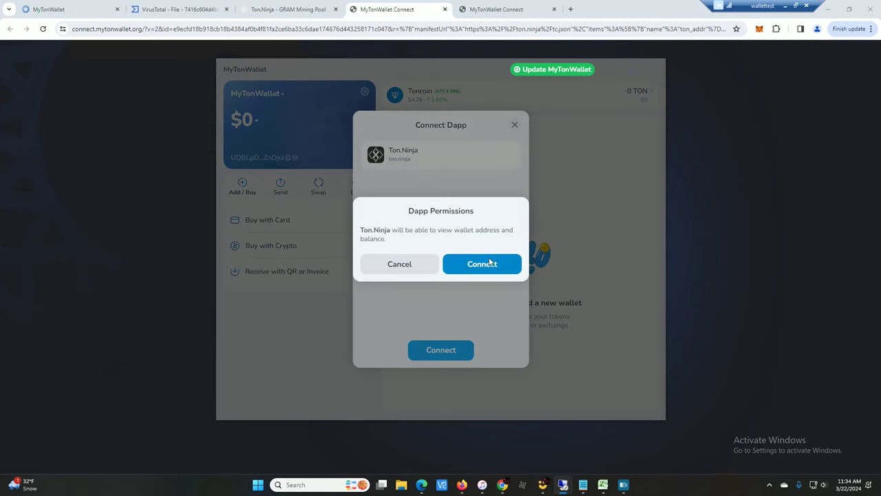
click(482, 264)
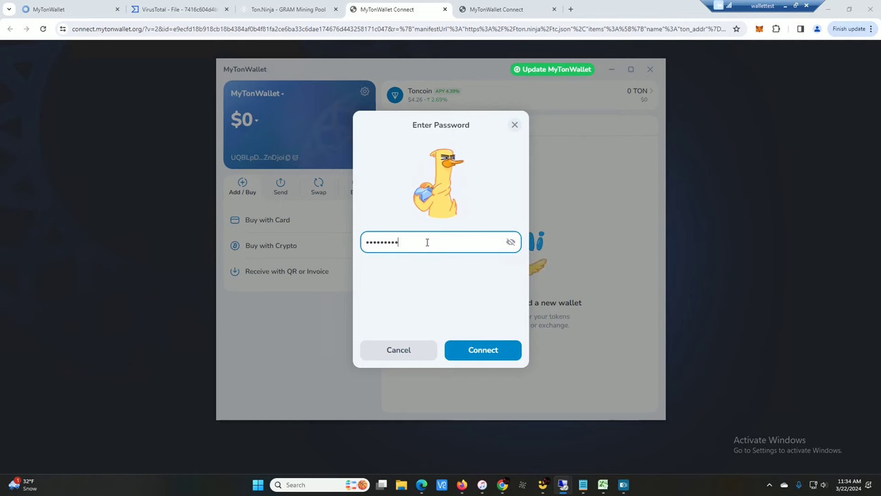
click(483, 350)
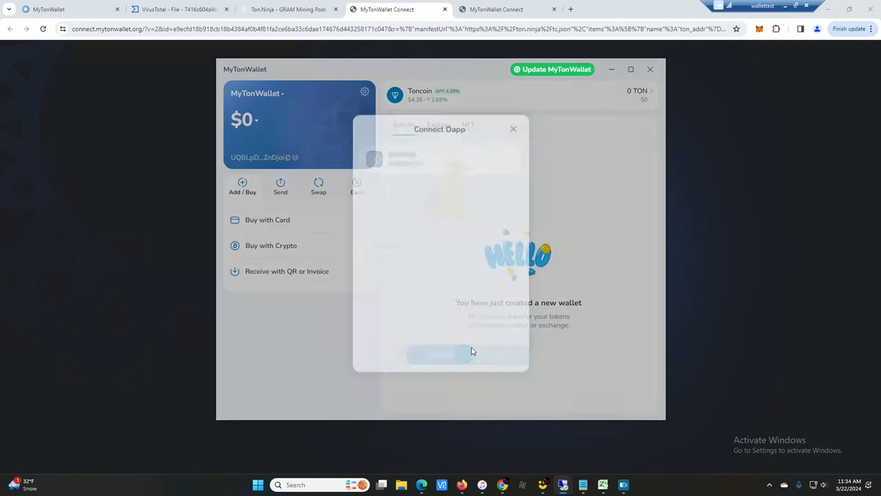
click(512, 129)
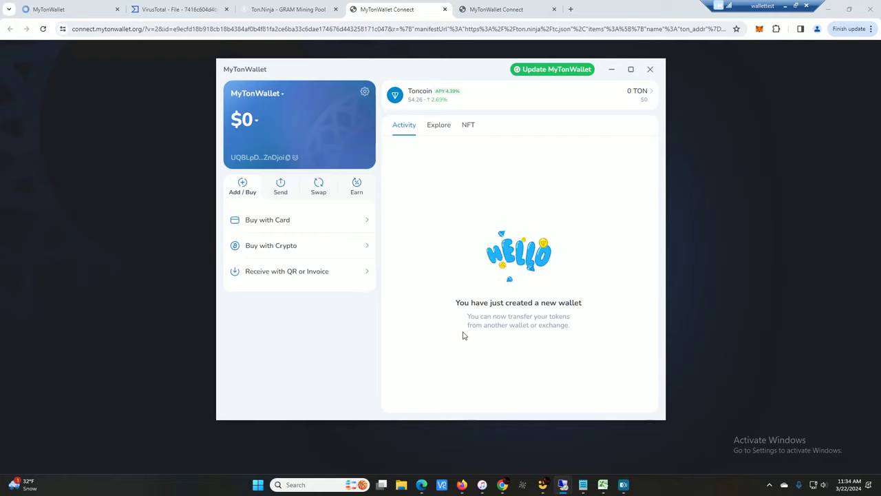
click(288, 9)
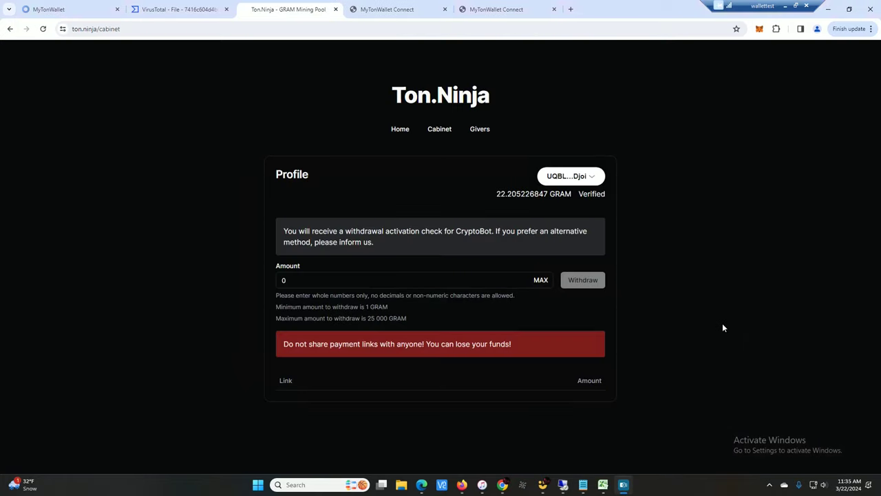
mouse_move(100, 47)
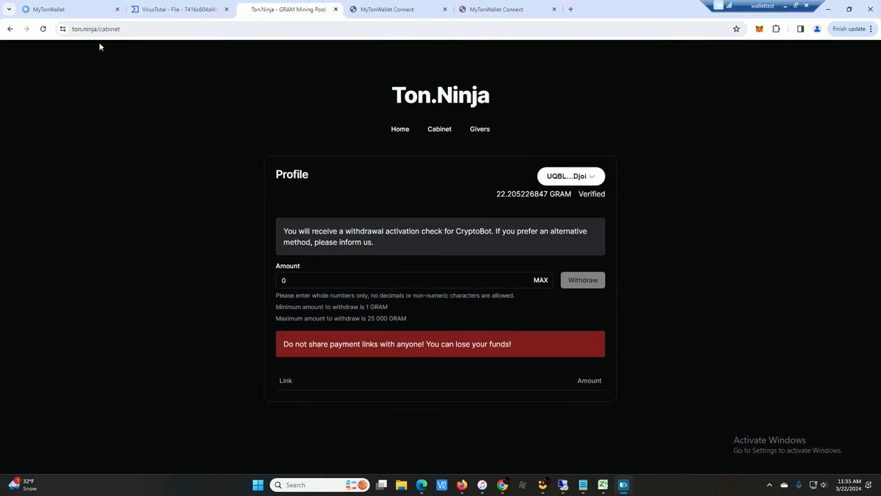
mouse_move(465, 400)
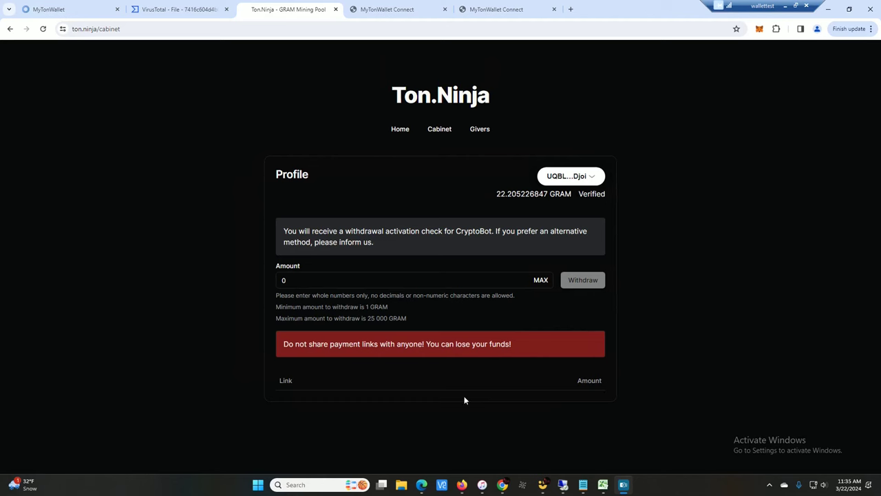
mouse_move(541, 326)
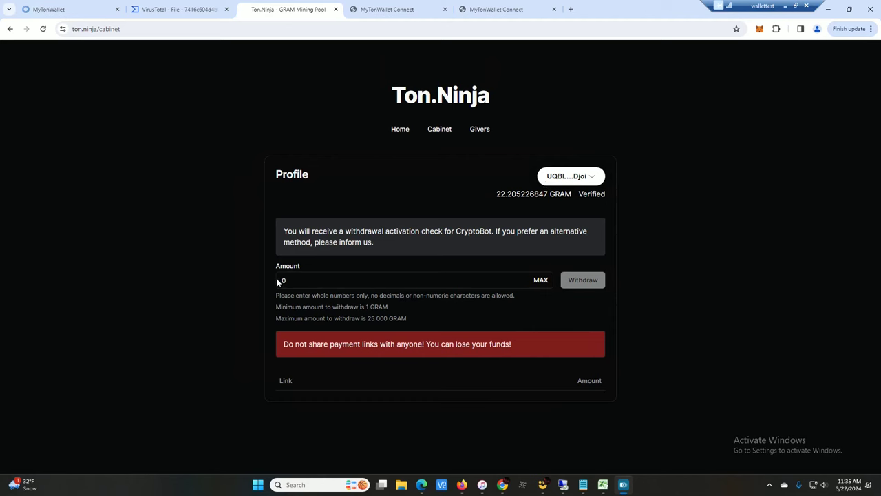
mouse_move(385, 312)
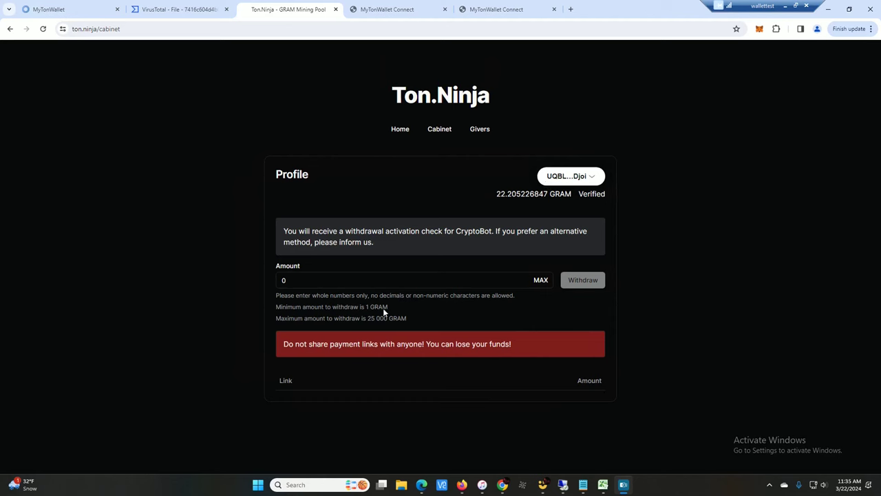
mouse_move(392, 311)
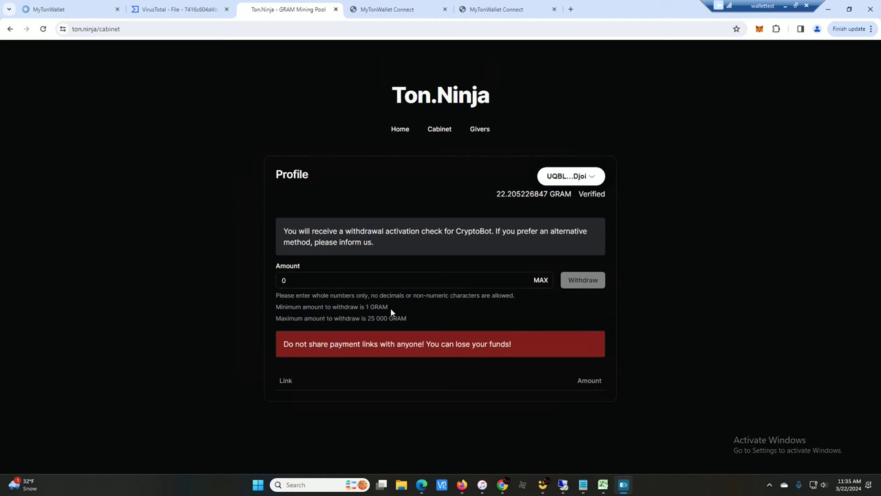
mouse_move(401, 316)
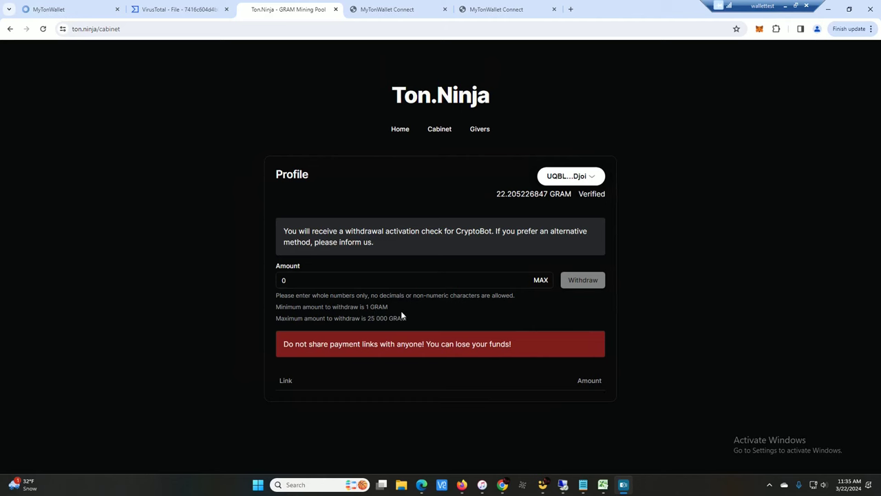
mouse_move(385, 281)
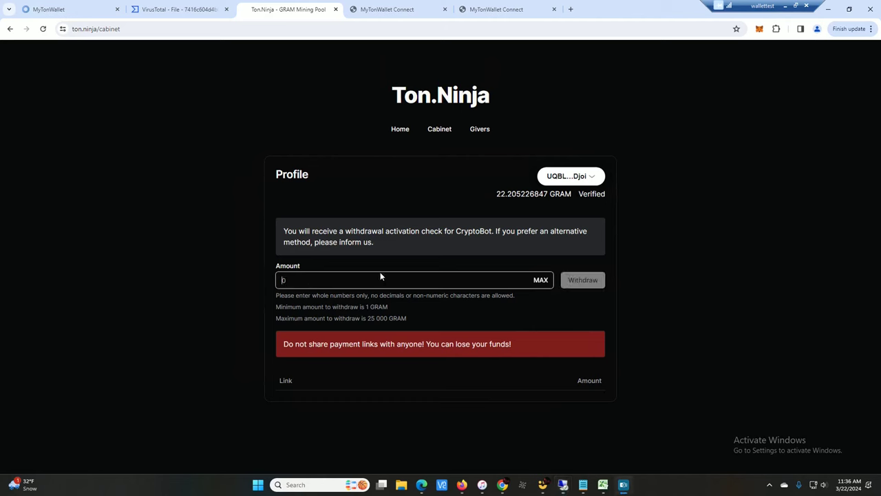
Withdraw 20 GRAM from Ton.Ninja as a CryptoBot check link
text(20)
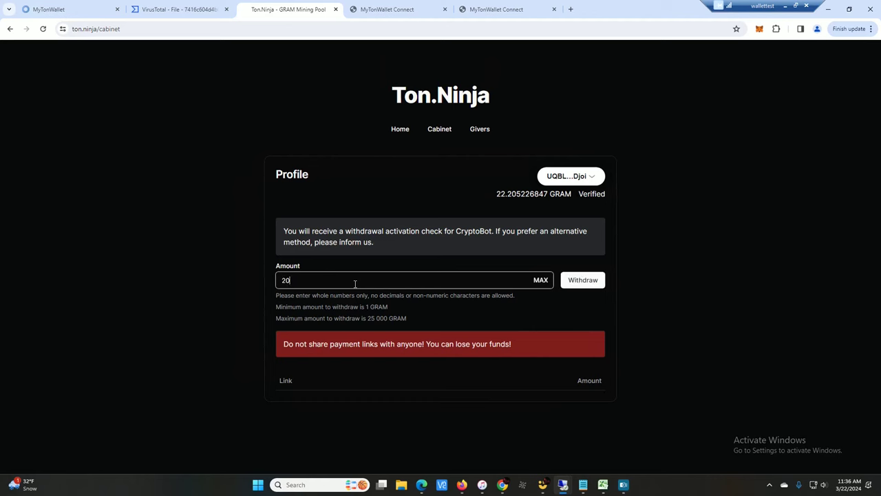
mouse_move(629, 260)
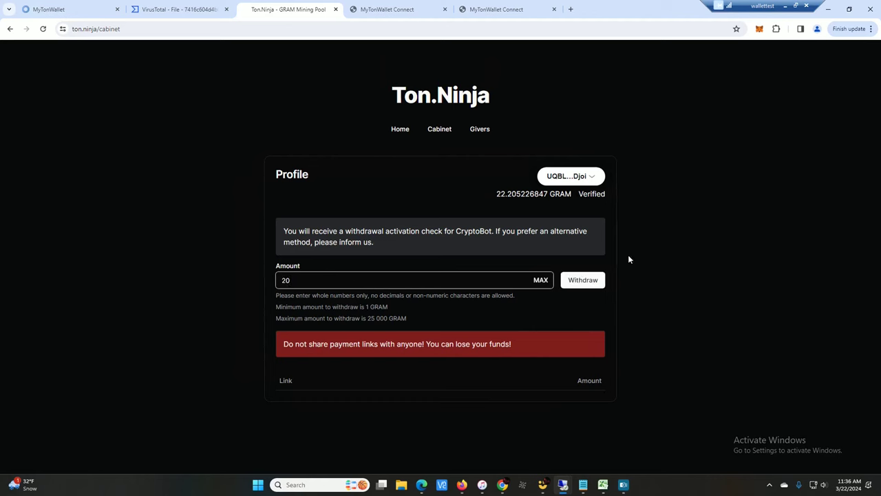
mouse_move(493, 241)
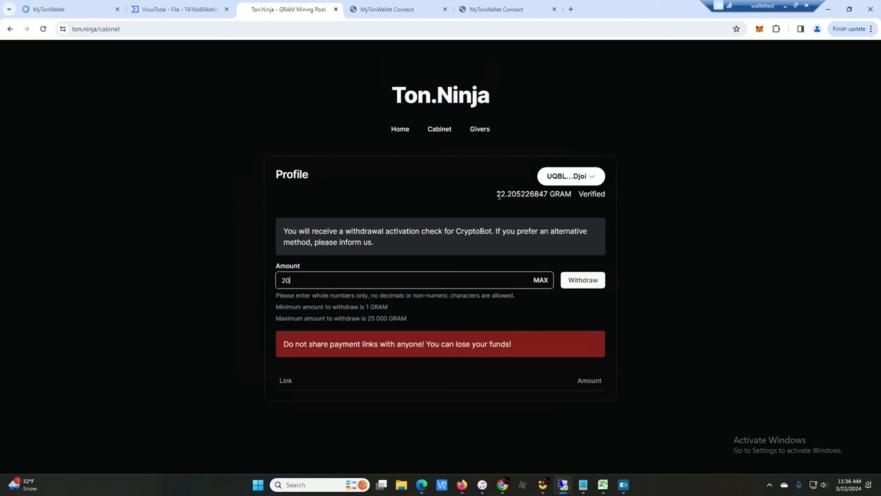
mouse_move(320, 325)
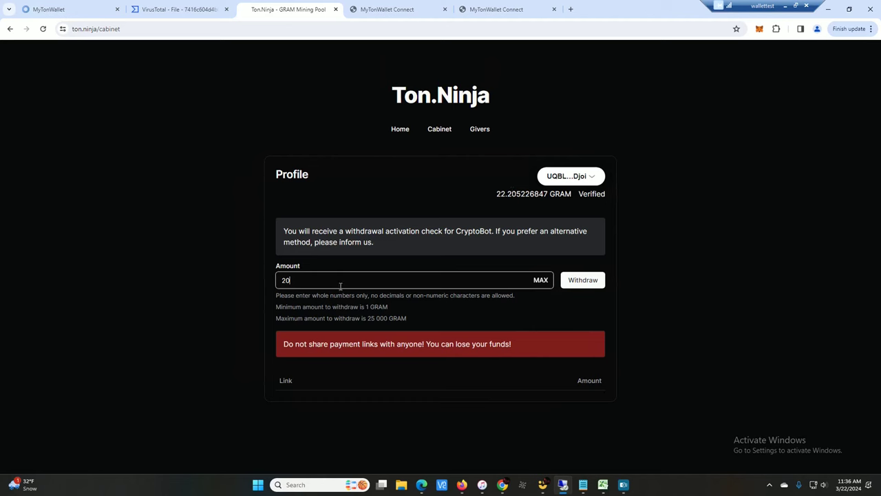
mouse_move(514, 202)
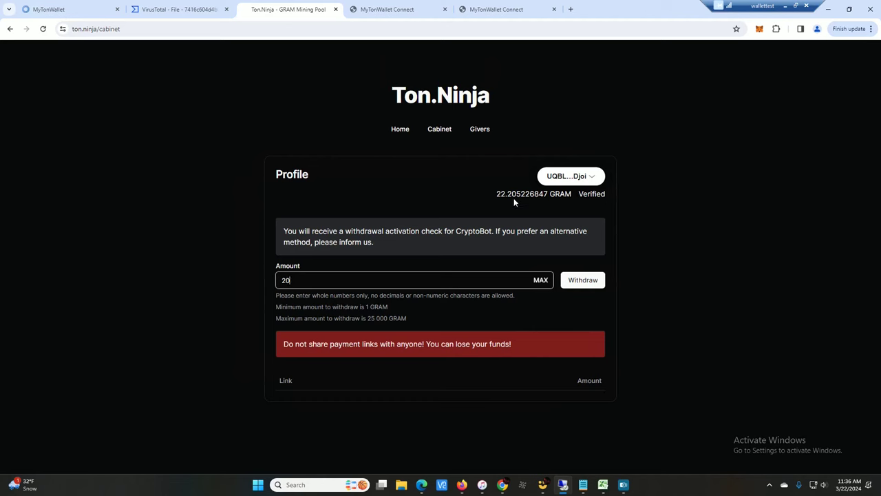
mouse_move(382, 317)
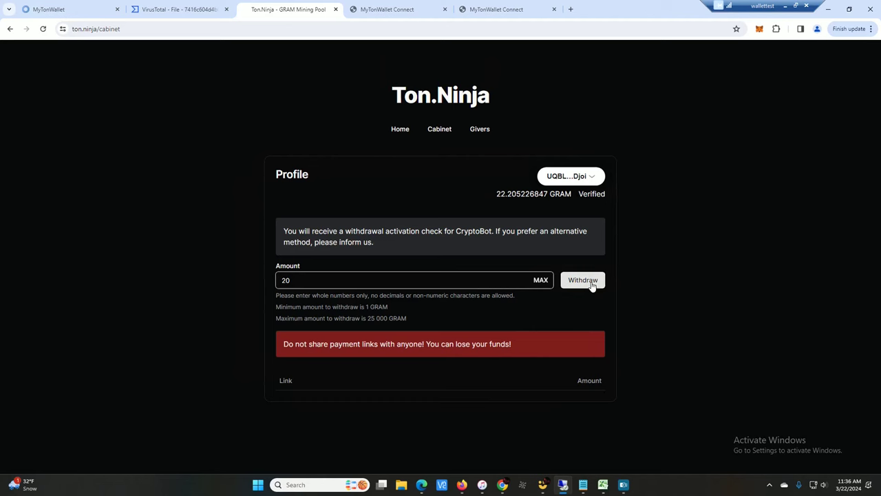
click(583, 279)
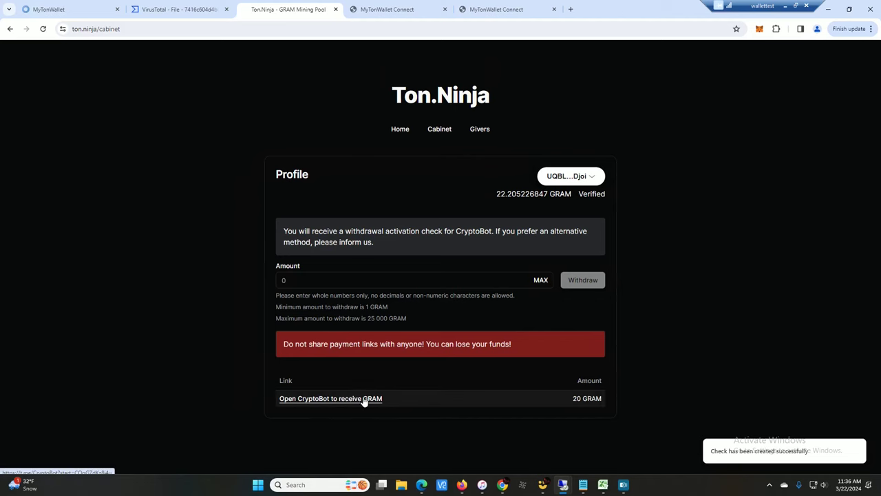
Follow the CryptoBot check link through to the Telegram Desktop for Windows download page
click(331, 398)
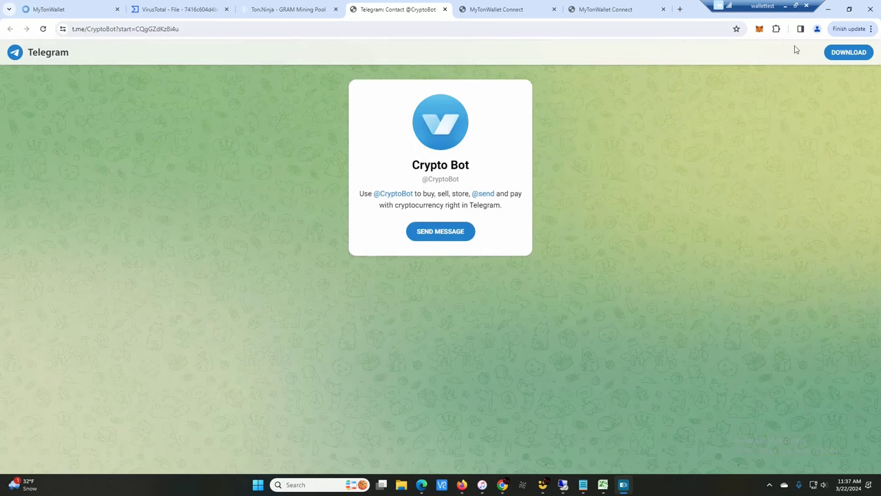
click(848, 52)
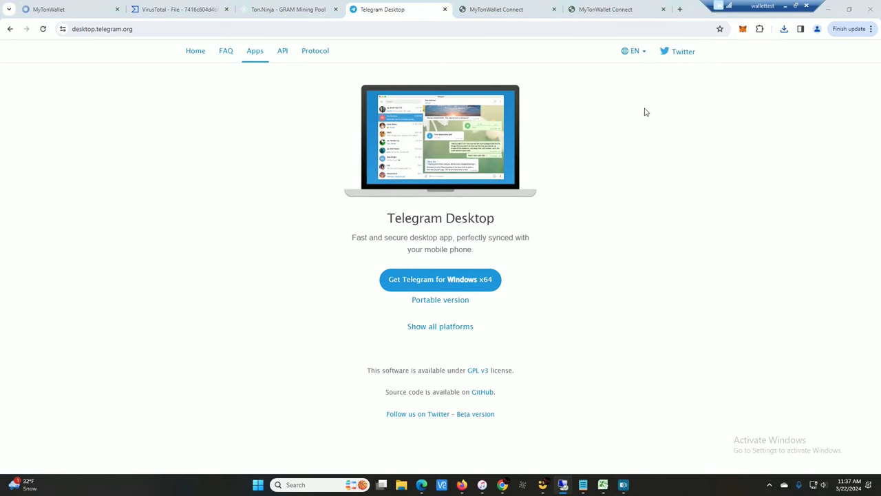
Install Telegram Desktop 4.15.2 with the default Start Menu folder, then reopen the CryptoBot page
click(516, 333)
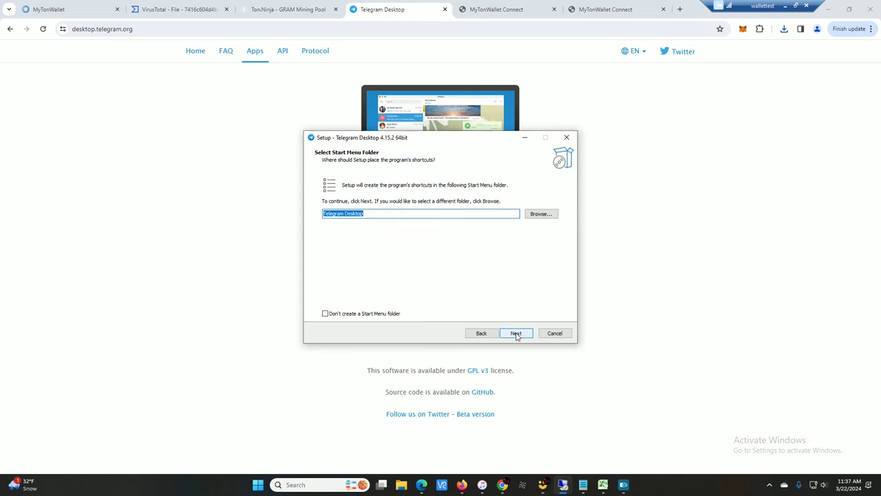
click(516, 333)
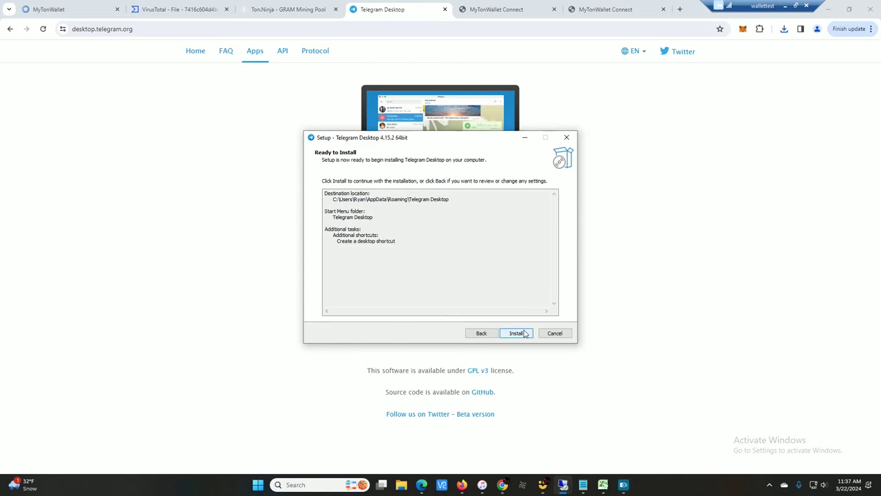
click(517, 333)
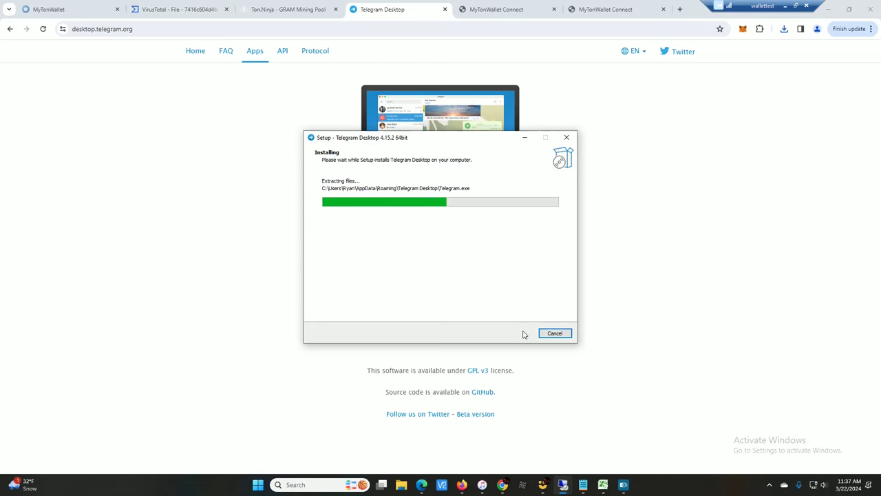
mouse_move(544, 455)
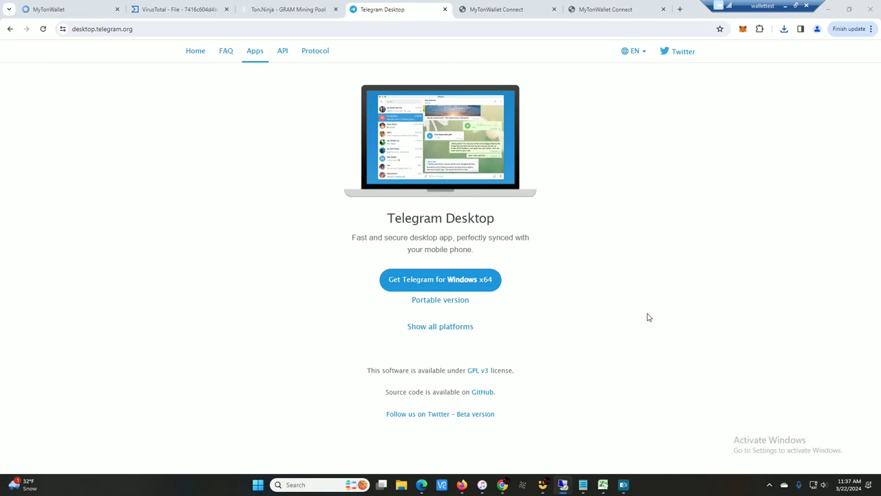
click(440, 279)
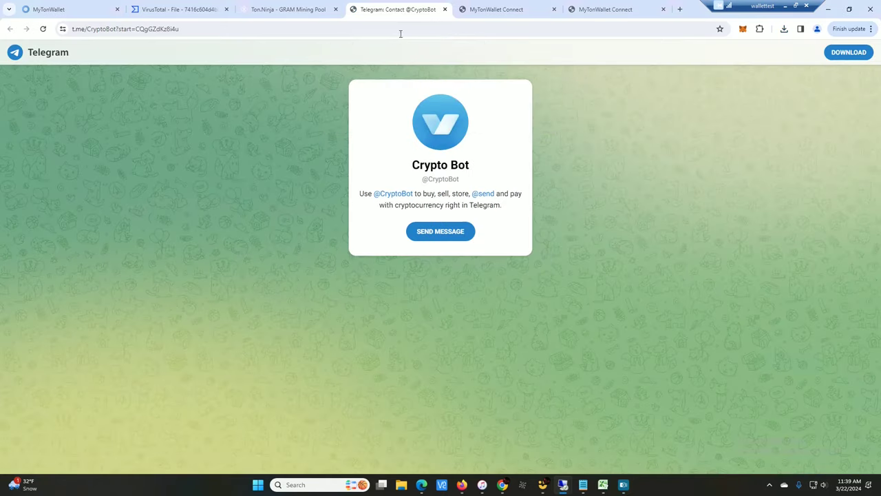
Switch to the Ton.Ninja tab showing 3.03 GRAM and the 20 GRAM check link
click(288, 9)
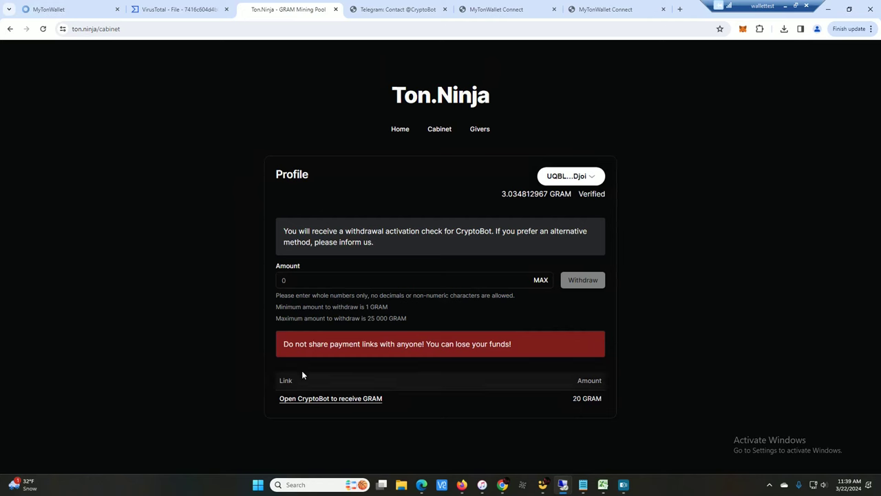
mouse_move(302, 368)
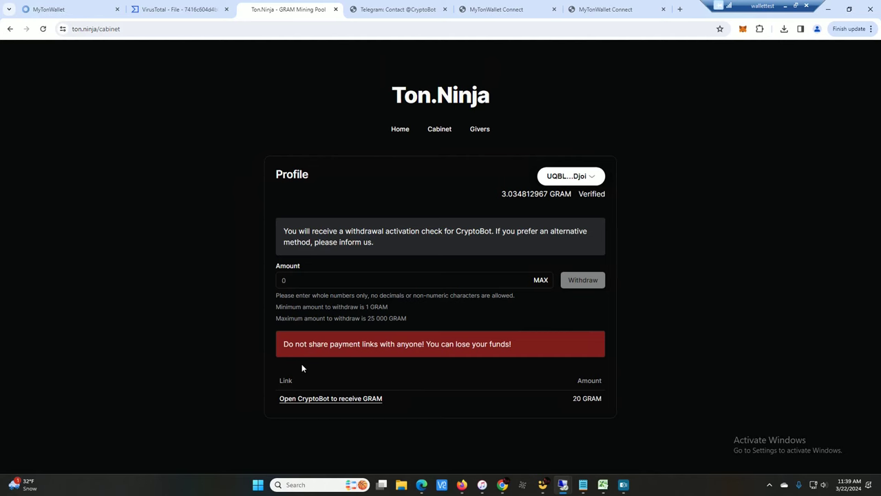
mouse_move(318, 87)
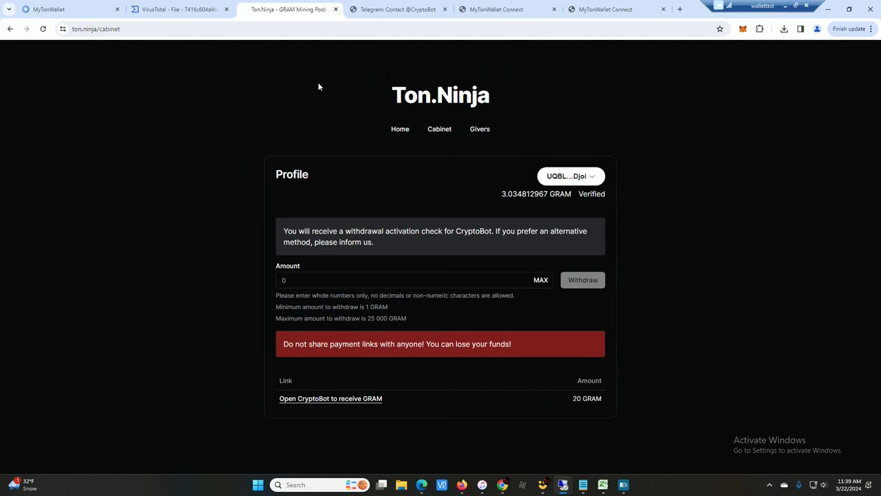
mouse_move(344, 411)
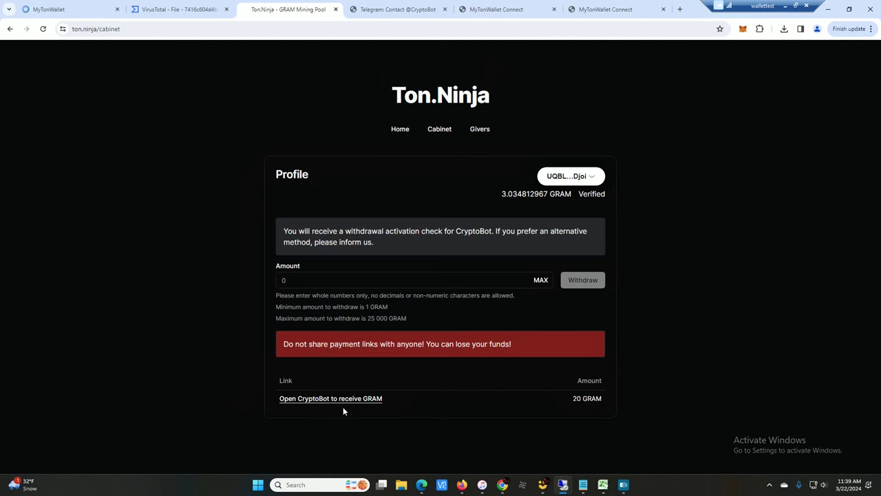
Claim the 20 GRAM check by opening CryptoBot in Telegram Desktop and starting the bot
click(330, 397)
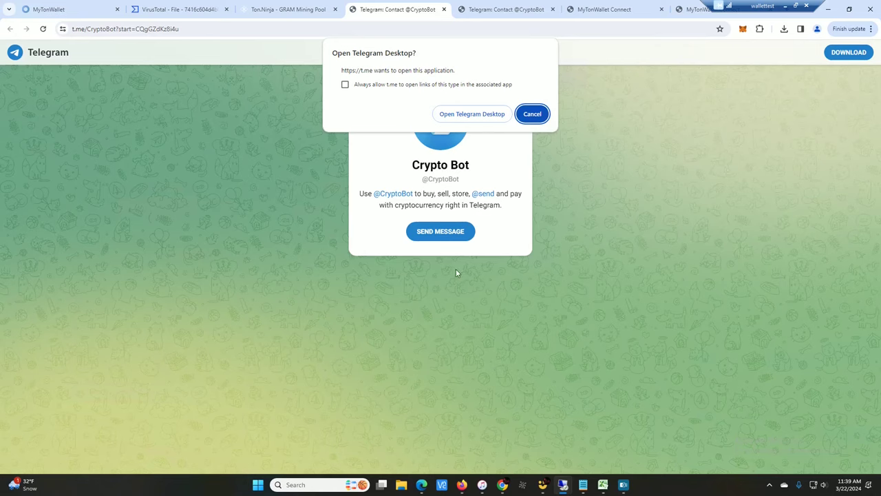
click(471, 114)
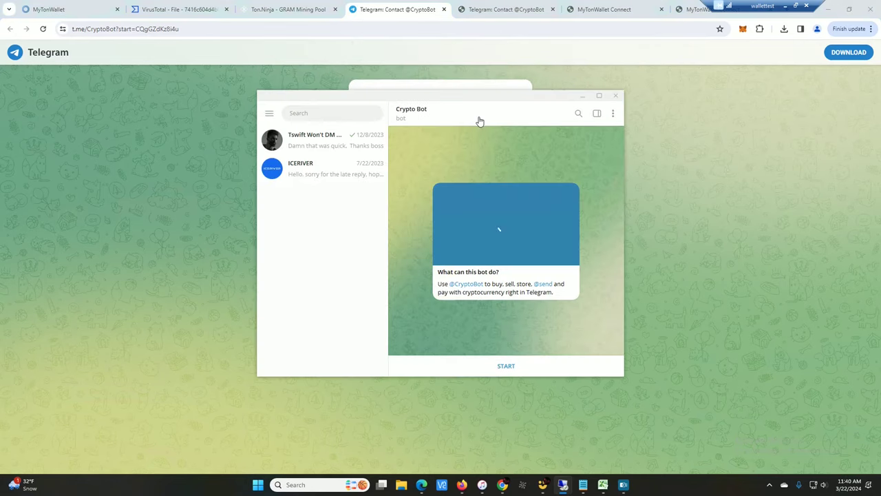
click(507, 366)
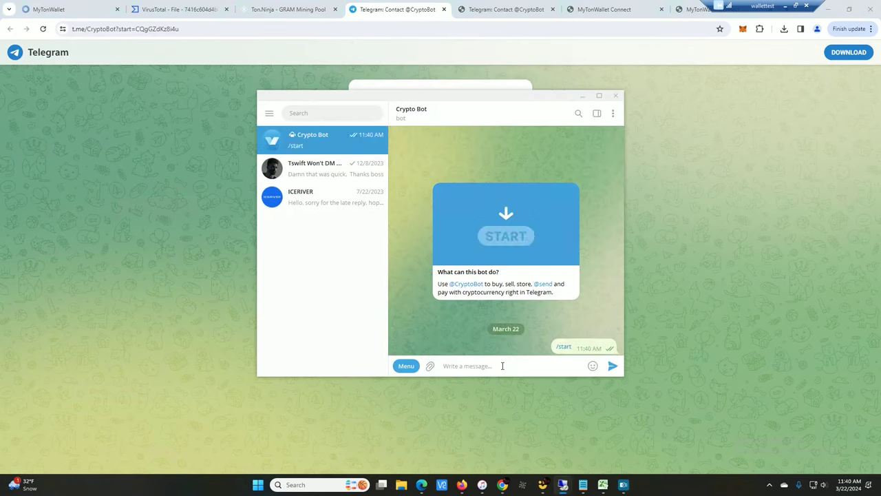
click(506, 236)
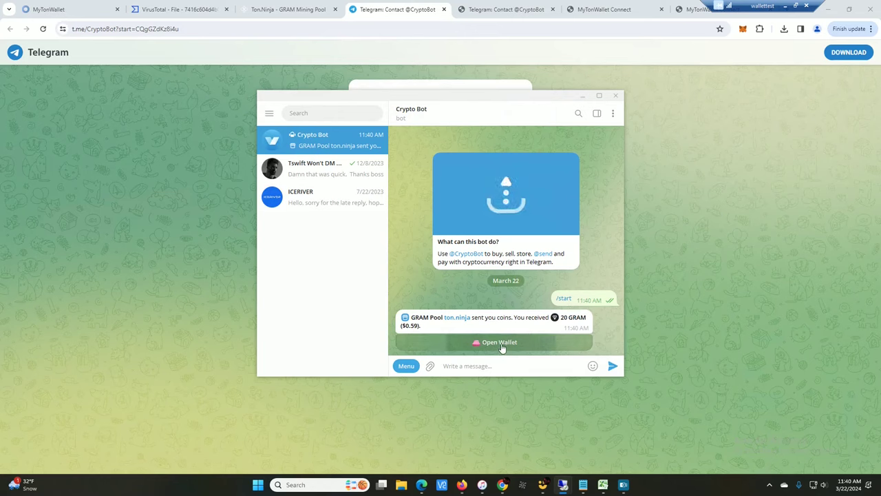
Open the Crypto Bot wallet and start withdrawing Gram (GRAM TON)
click(500, 342)
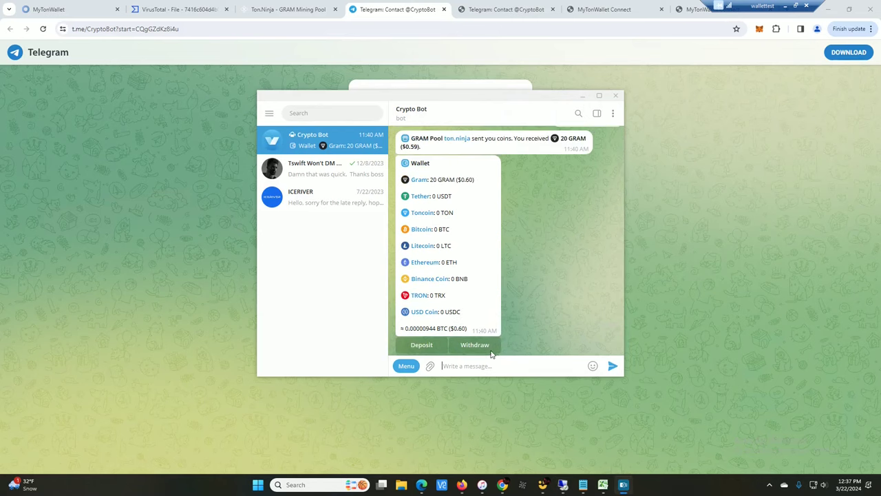
click(474, 345)
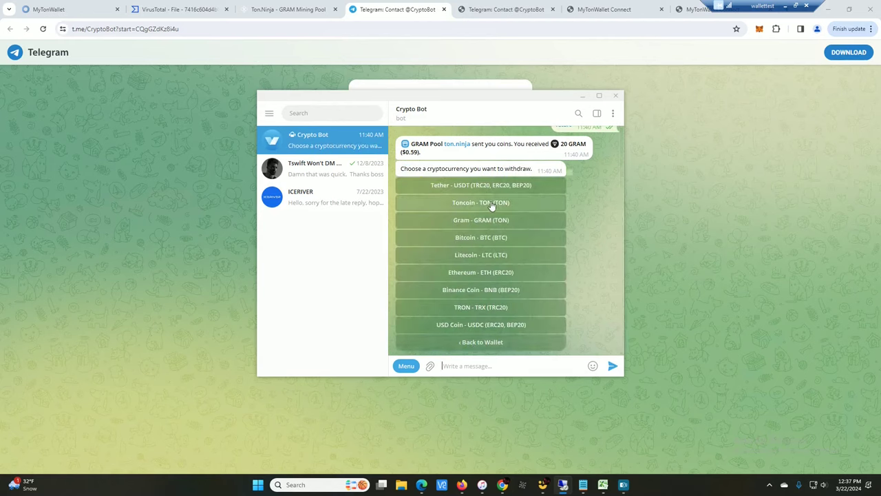
mouse_move(459, 203)
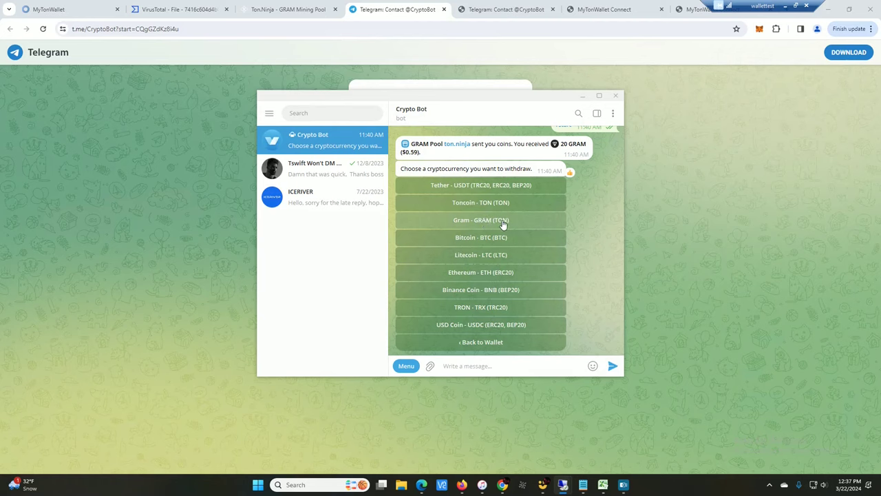
click(481, 219)
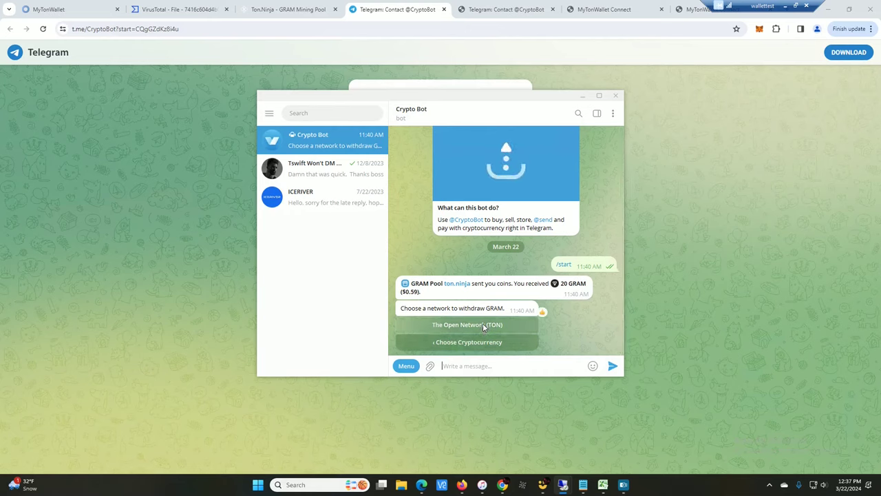
click(467, 324)
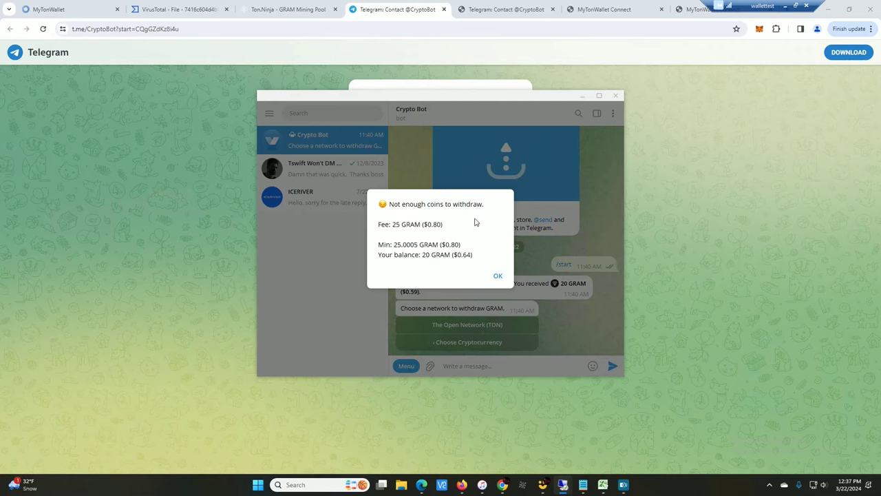
mouse_move(370, 197)
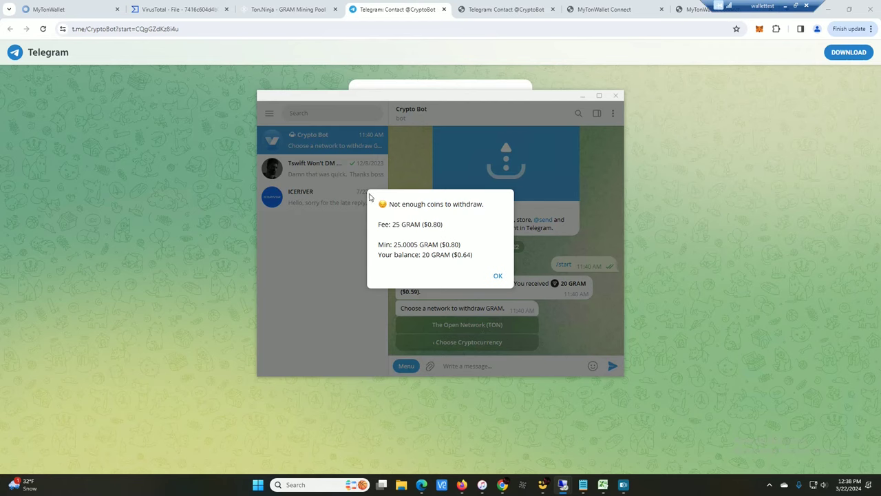
mouse_move(470, 282)
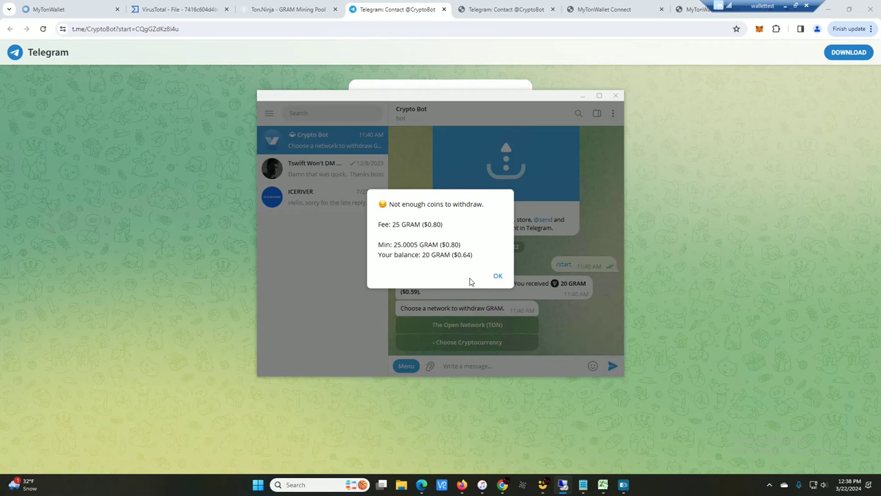
mouse_move(392, 186)
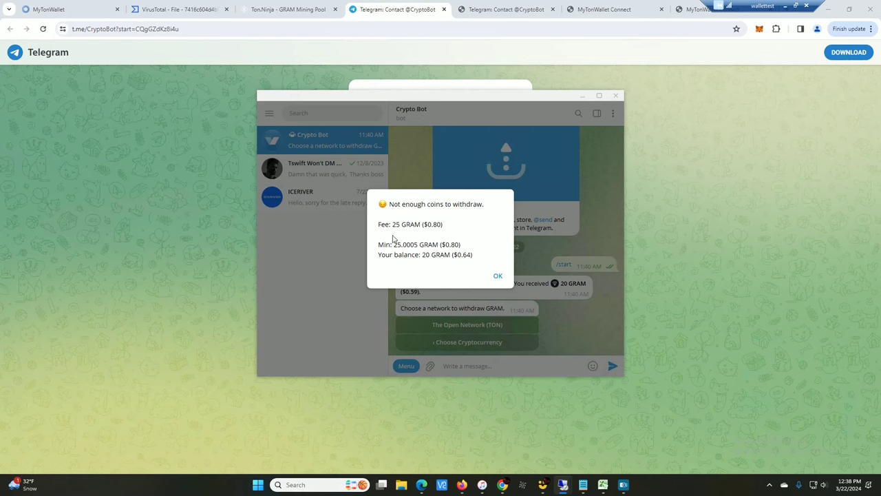
mouse_move(403, 255)
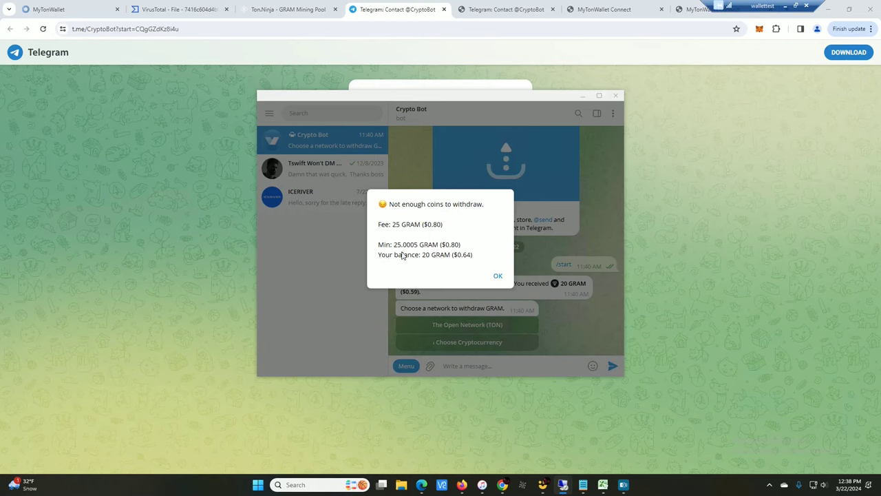
mouse_move(389, 230)
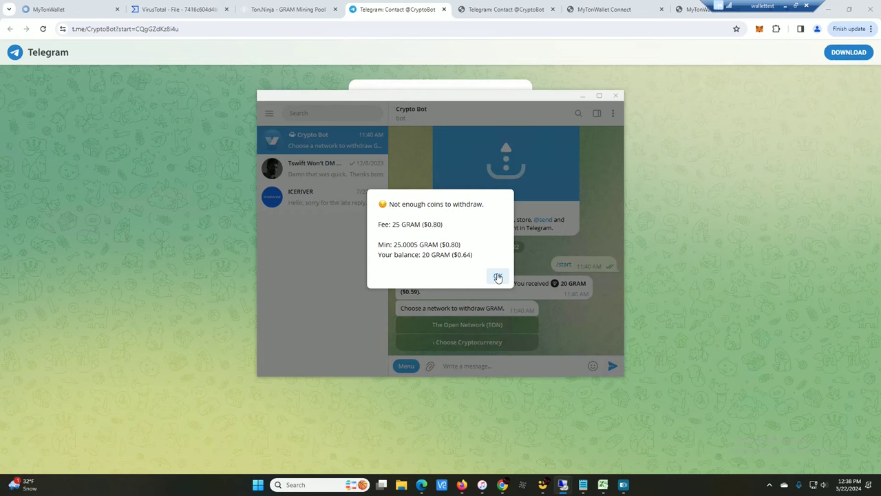
click(499, 277)
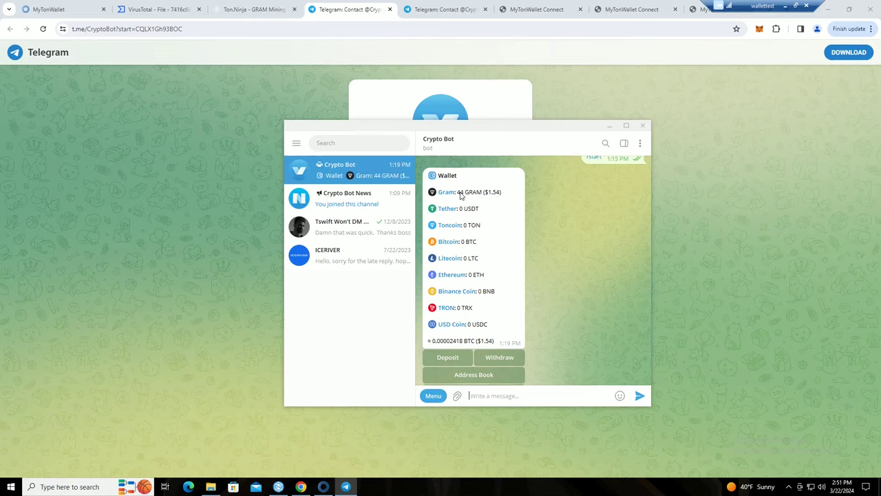
mouse_move(485, 205)
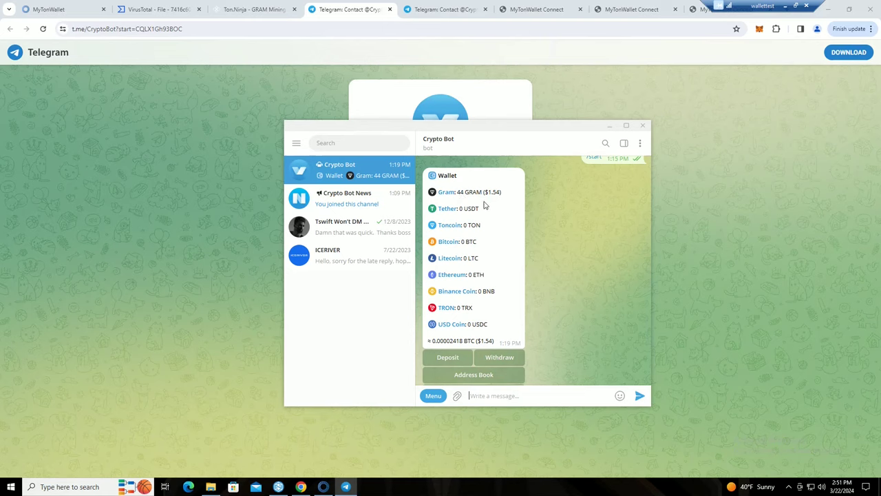
mouse_move(432, 288)
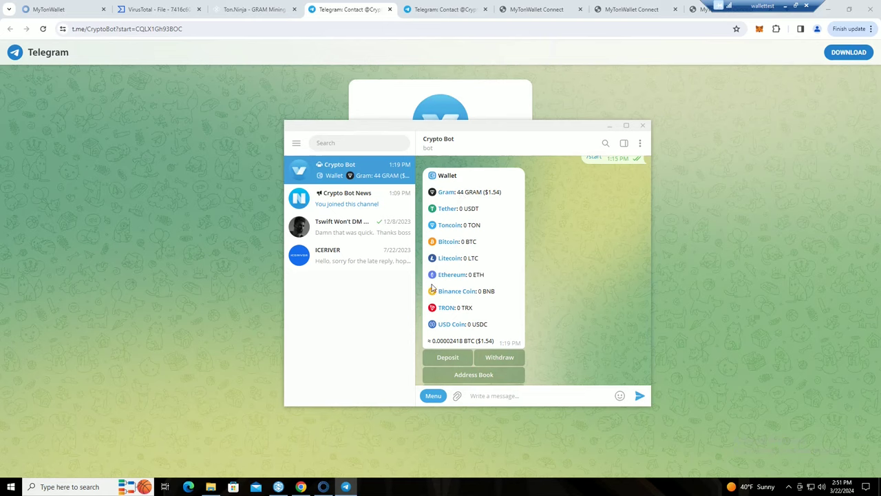
mouse_move(460, 239)
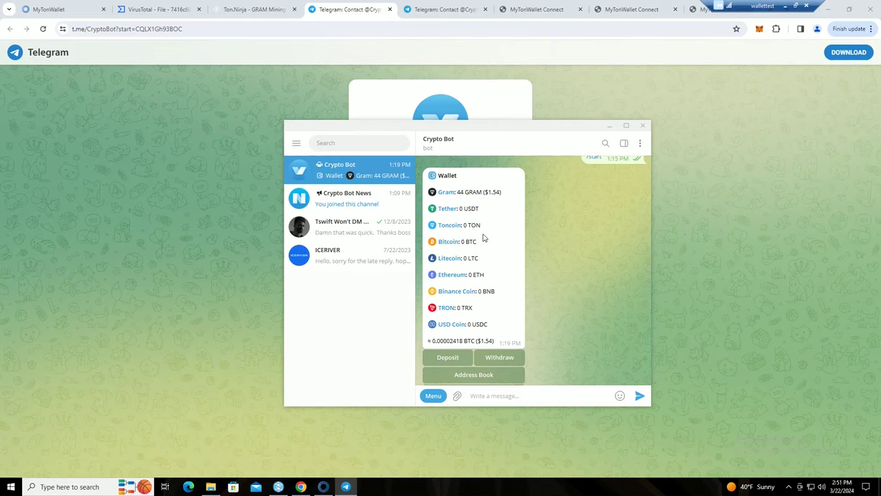
mouse_move(523, 205)
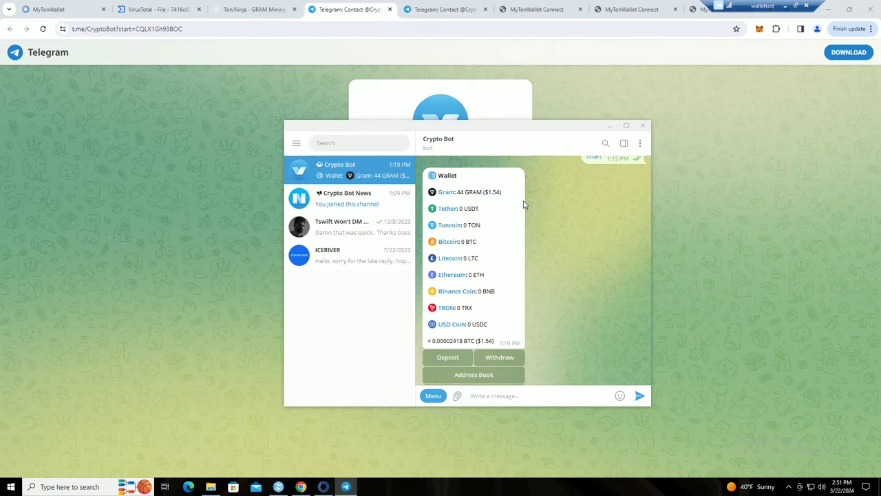
mouse_move(506, 215)
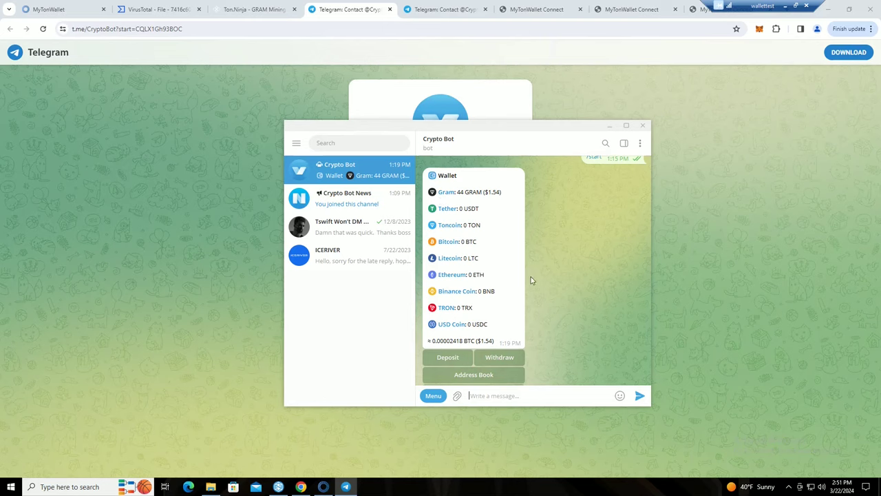
mouse_move(508, 361)
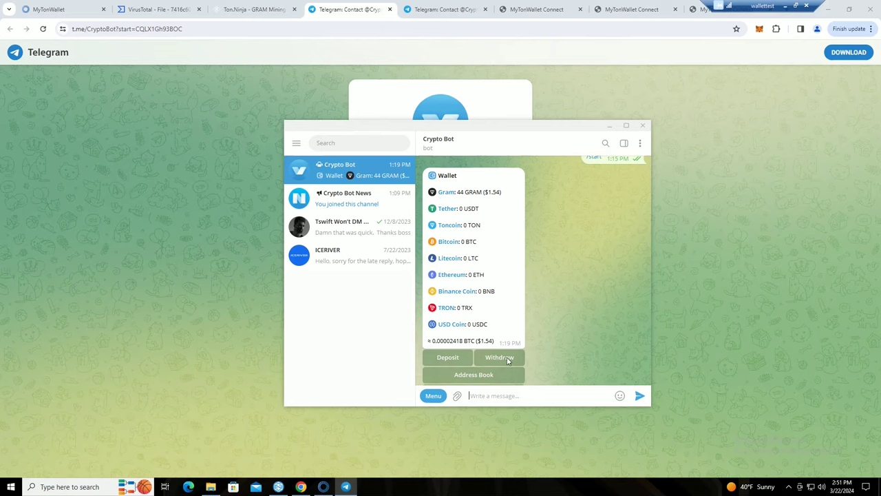
Start withdrawing the 44 GRAM balance as GRAM over The Open Network (TON)
click(499, 357)
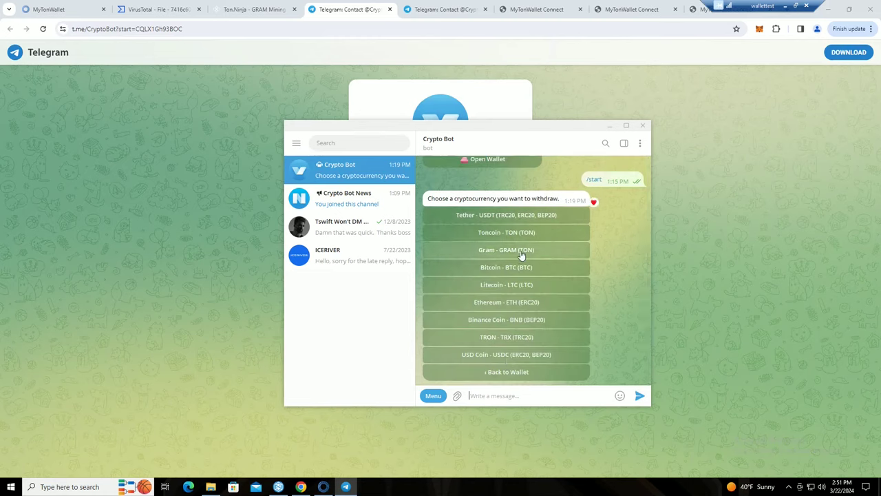
click(506, 249)
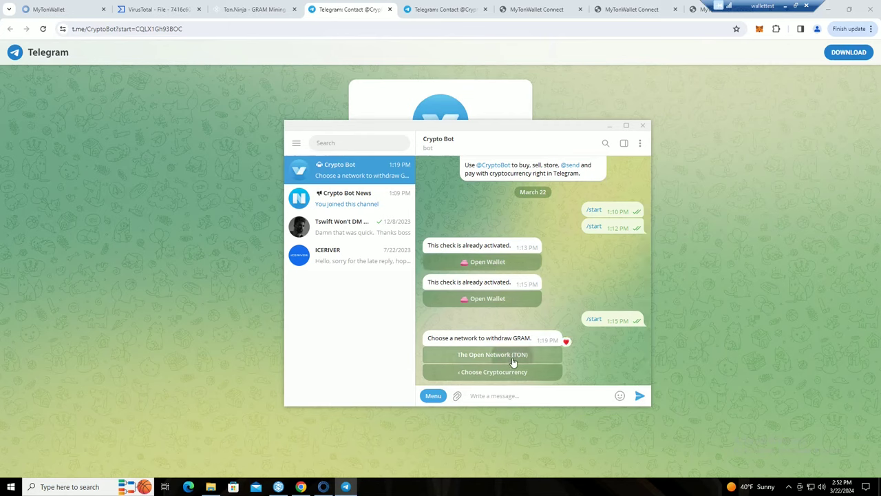
click(492, 354)
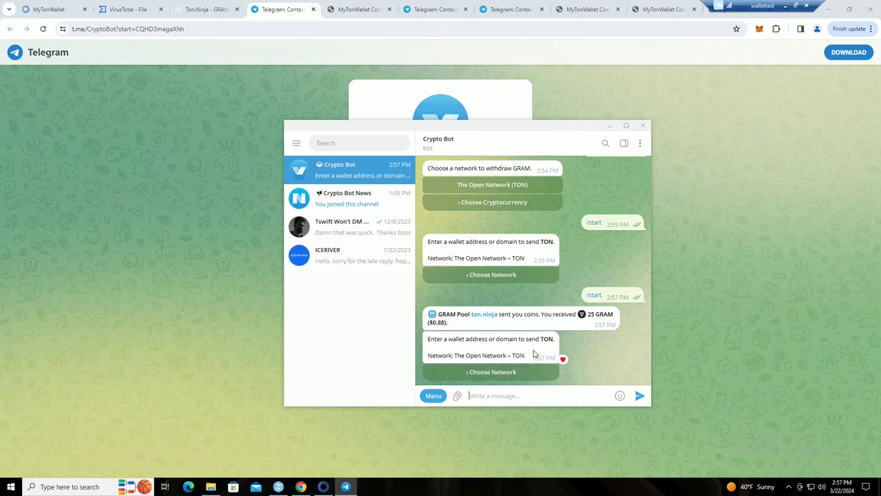
mouse_move(560, 401)
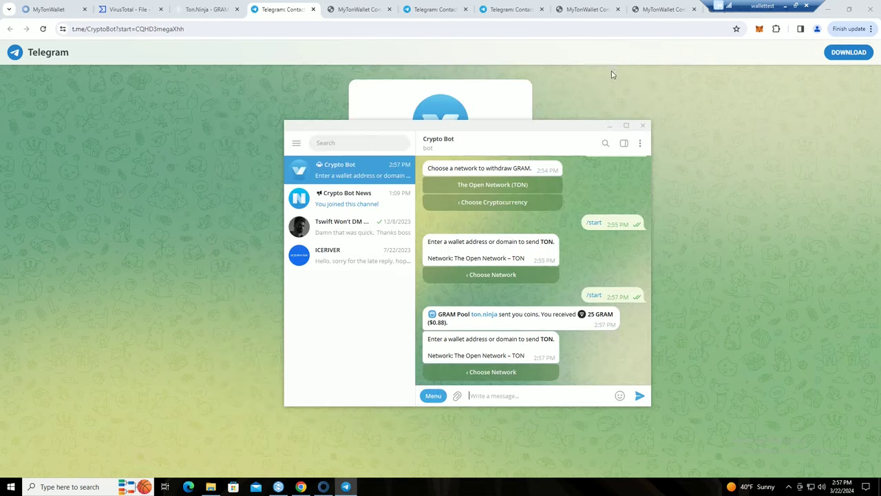
Paste the copied wallet address into the Crypto Bot chat and send it
right_click(494, 395)
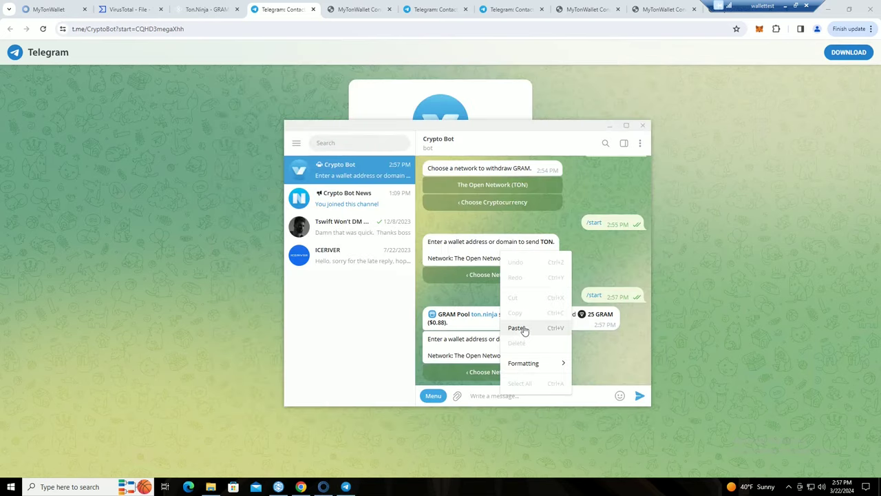
click(517, 328)
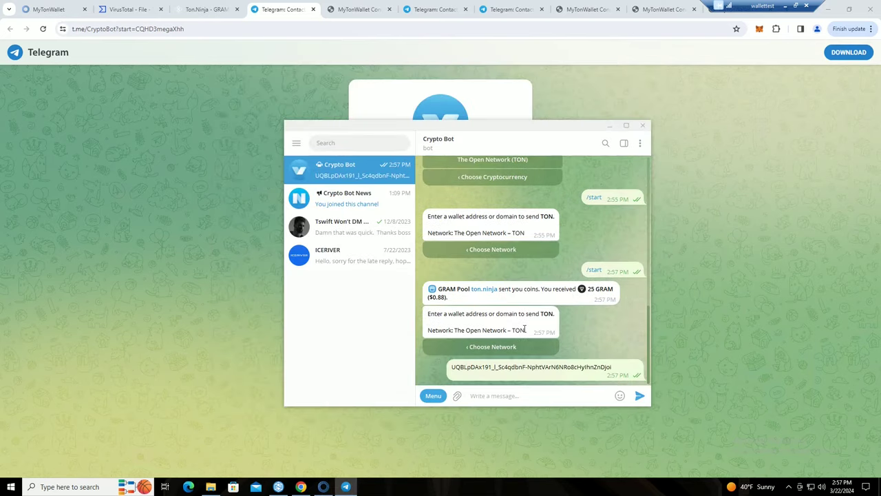
click(530, 367)
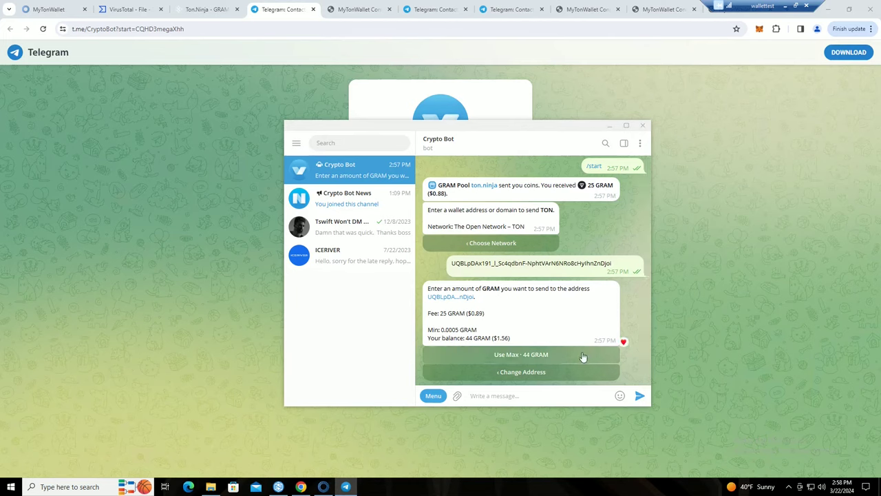
mouse_move(532, 334)
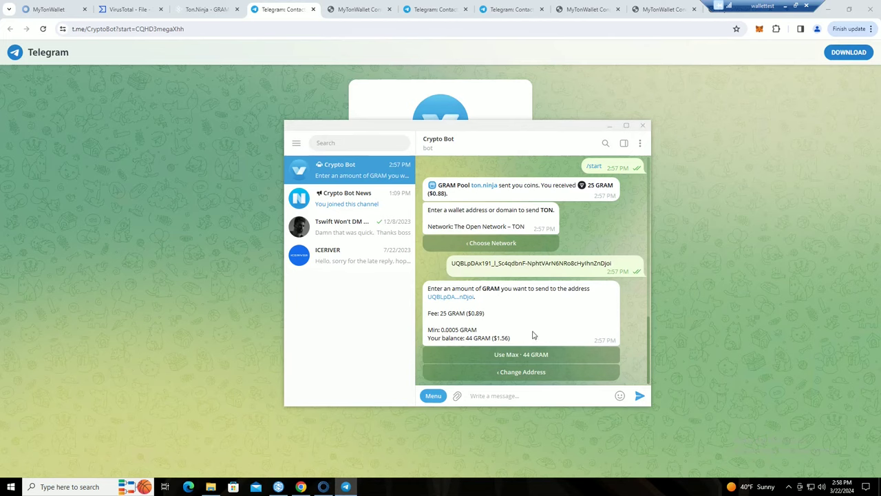
mouse_move(506, 319)
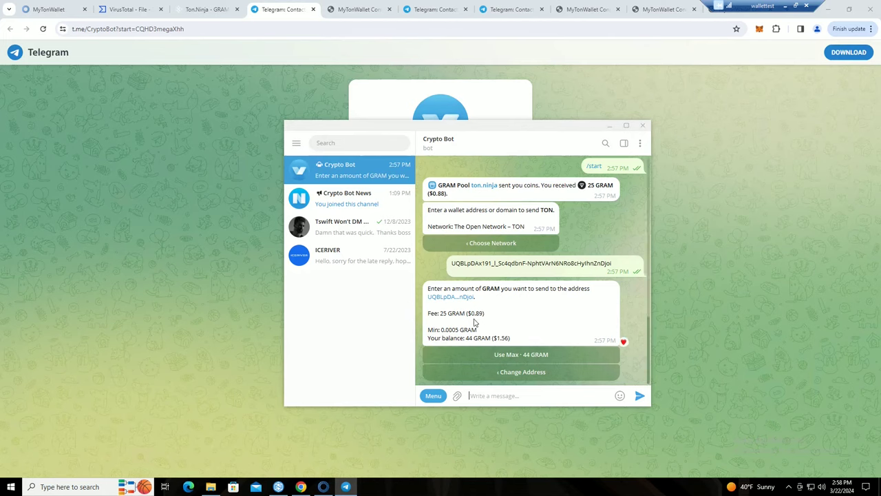
mouse_move(550, 332)
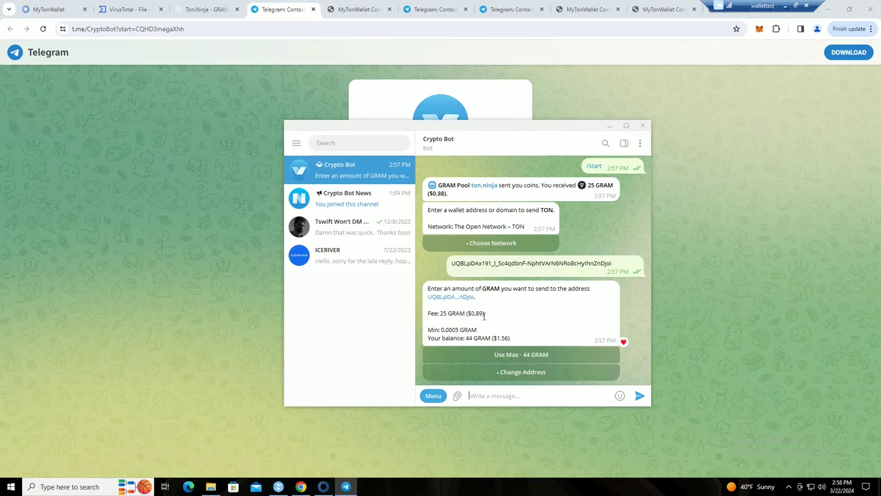
mouse_move(486, 316)
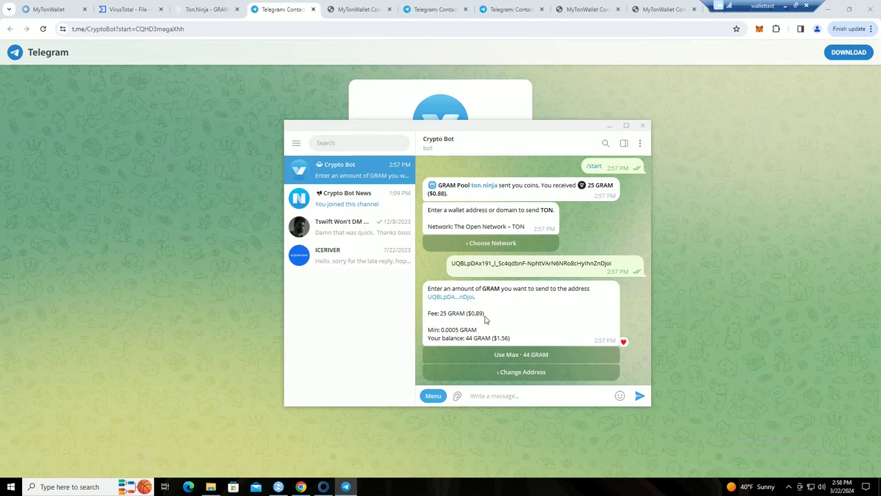
mouse_move(488, 319)
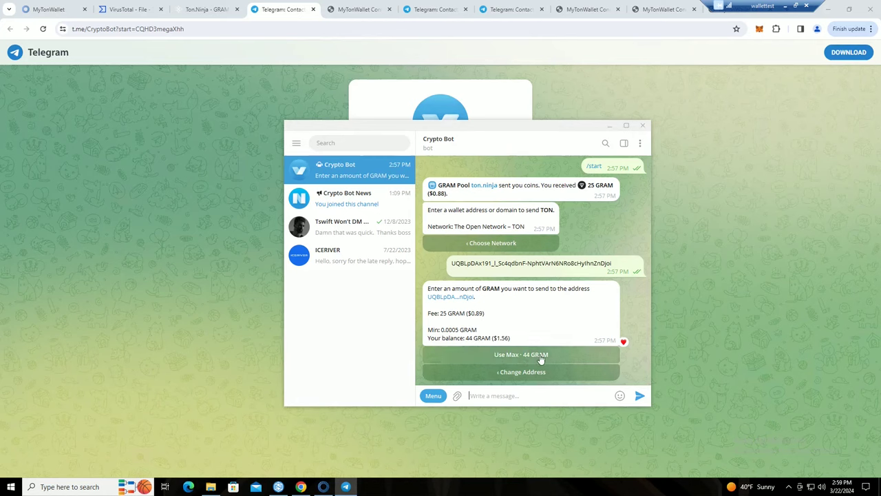
Withdraw the maximum 44 GRAM, confirm, and agree to save the address
click(522, 354)
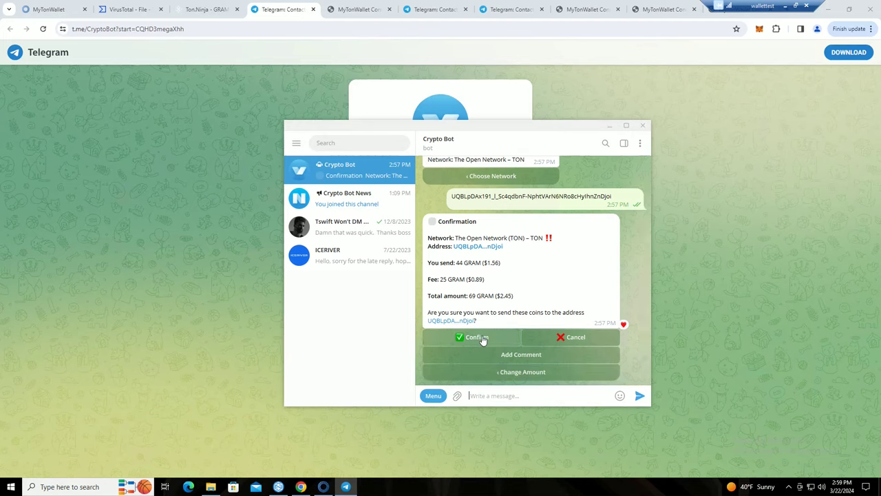
click(475, 336)
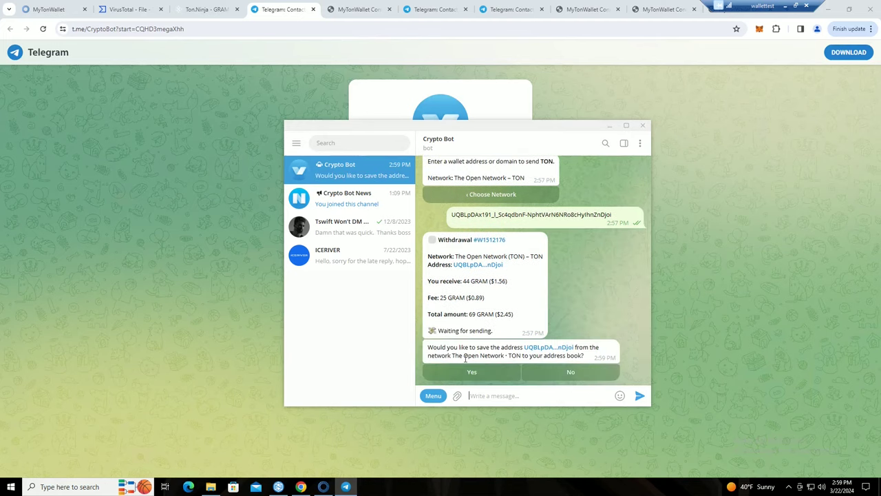
mouse_move(472, 377)
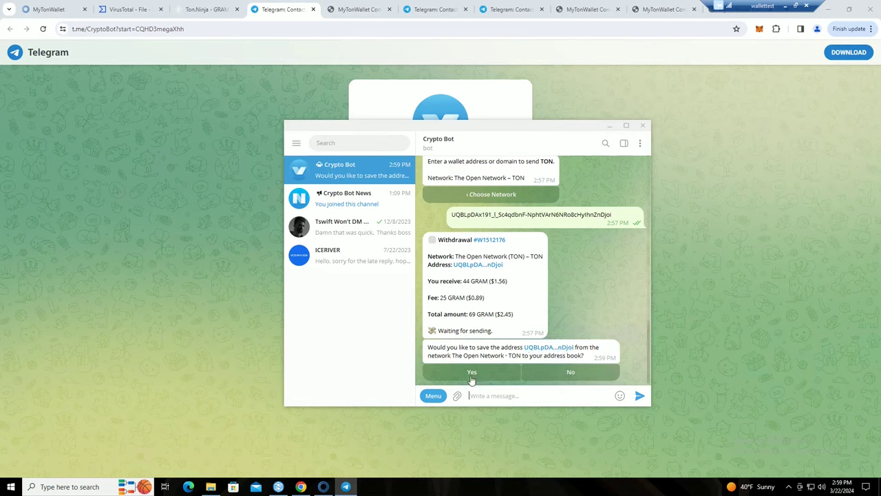
click(472, 372)
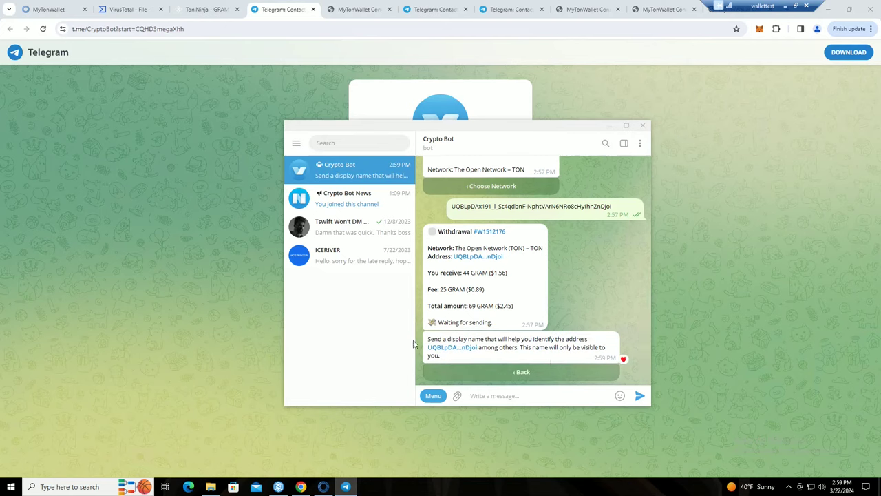
mouse_move(475, 348)
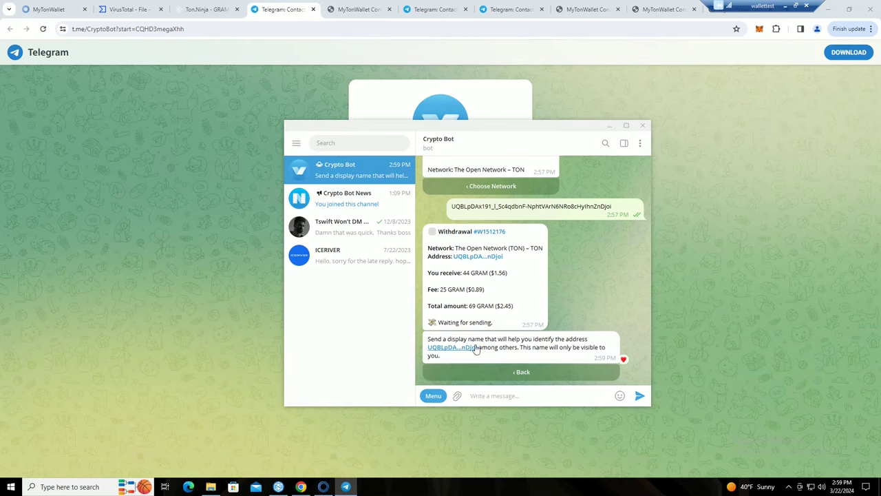
mouse_move(566, 363)
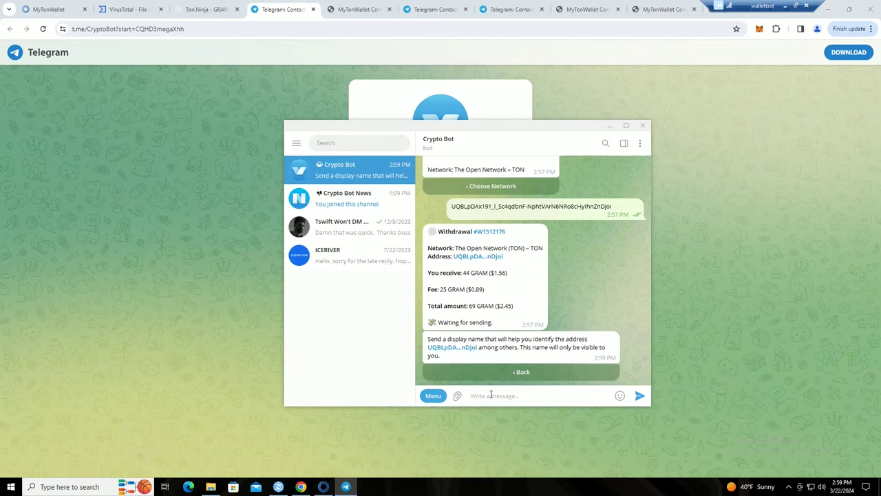
Name the saved address 'my gram' and view the emptied 0 GRAM wallet
text(my)
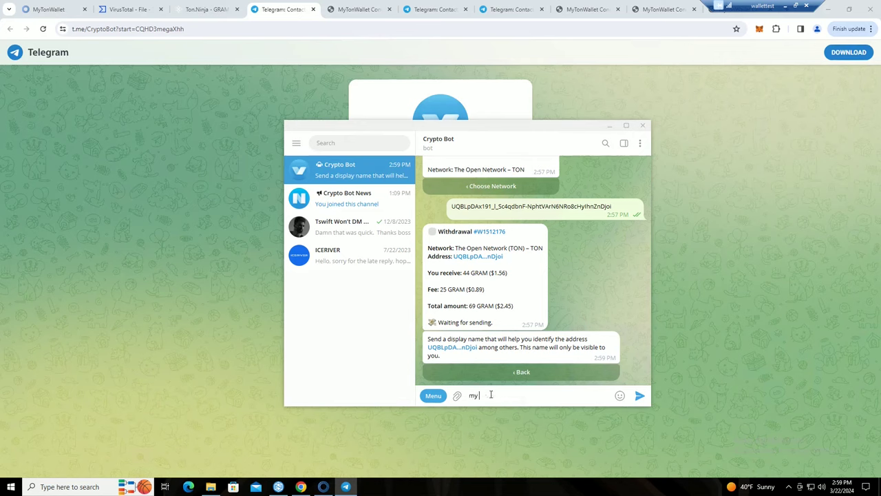
text(gram)
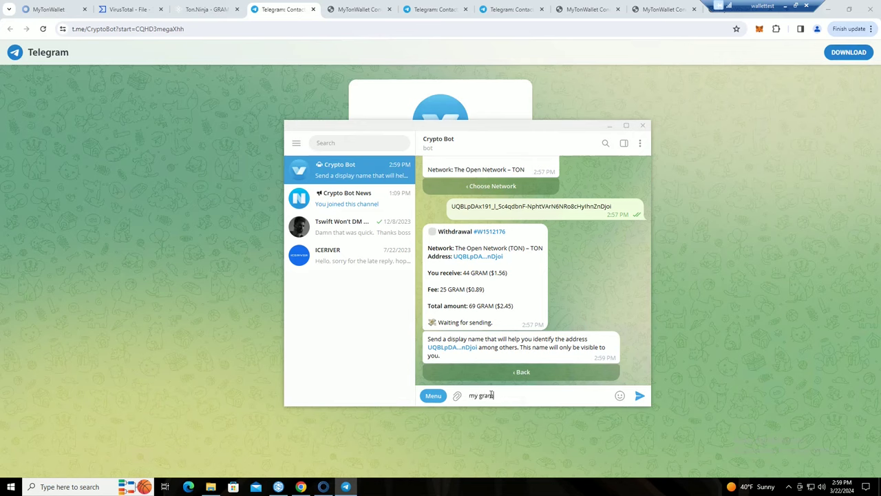
mouse_move(518, 387)
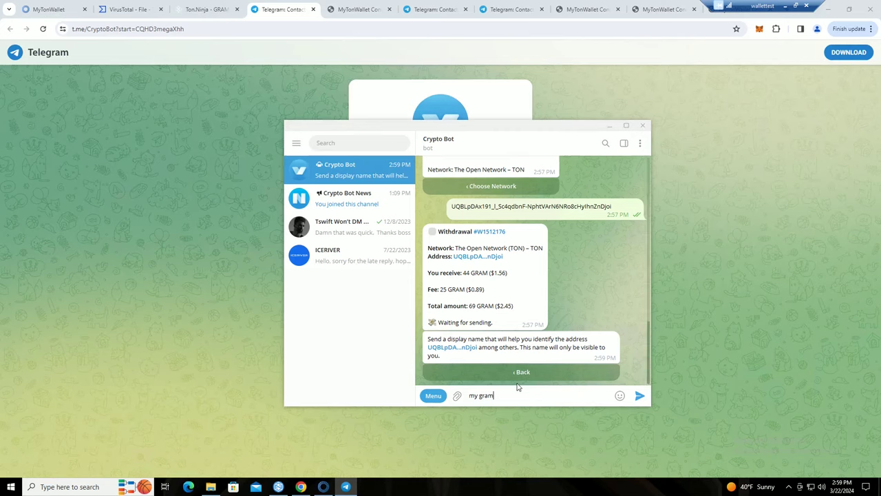
click(639, 395)
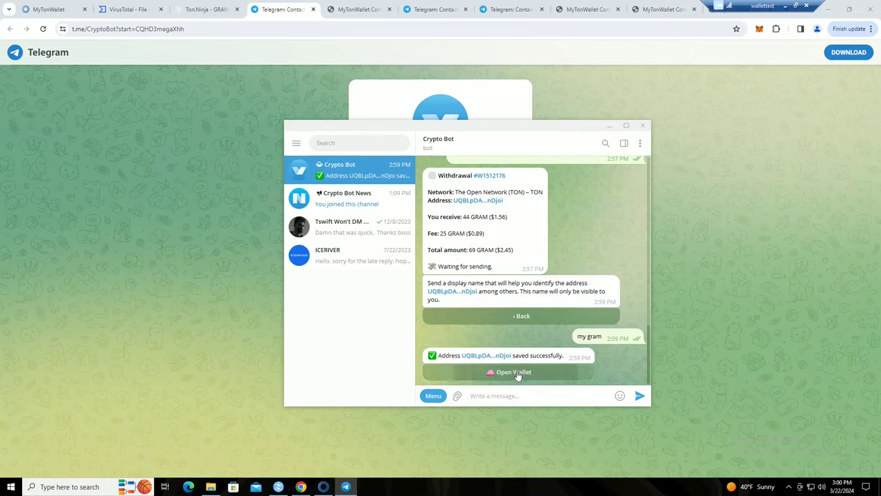
click(513, 372)
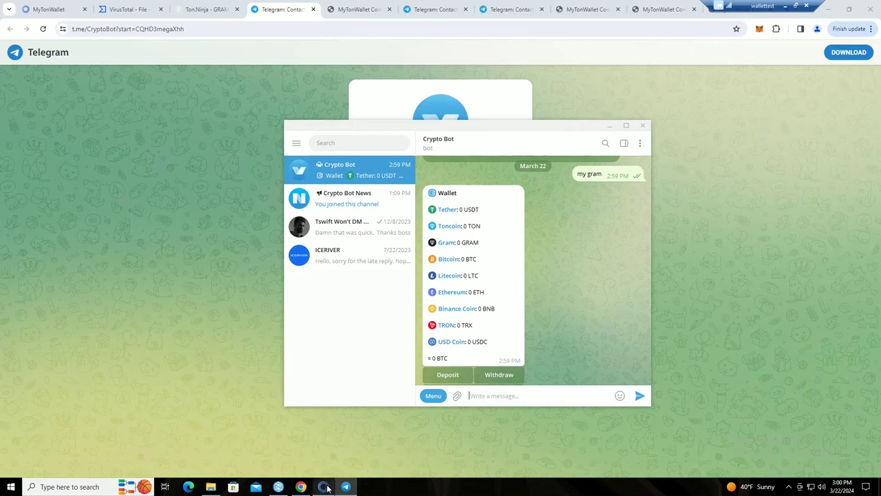
Switch to MyTonWallet to see the 44 GRAM received alongside 0.01 TON
click(324, 486)
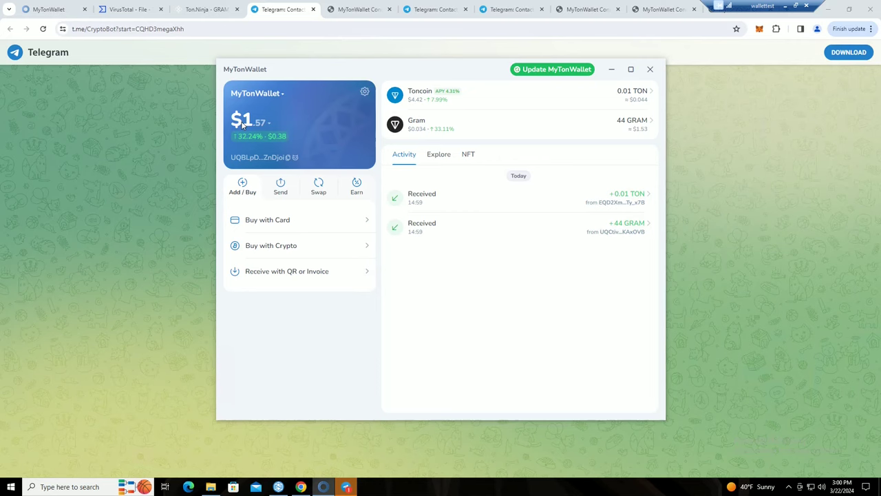
mouse_move(256, 118)
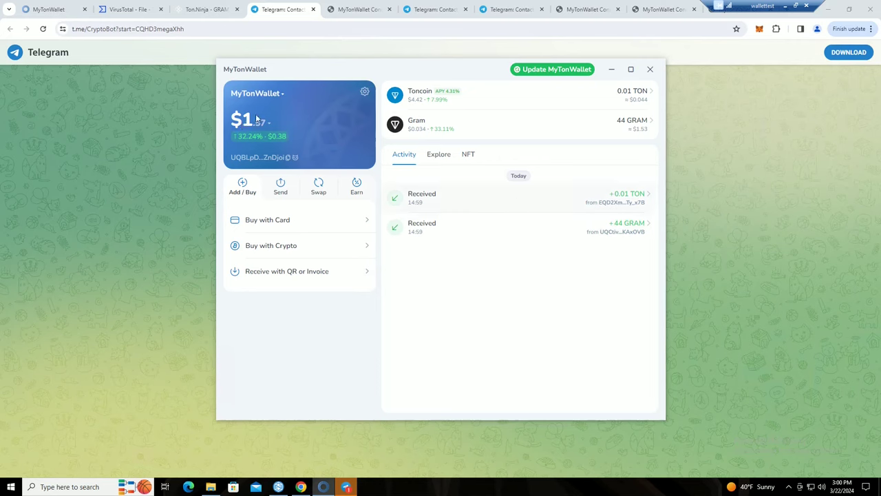
mouse_move(220, 111)
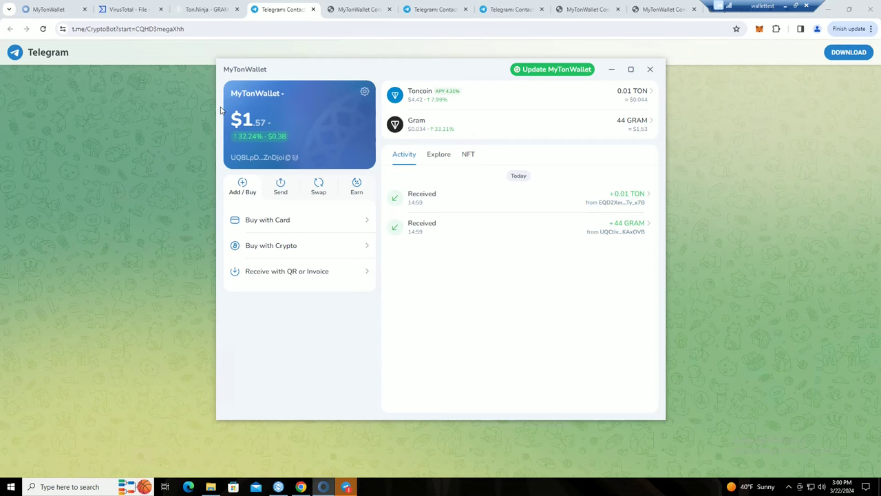